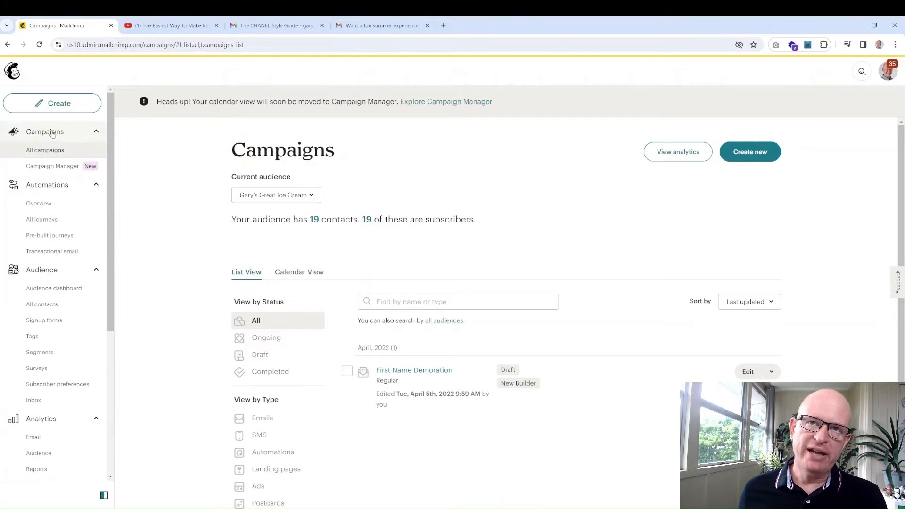
{"action": "mouse_move", "coordinate": [45, 150]}
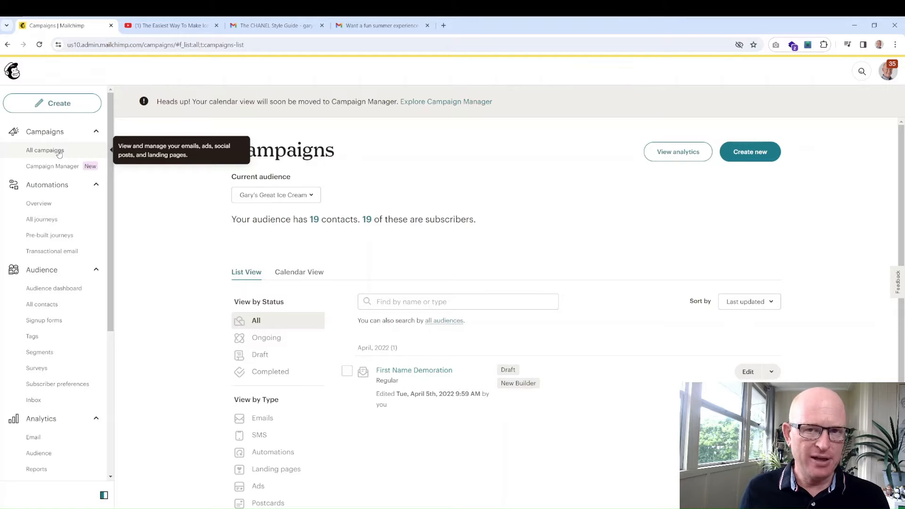
{"action": "mouse_move", "coordinate": [549, 209]}
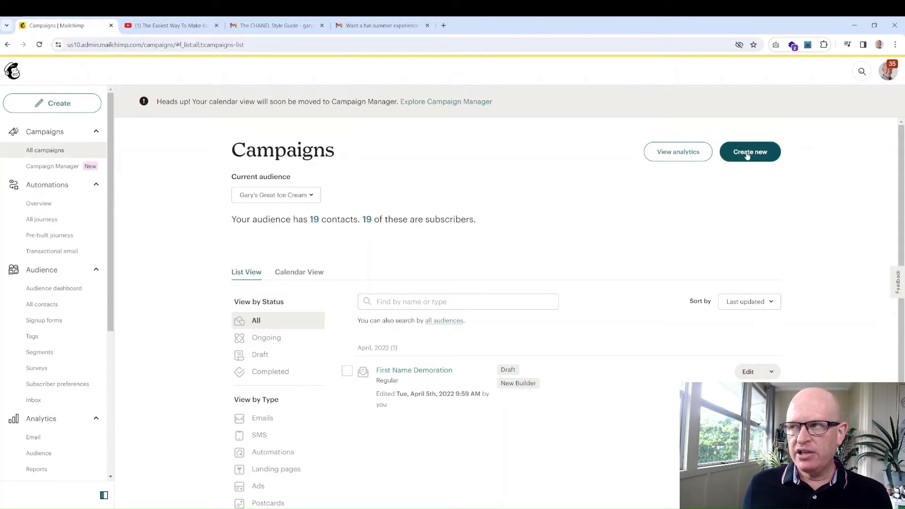
- Review the CHANEL example email's headline, intro text and call-to-action, returning to the top
{"action": "left_click", "coordinate": [272, 25]}
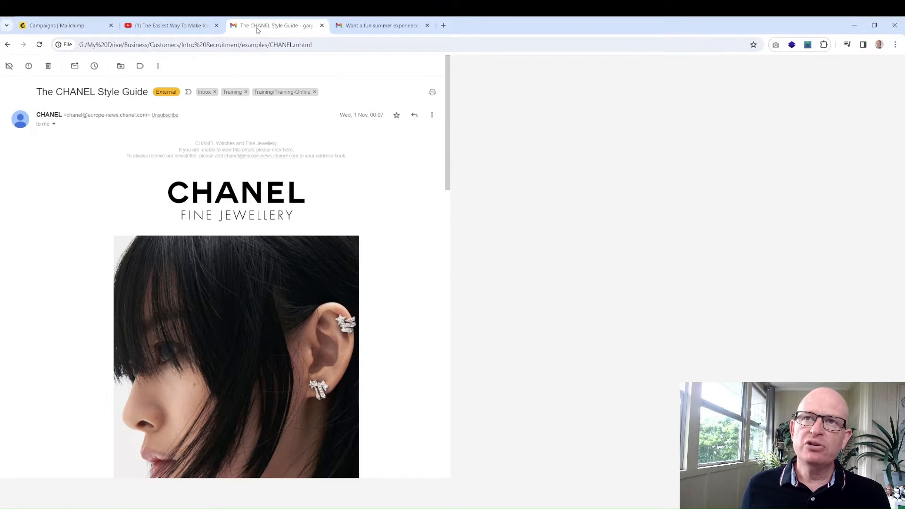
{"action": "mouse_move", "coordinate": [407, 181]}
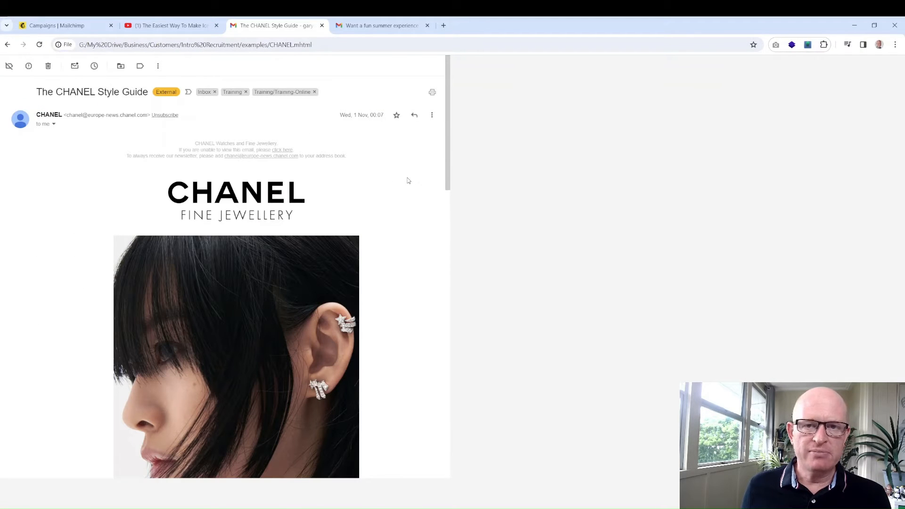
{"action": "mouse_move", "coordinate": [317, 201]}
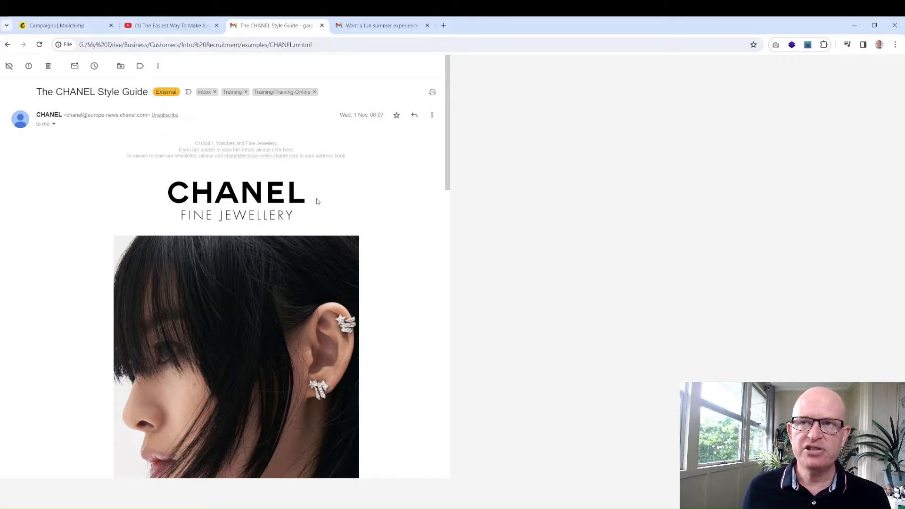
{"action": "scroll", "scroll_direction": "down", "scroll_amount": 3}
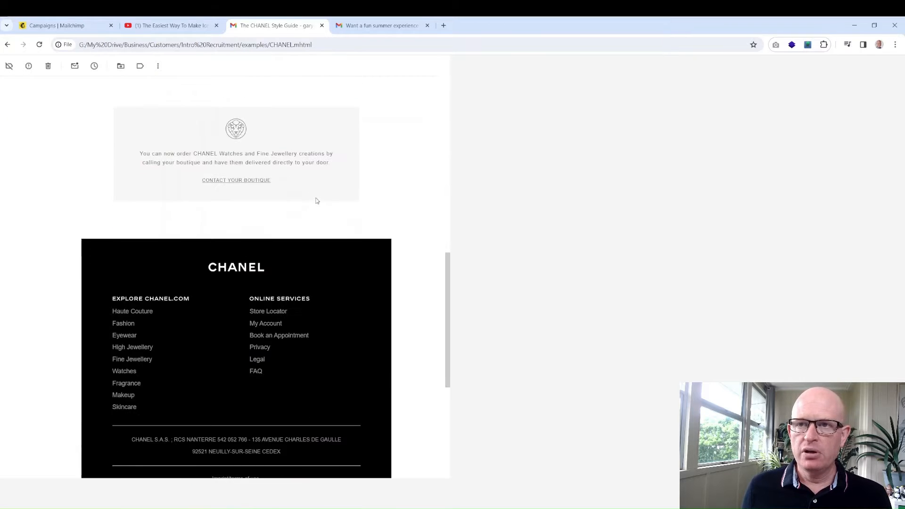
{"action": "scroll", "scroll_direction": "up", "scroll_amount": 3}
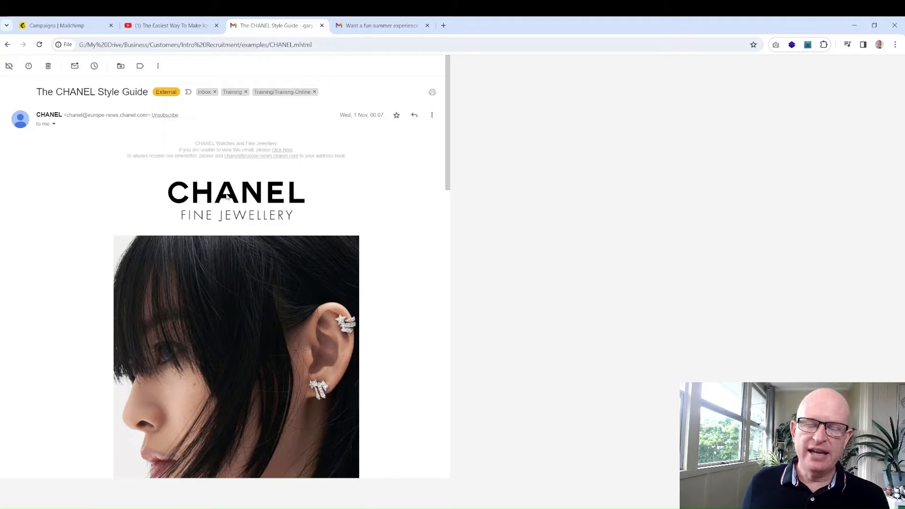
{"action": "mouse_move", "coordinate": [405, 196]}
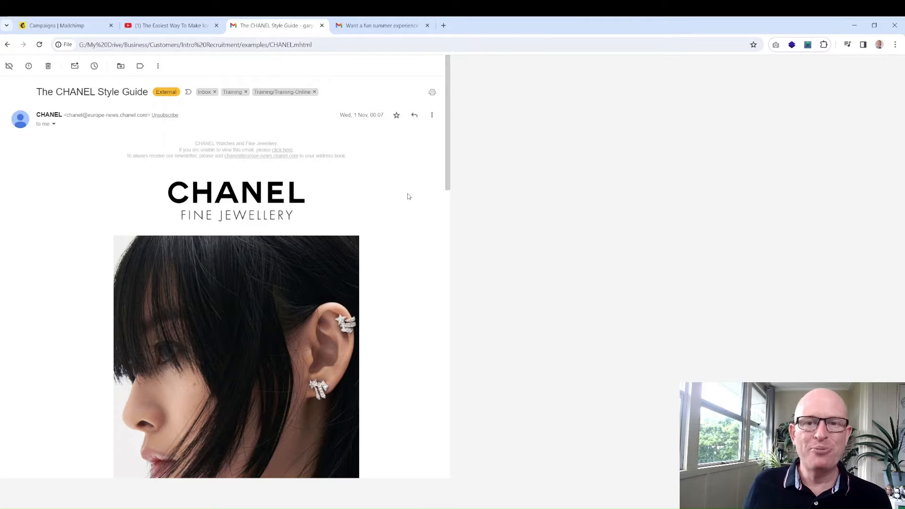
{"action": "mouse_move", "coordinate": [404, 183]}
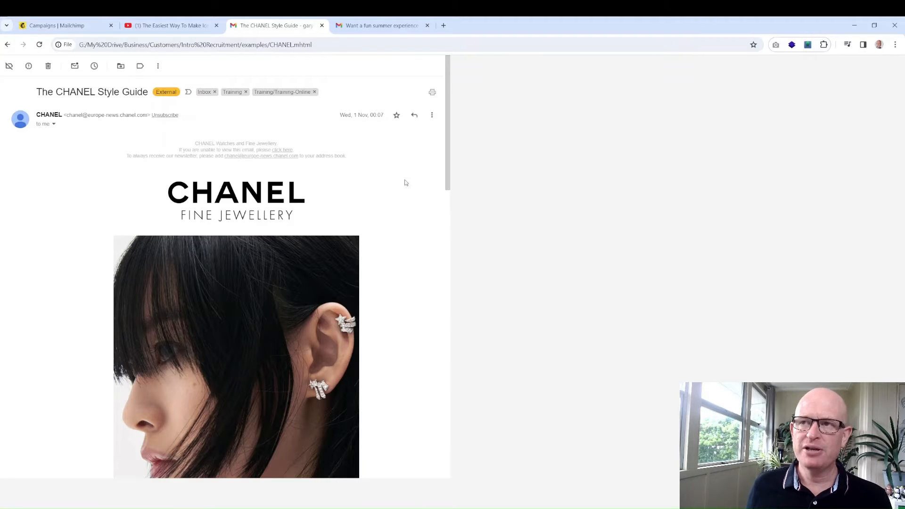
{"action": "mouse_move", "coordinate": [269, 194]}
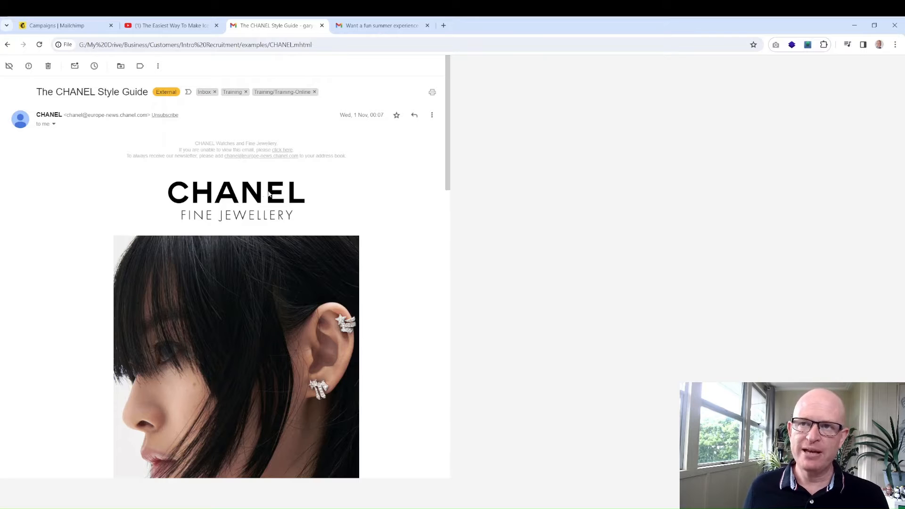
{"action": "scroll", "scroll_direction": "down", "scroll_amount": 3}
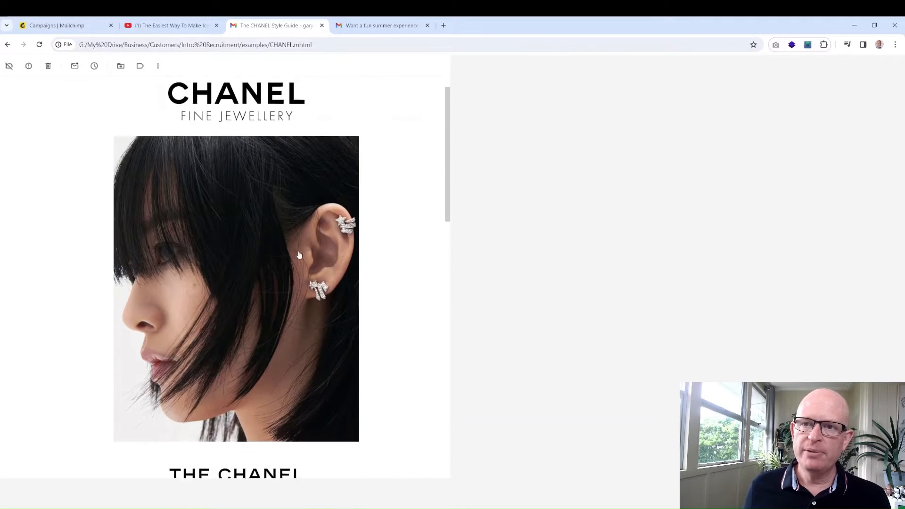
{"action": "scroll", "scroll_direction": "down", "scroll_amount": 3}
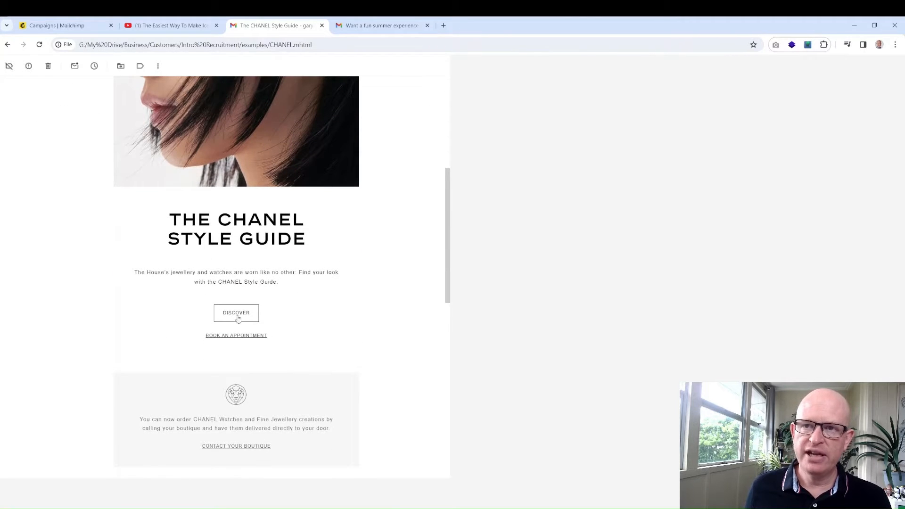
{"action": "scroll", "scroll_direction": "up", "scroll_amount": 3}
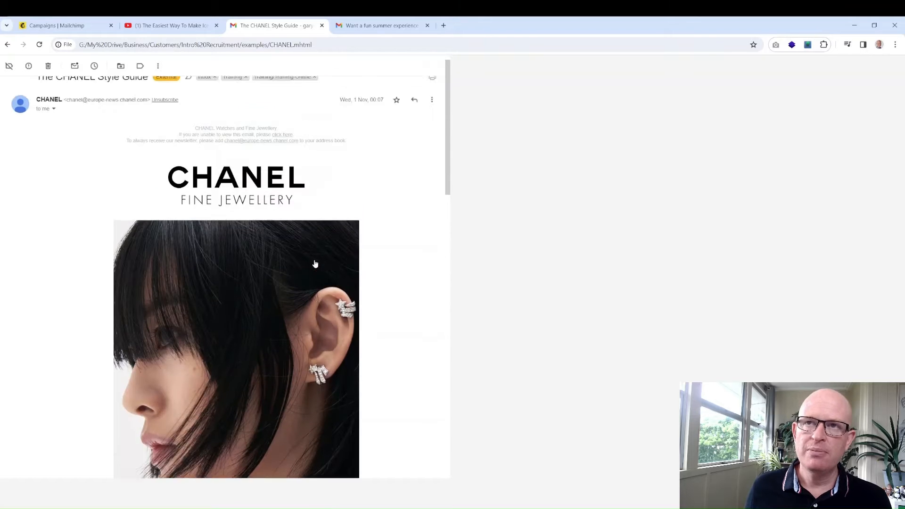
{"action": "scroll", "scroll_direction": "down", "scroll_amount": 3}
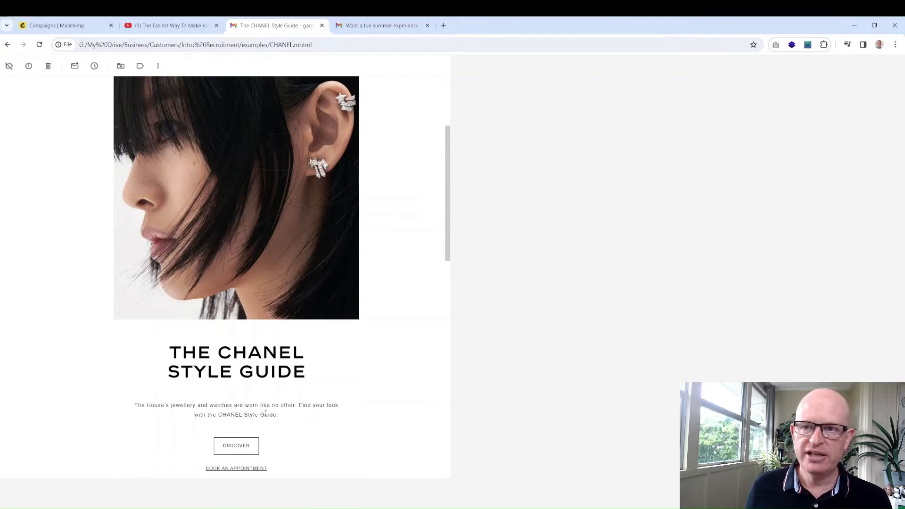
{"action": "scroll", "scroll_direction": "down", "scroll_amount": 3}
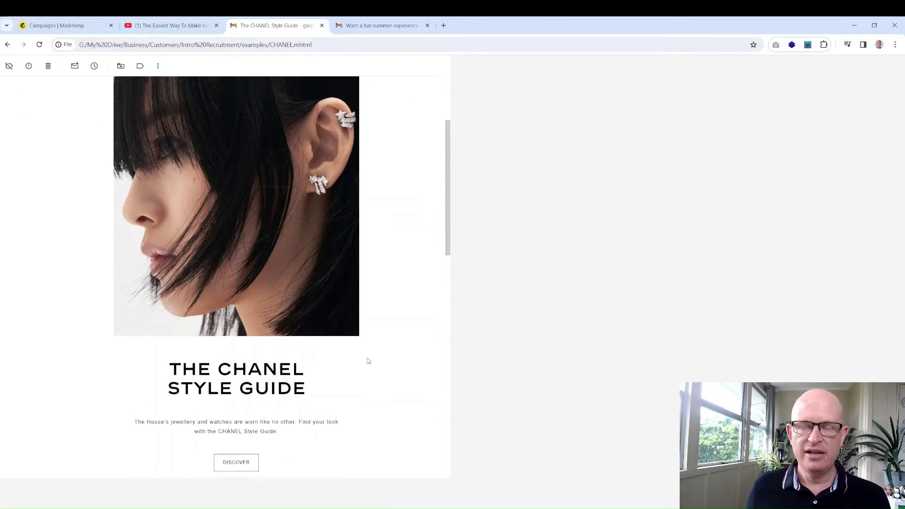
{"action": "scroll", "scroll_direction": "up", "scroll_amount": 3}
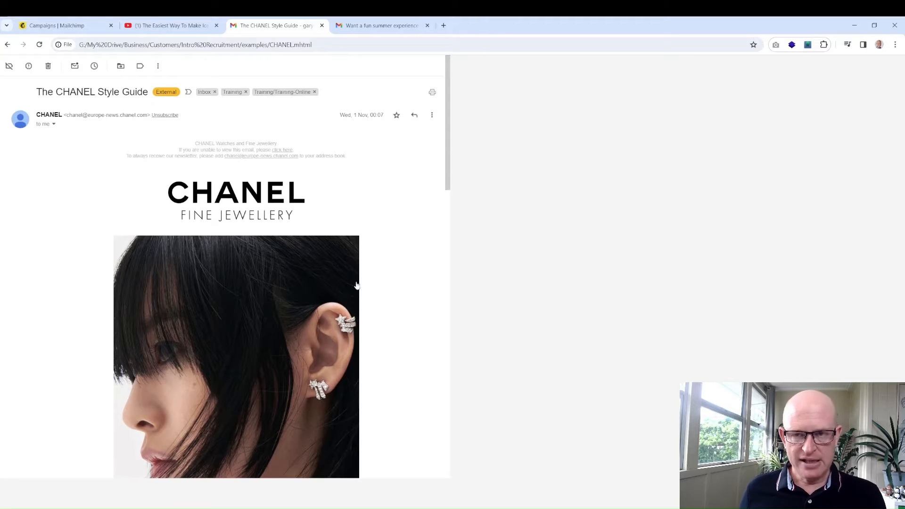
{"action": "mouse_move", "coordinate": [381, 281]}
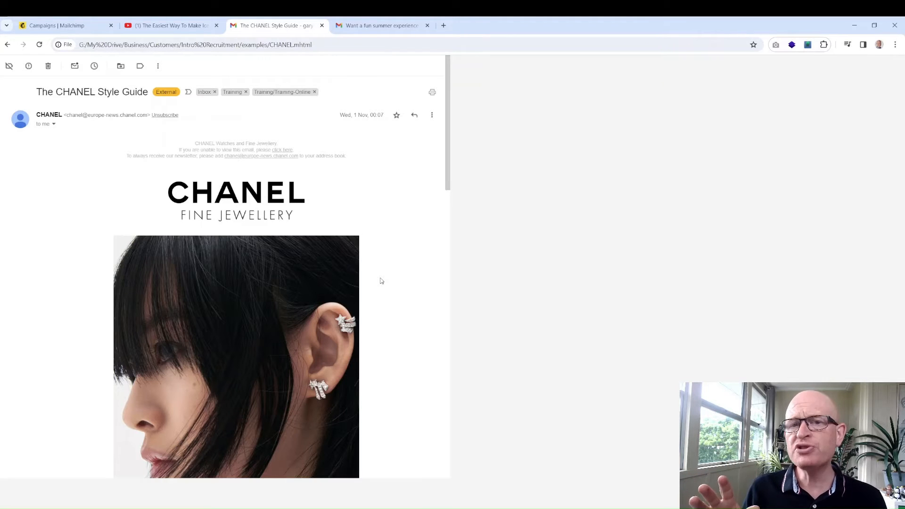
{"action": "scroll", "scroll_direction": "down", "scroll_amount": 3}
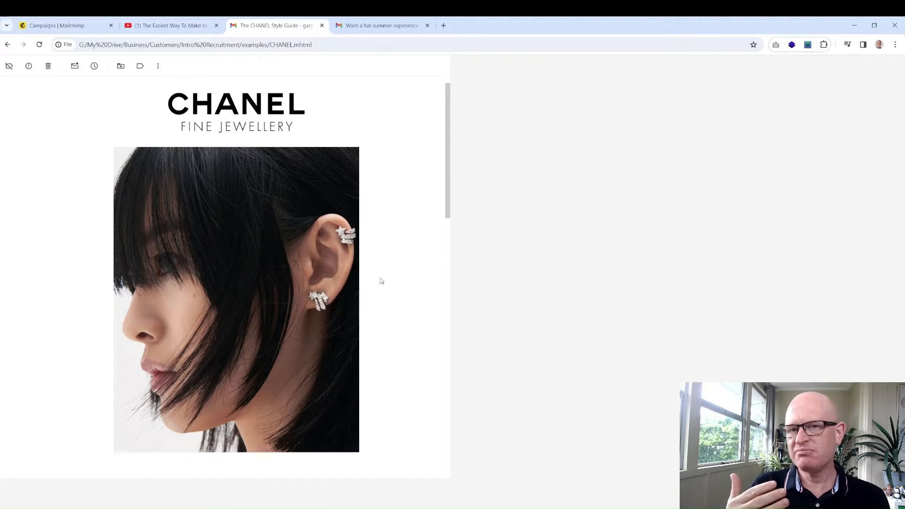
{"action": "mouse_move", "coordinate": [376, 284]}
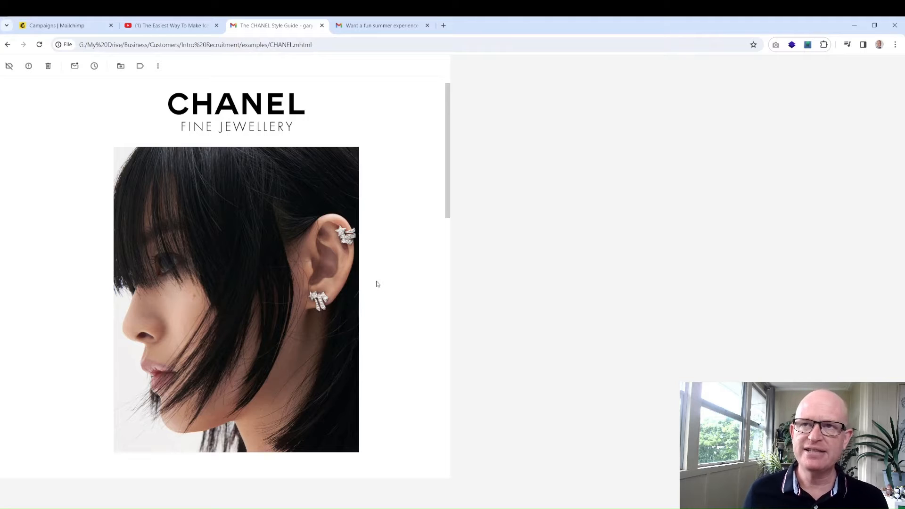
{"action": "mouse_move", "coordinate": [257, 174]}
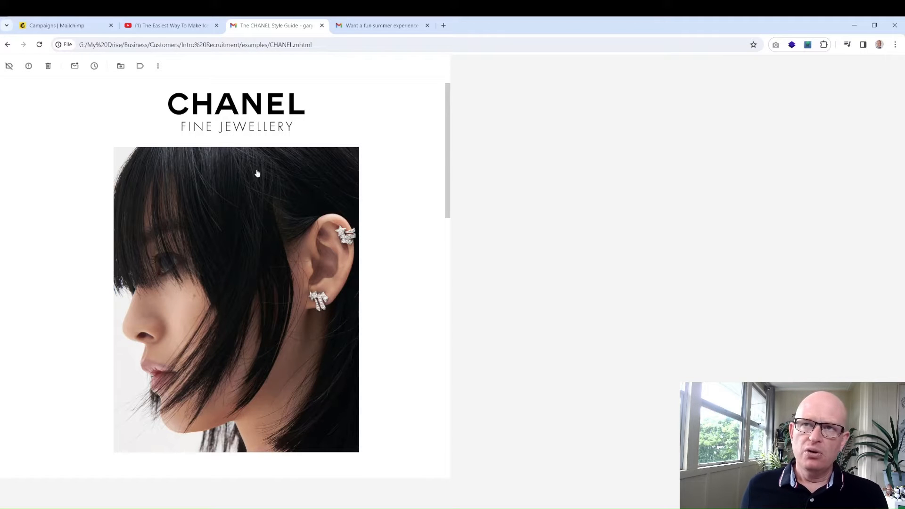
{"action": "scroll", "scroll_direction": "down", "scroll_amount": 3}
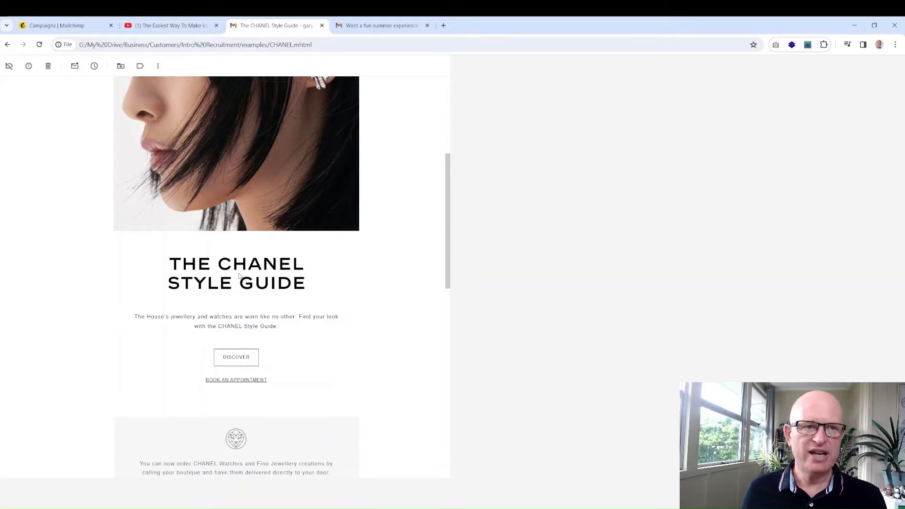
{"action": "mouse_move", "coordinate": [315, 300]}
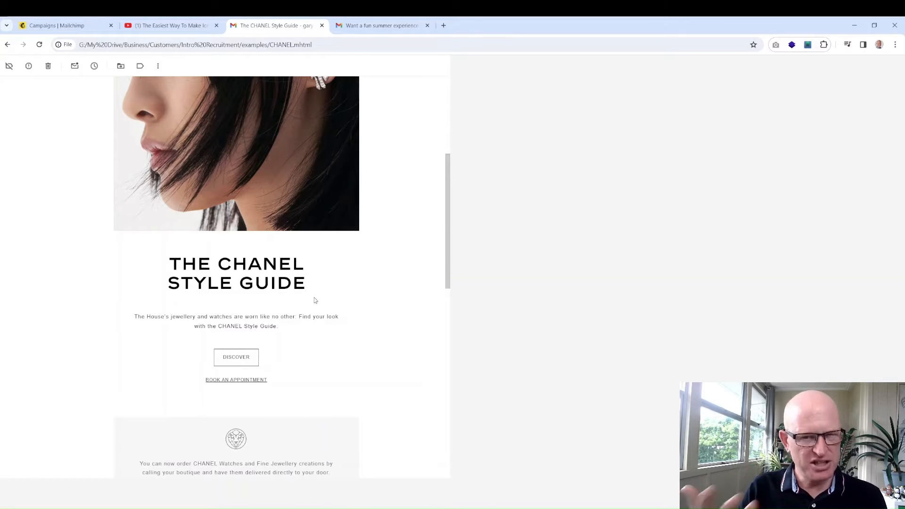
{"action": "mouse_move", "coordinate": [285, 330]}
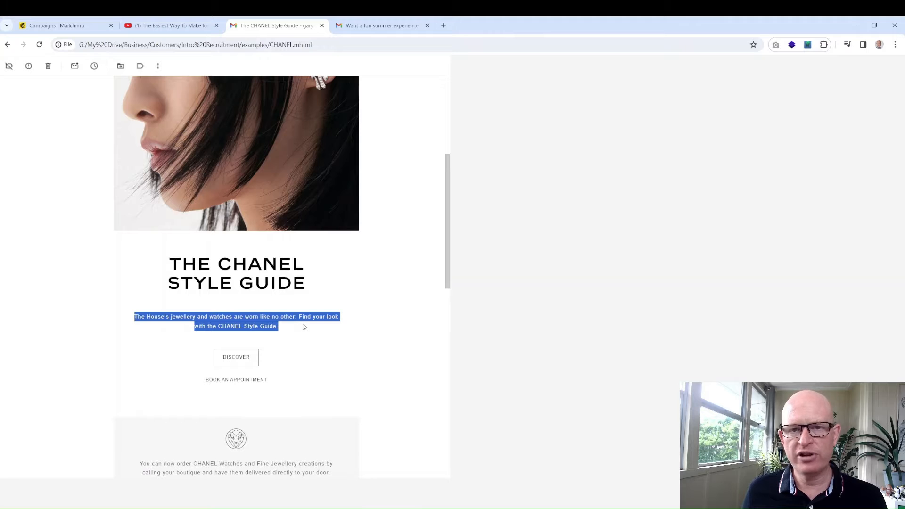
{"action": "mouse_move", "coordinate": [232, 364]}
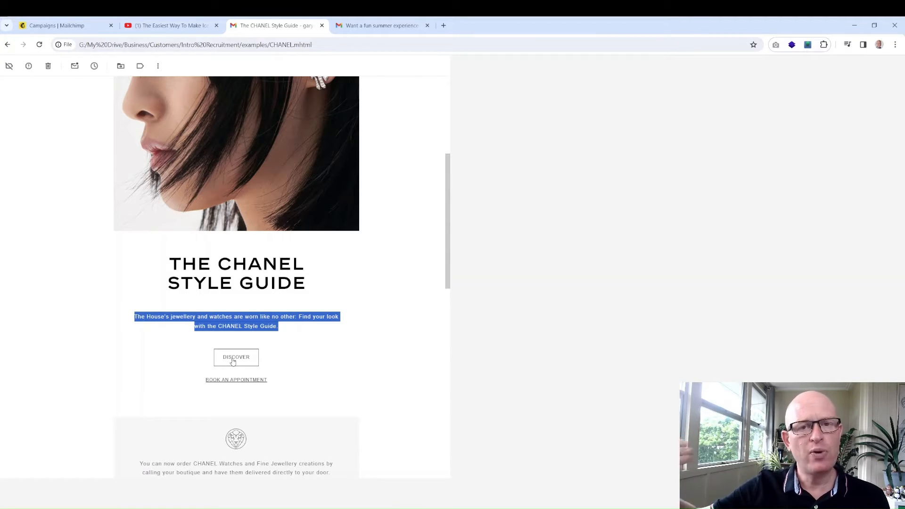
{"action": "scroll", "scroll_direction": "up", "scroll_amount": 3}
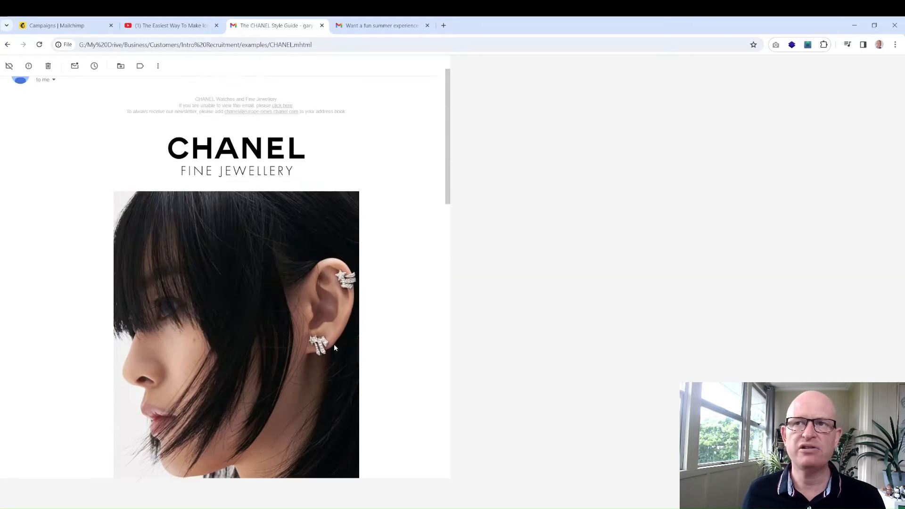
{"action": "left_click", "coordinate": [381, 24]}
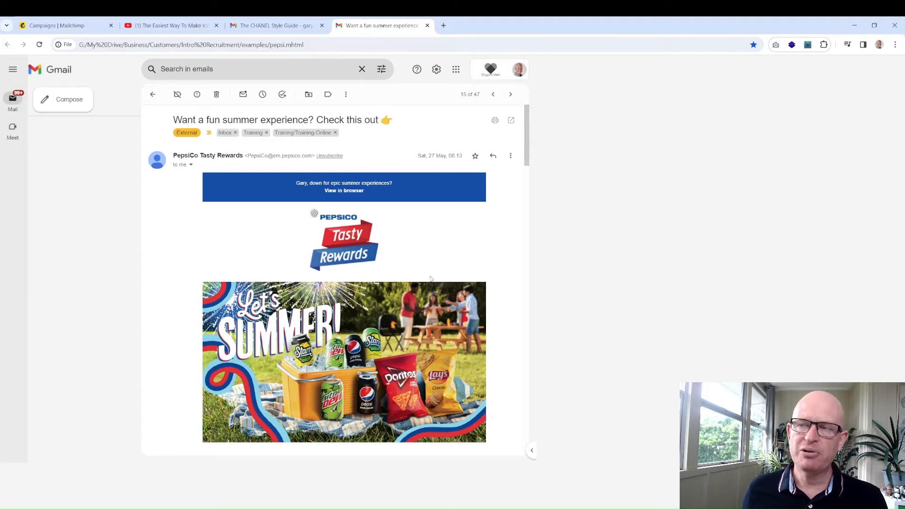
{"action": "mouse_move", "coordinate": [444, 264]}
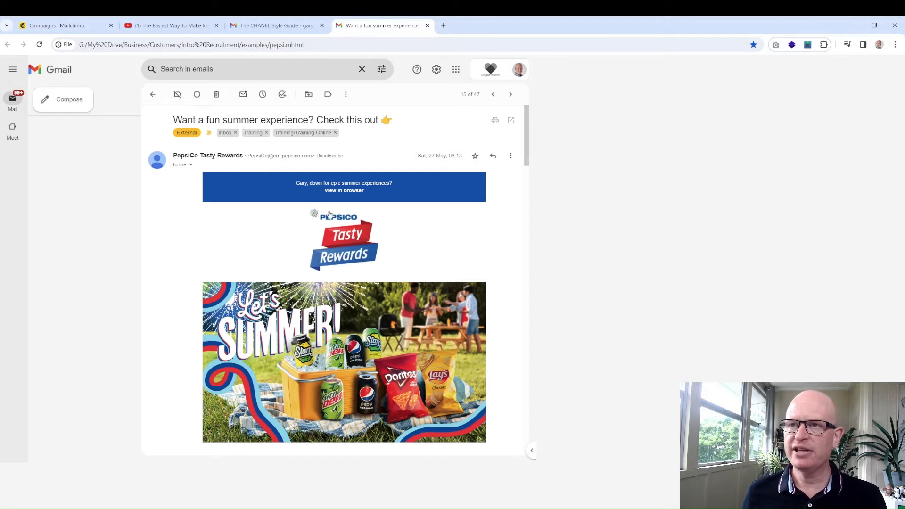
{"action": "scroll", "scroll_direction": "down", "scroll_amount": 3}
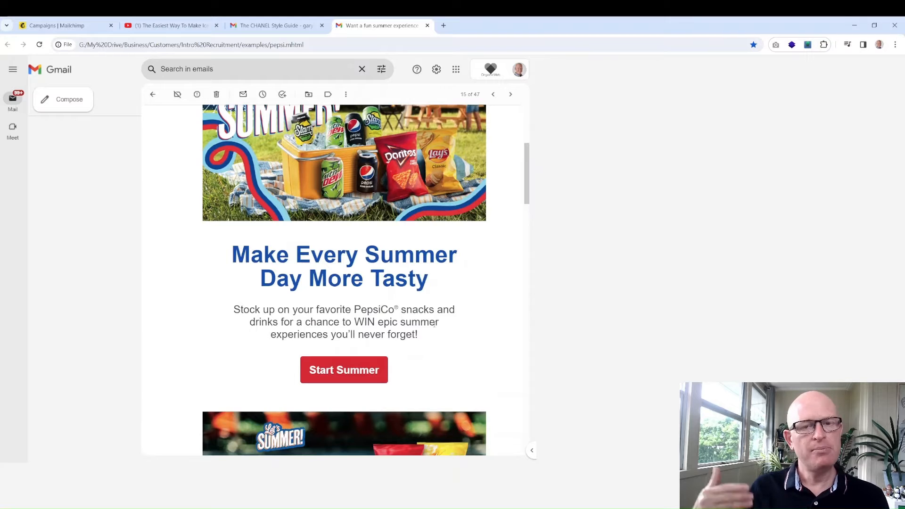
{"action": "scroll", "scroll_direction": "down", "scroll_amount": 3}
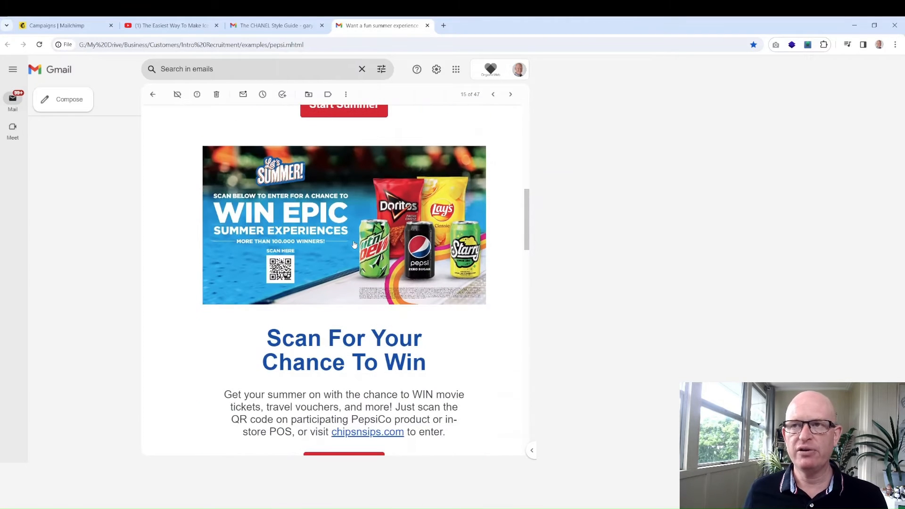
{"action": "scroll", "scroll_direction": "down", "scroll_amount": 3}
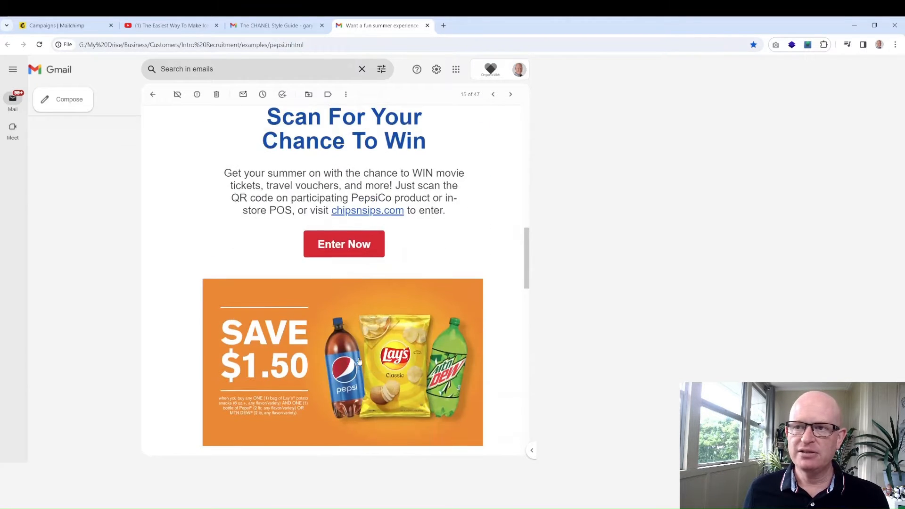
{"action": "scroll", "scroll_direction": "down", "scroll_amount": 3}
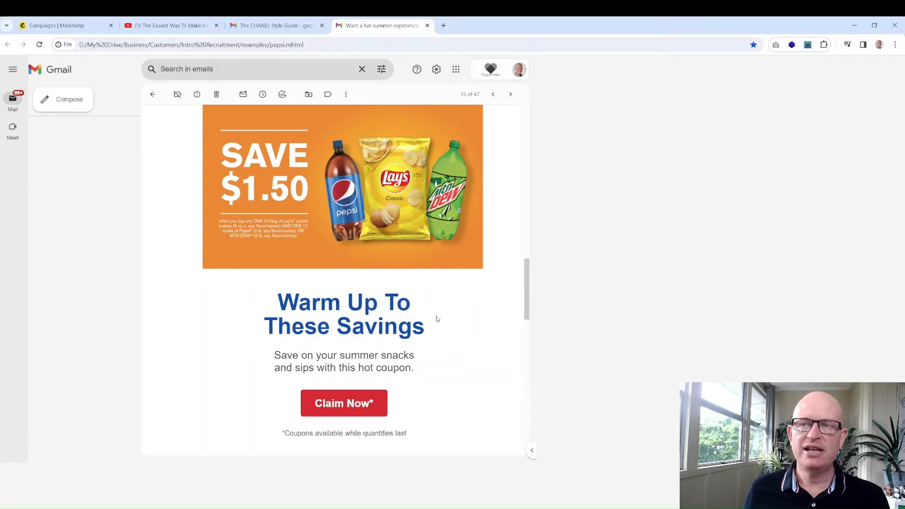
{"action": "scroll", "scroll_direction": "up", "scroll_amount": 3}
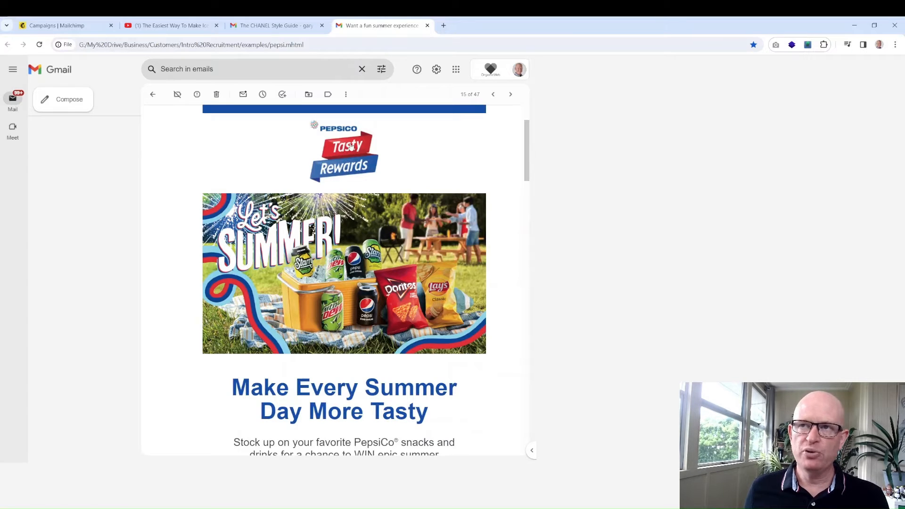
{"action": "scroll", "scroll_direction": "down", "scroll_amount": 3}
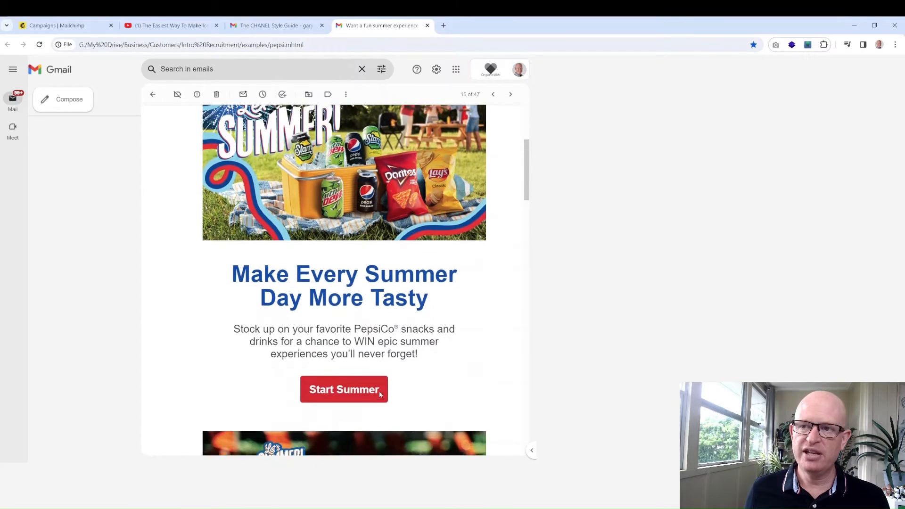
{"action": "scroll", "scroll_direction": "down", "scroll_amount": 3}
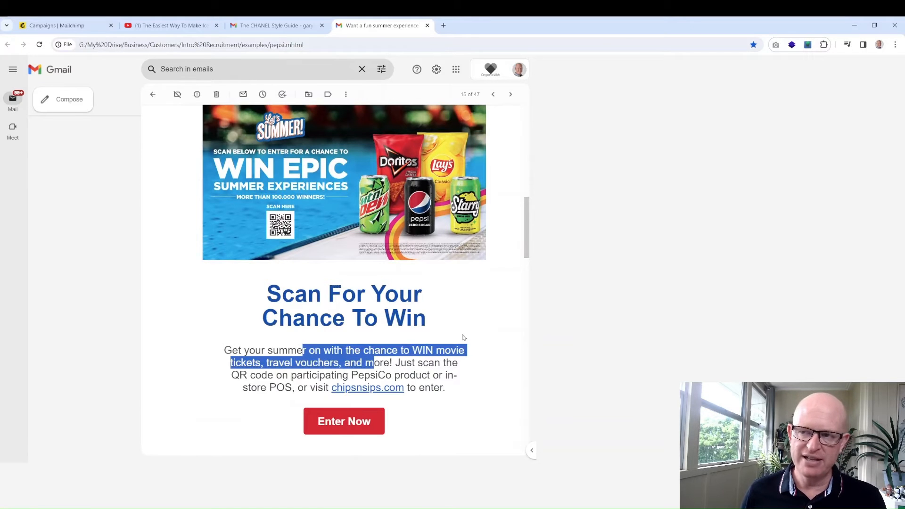
{"action": "left_click", "coordinate": [467, 321]}
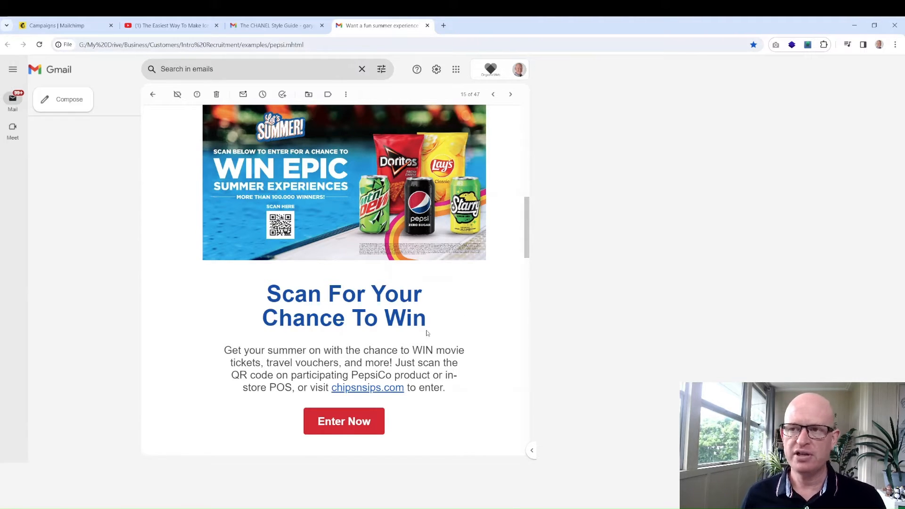
{"action": "mouse_move", "coordinate": [484, 370]}
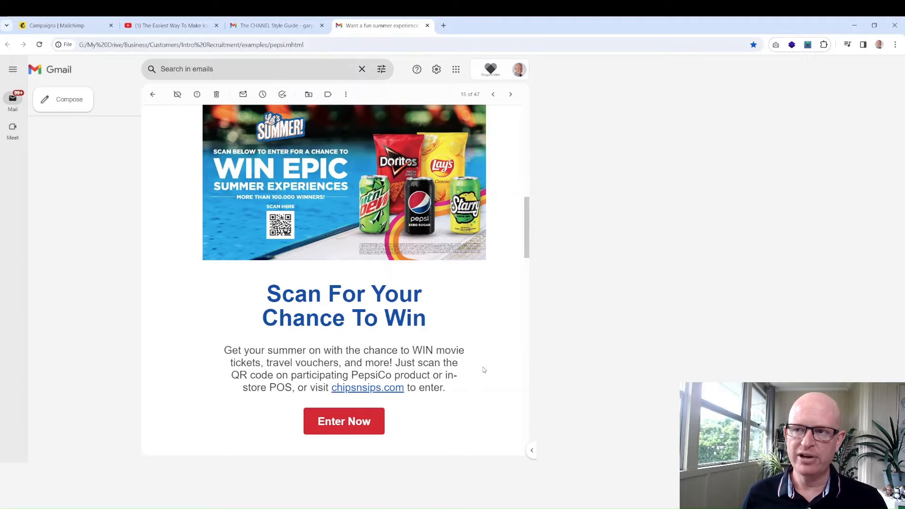
{"action": "mouse_move", "coordinate": [495, 303]}
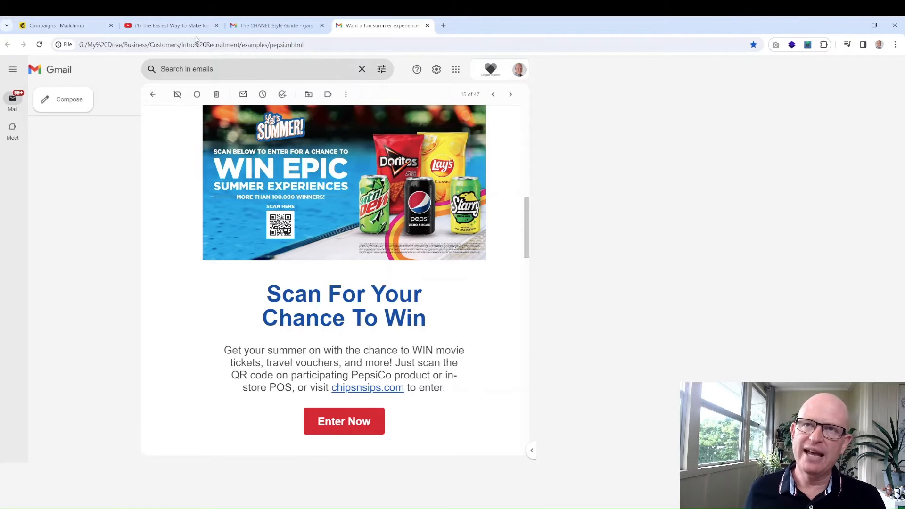
- Create a new Mailchimp email campaign with the internal name 'Ice Cream 2024'
{"action": "left_click", "coordinate": [63, 26]}
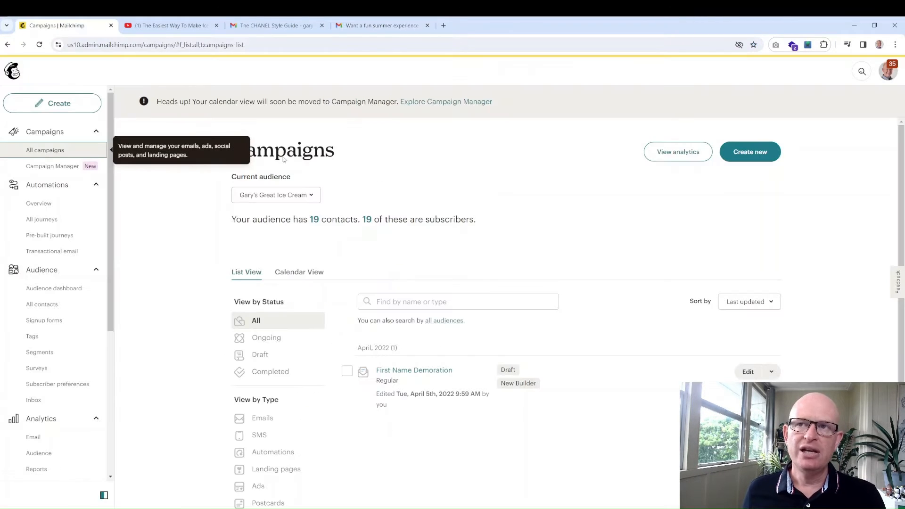
{"action": "mouse_move", "coordinate": [765, 168]}
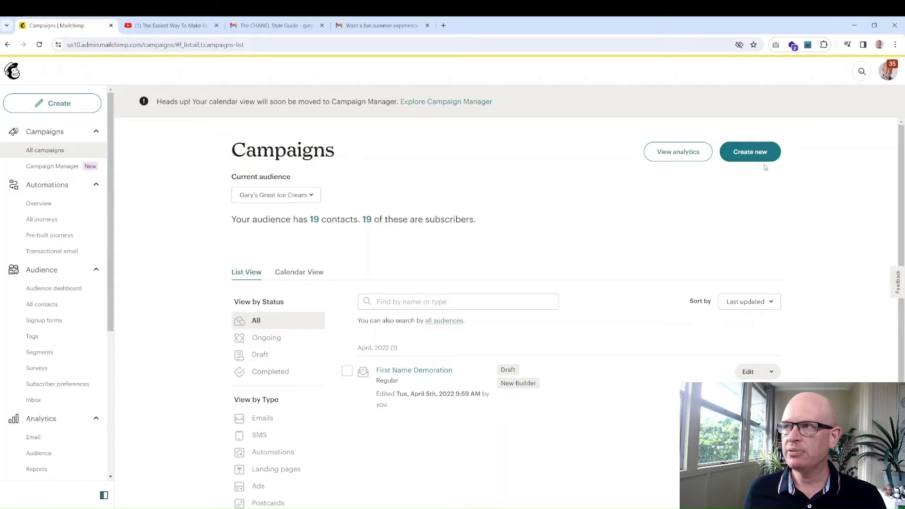
{"action": "left_click", "coordinate": [750, 152]}
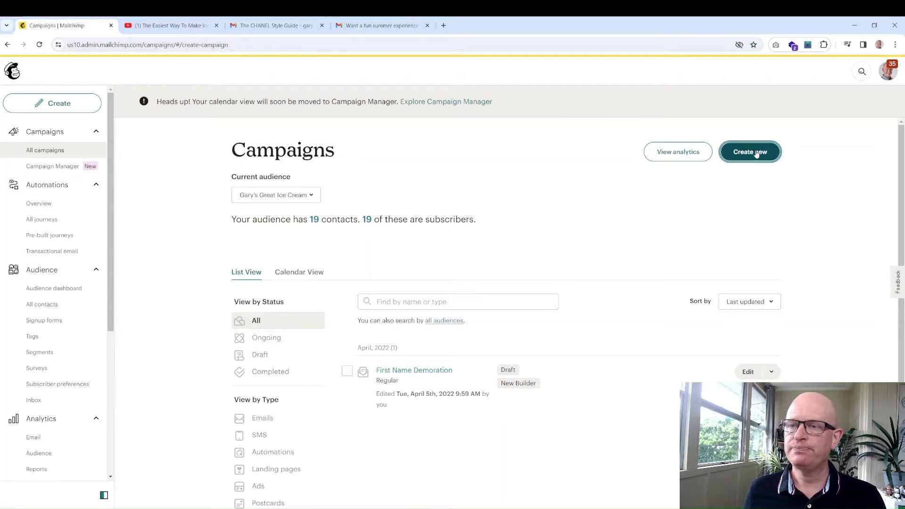
{"action": "left_click", "coordinate": [749, 151]}
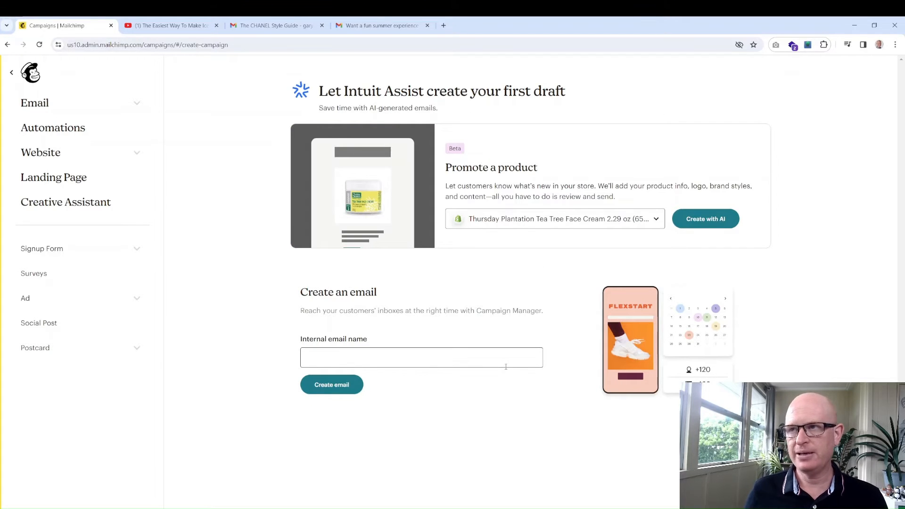
{"action": "left_click", "coordinate": [422, 357]}
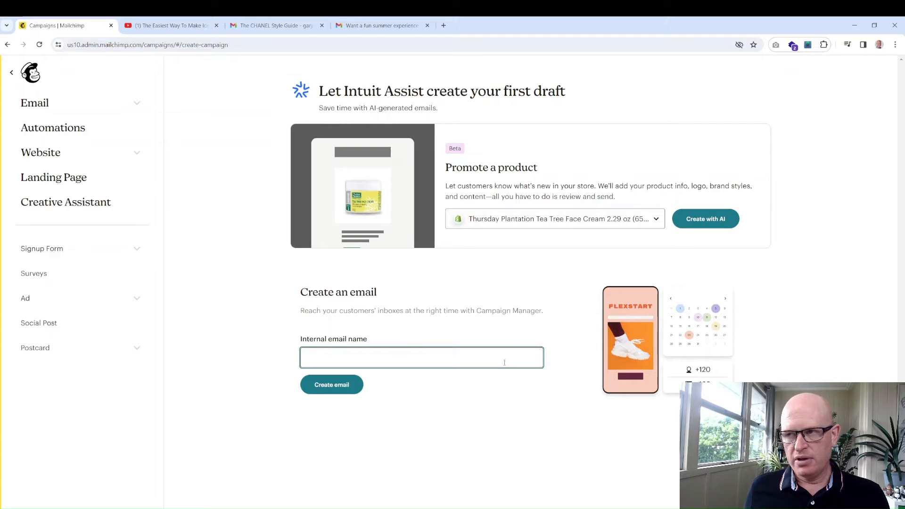
{"action": "mouse_move", "coordinate": [513, 330]}
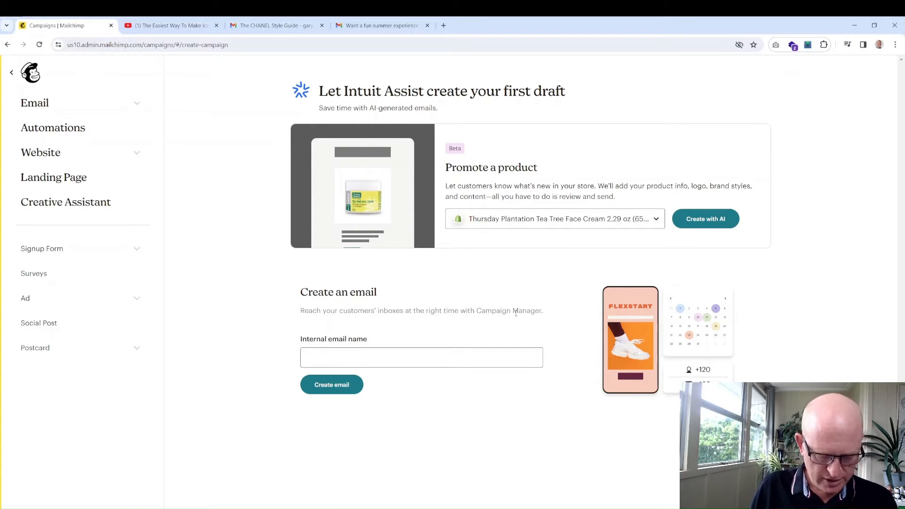
{"action": "mouse_move", "coordinate": [415, 398]}
{"action": "type", "text": "Ice Cream 202"}
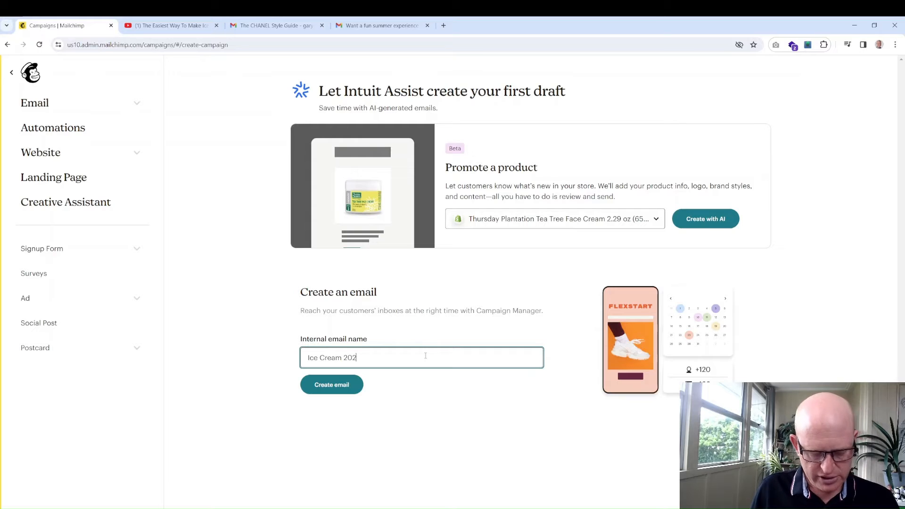
{"action": "left_click", "coordinate": [331, 385]}
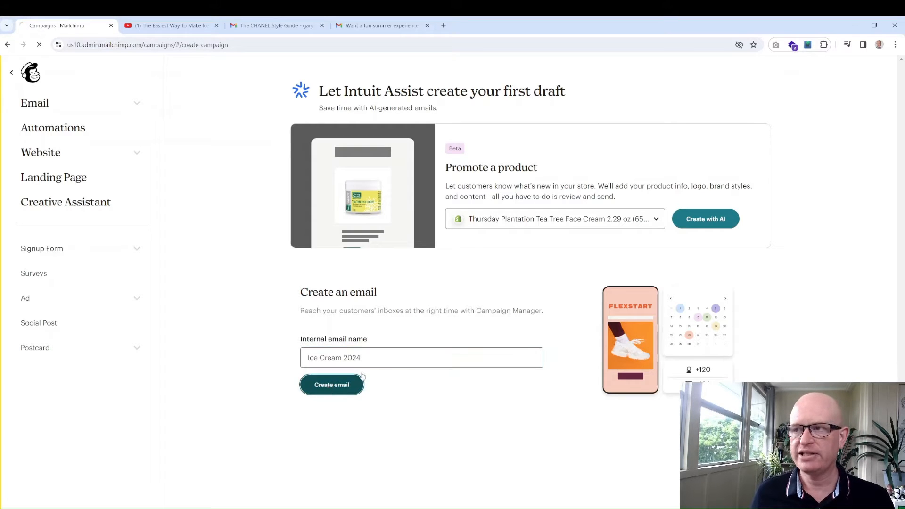
{"action": "left_click", "coordinate": [331, 385]}
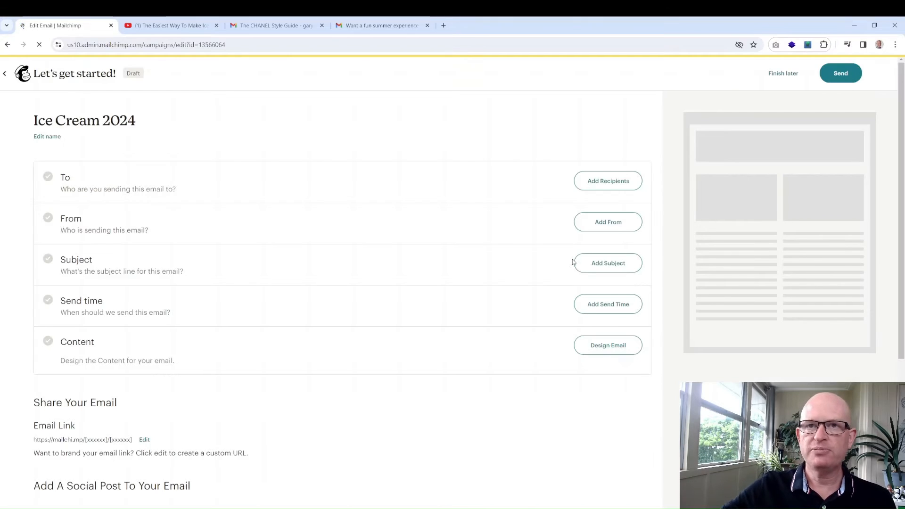
{"action": "mouse_move", "coordinate": [488, 214]}
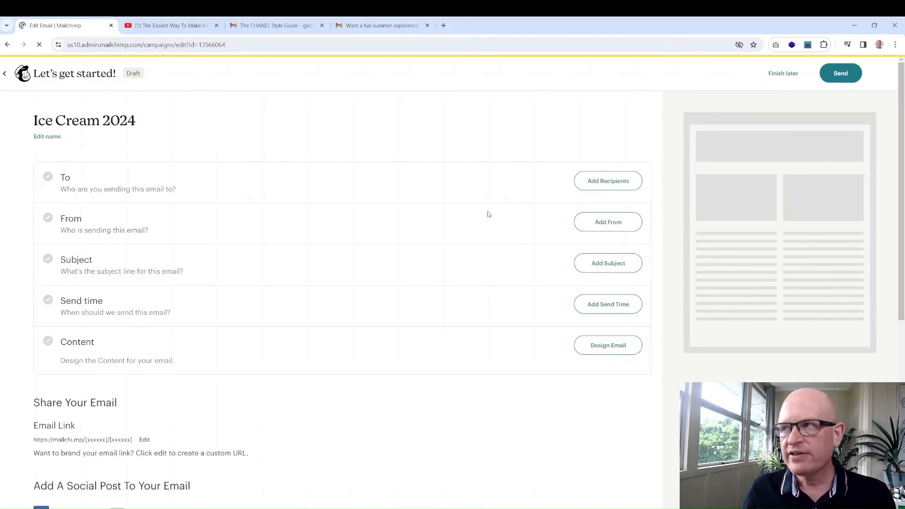
- Address the email to all subscribers of the 19-contact ice cream audience
{"action": "scroll", "scroll_direction": "down", "scroll_amount": 3}
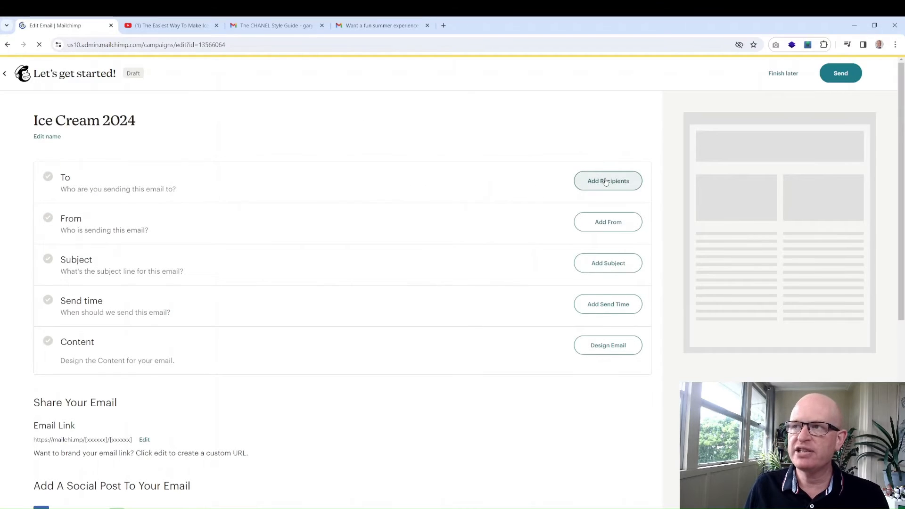
{"action": "left_click", "coordinate": [607, 181]}
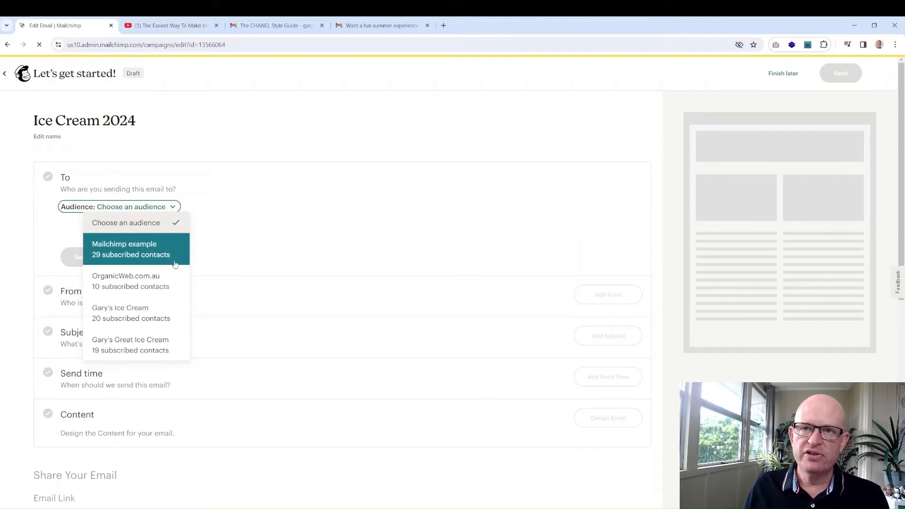
{"action": "left_click", "coordinate": [130, 345]}
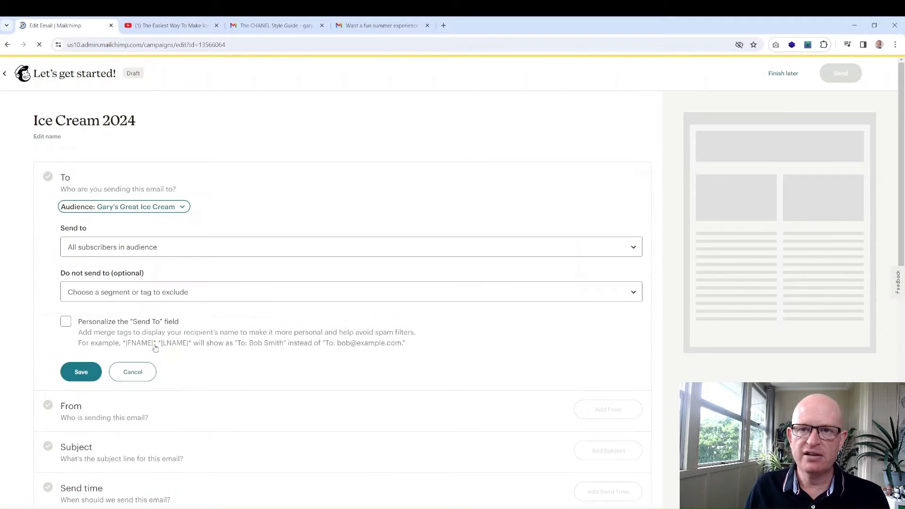
{"action": "left_click", "coordinate": [351, 247]}
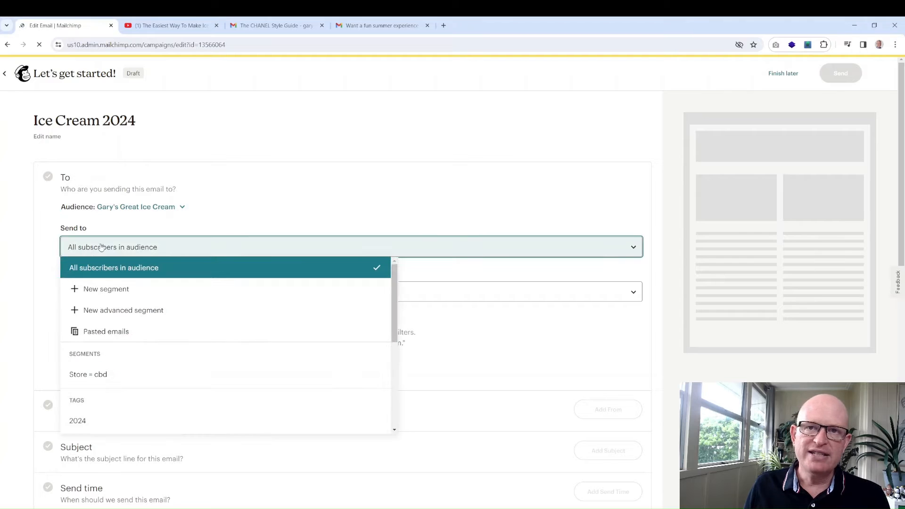
{"action": "mouse_move", "coordinate": [105, 288]}
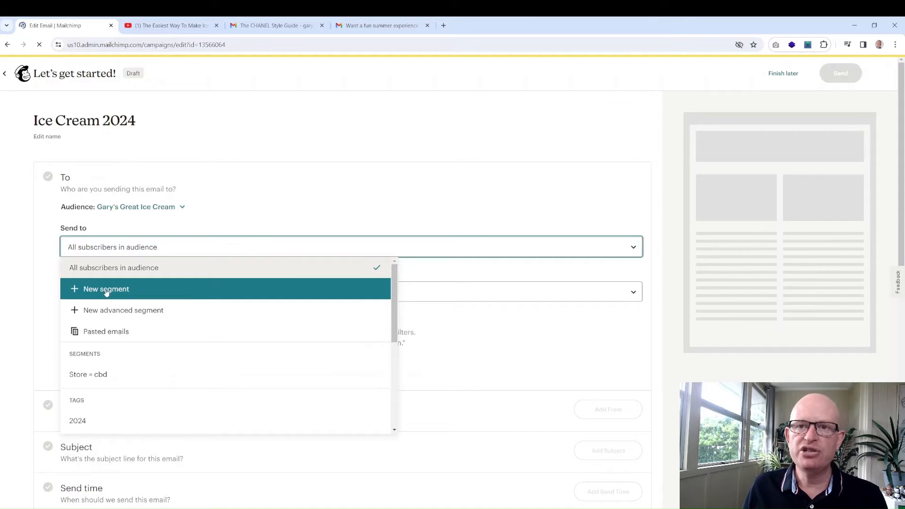
{"action": "mouse_move", "coordinate": [119, 357]}
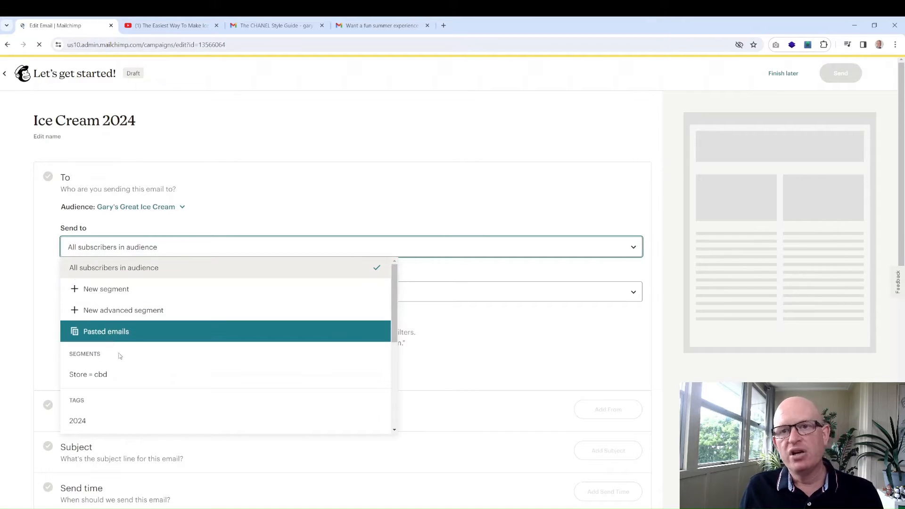
{"action": "mouse_move", "coordinate": [124, 374]}
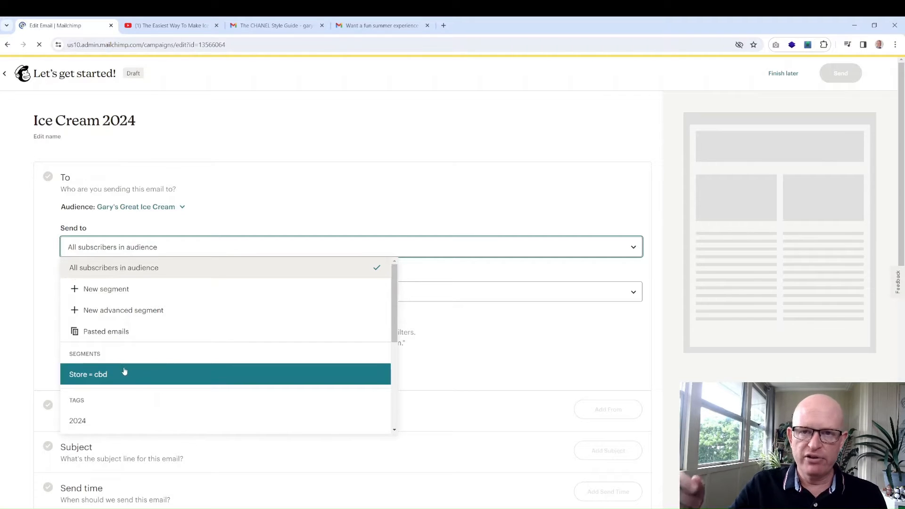
{"action": "scroll", "scroll_direction": "down", "scroll_amount": 3}
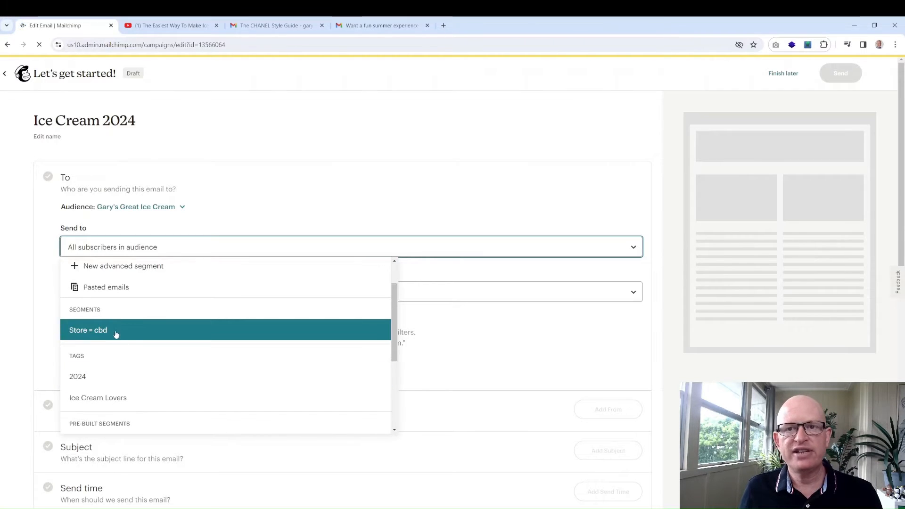
{"action": "scroll", "scroll_direction": "down", "scroll_amount": 3}
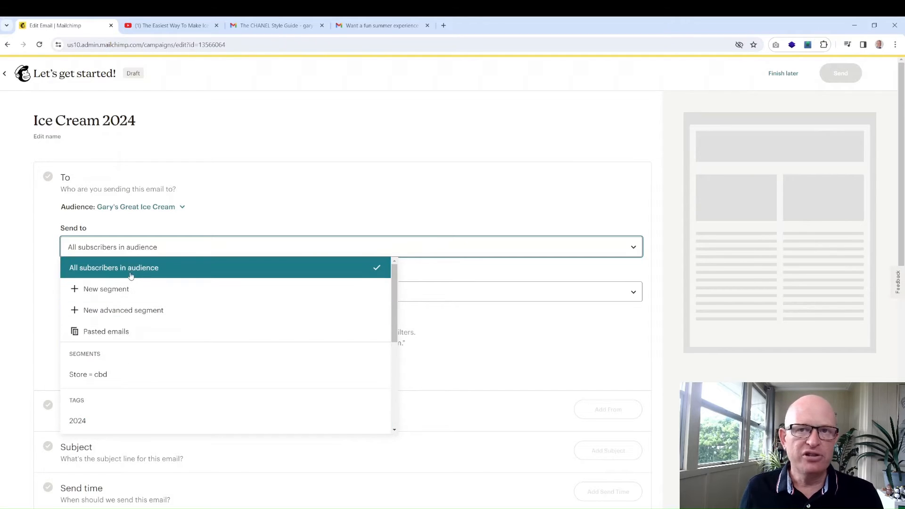
{"action": "left_click", "coordinate": [114, 266]}
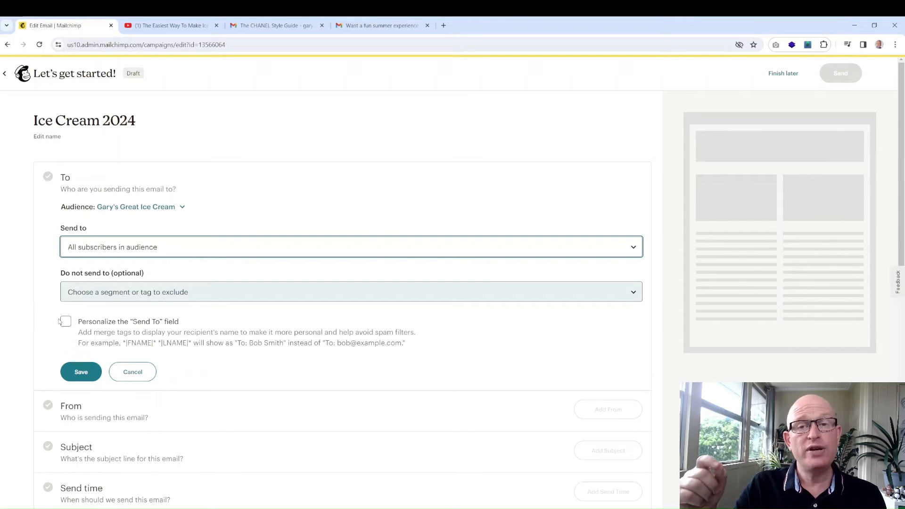
- Personalise the To field with the *|FNAME|* merge tag and save the recipients
{"action": "left_click", "coordinate": [65, 322]}
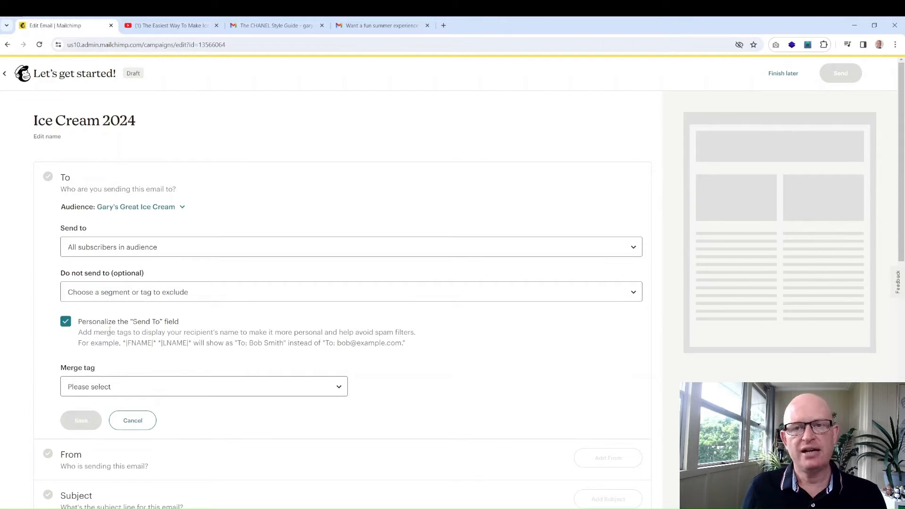
{"action": "left_click", "coordinate": [204, 387]}
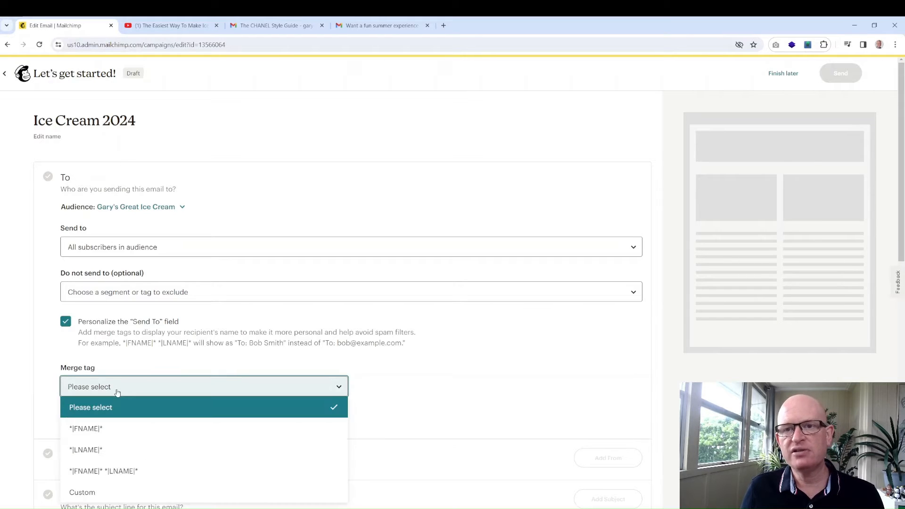
{"action": "left_click", "coordinate": [86, 428]}
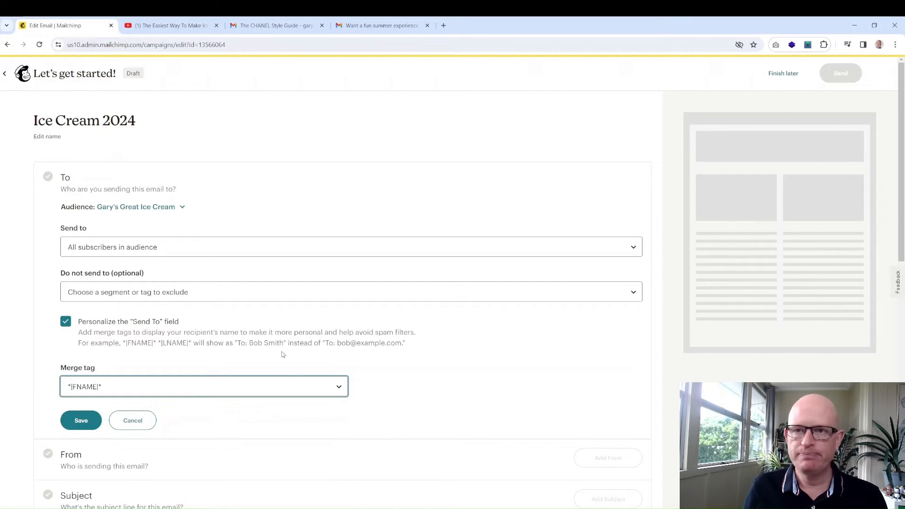
{"action": "left_click", "coordinate": [81, 421]}
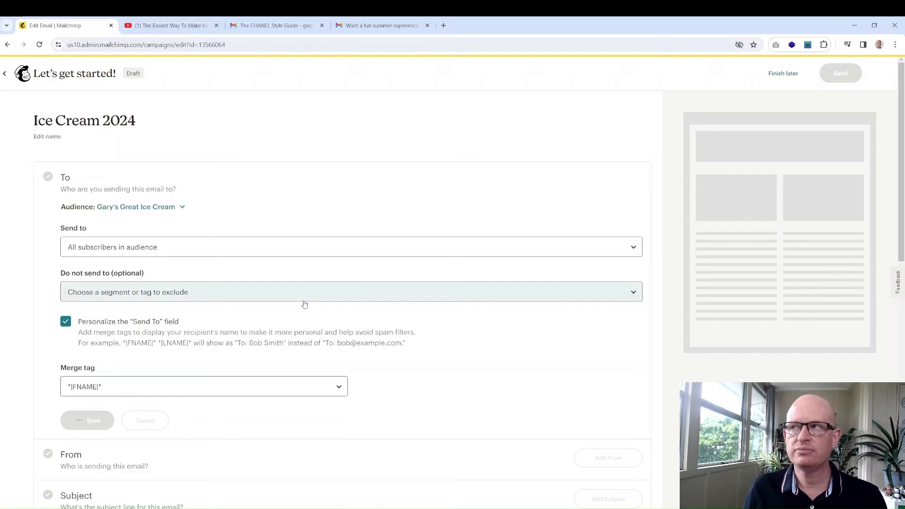
{"action": "mouse_move", "coordinate": [307, 299]}
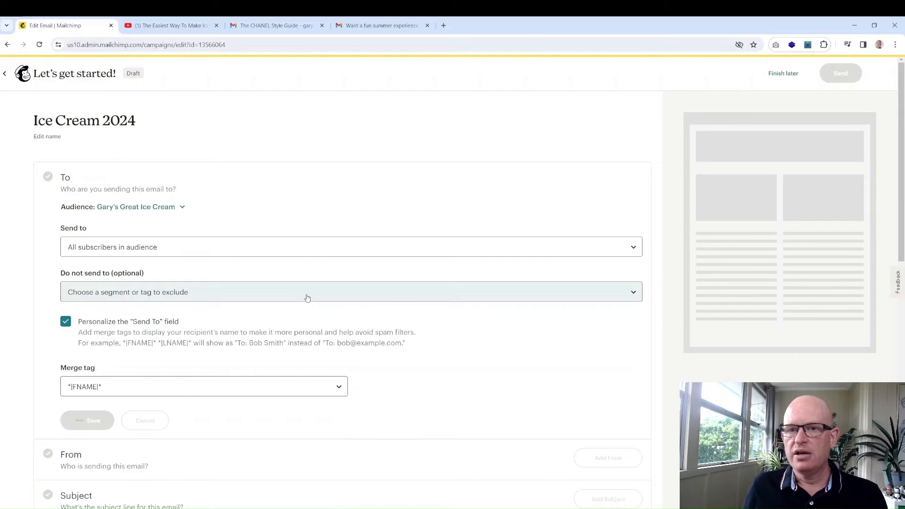
{"action": "left_click", "coordinate": [87, 420]}
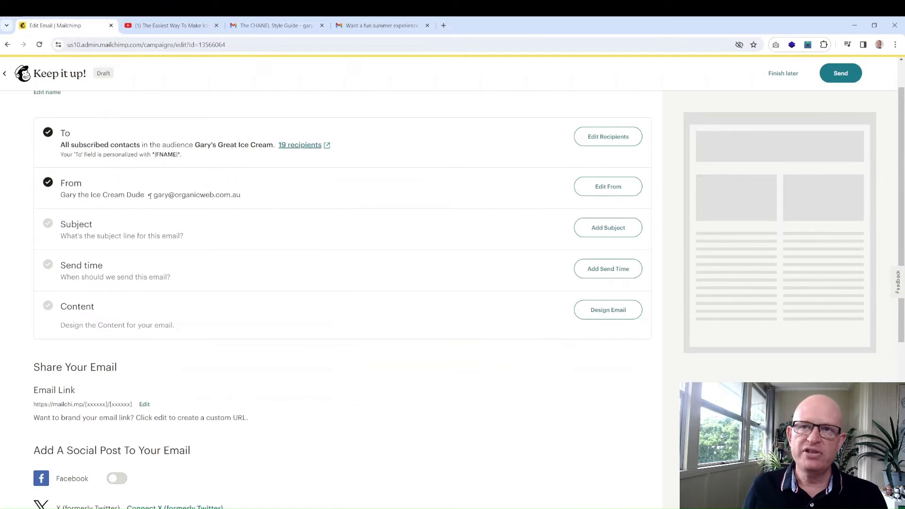
{"action": "mouse_move", "coordinate": [542, 214]}
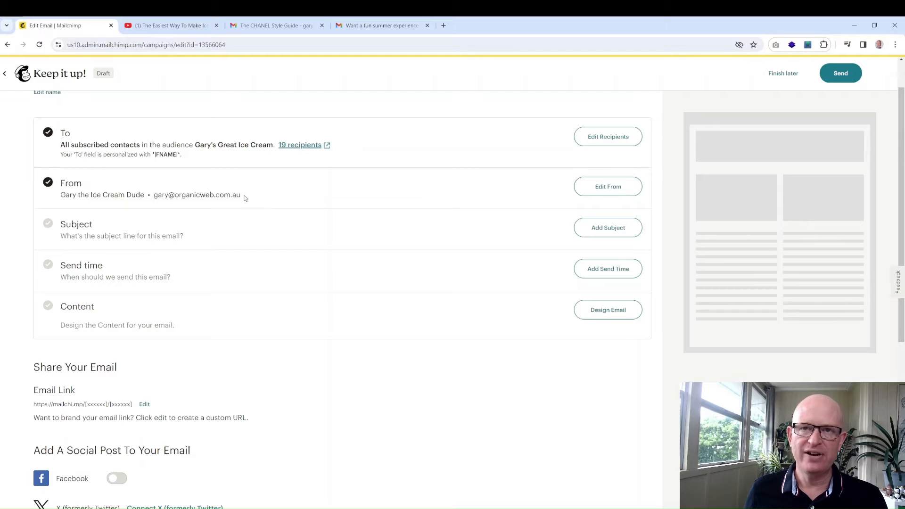
- Save the subject line 'Have you tried our new ice cream?' with no preview text
{"action": "left_click", "coordinate": [608, 227]}
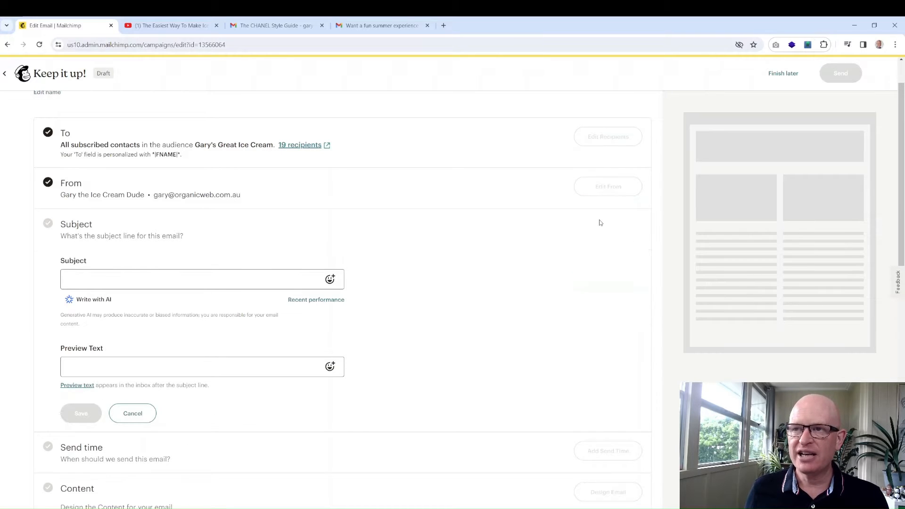
{"action": "mouse_move", "coordinate": [430, 243]}
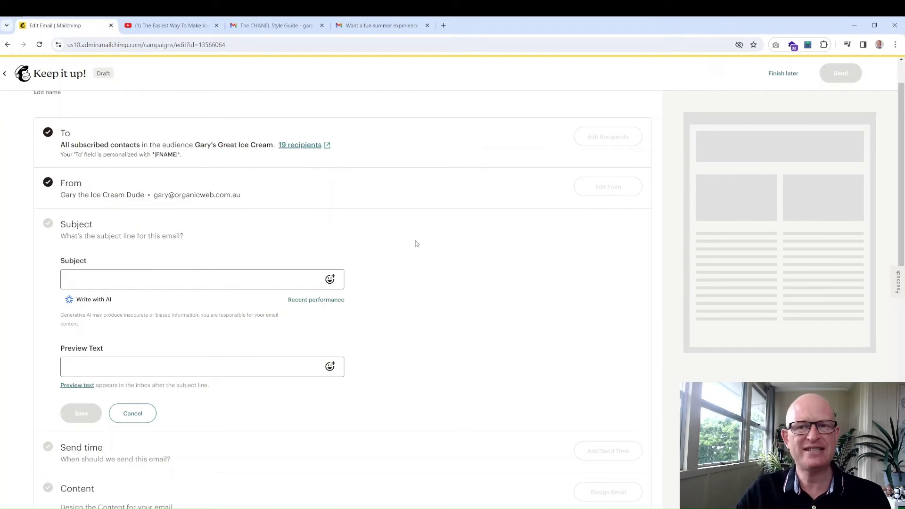
{"action": "left_click", "coordinate": [202, 279]}
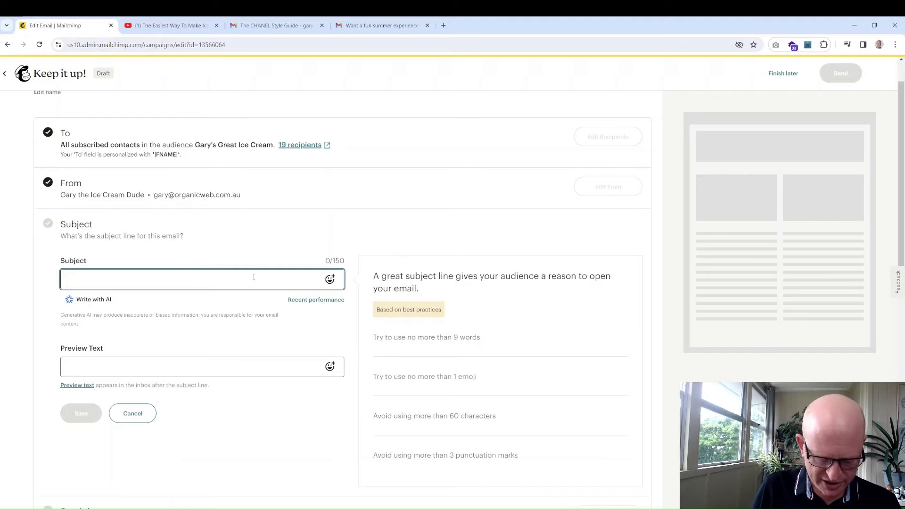
{"action": "type", "text": "Have you tri"}
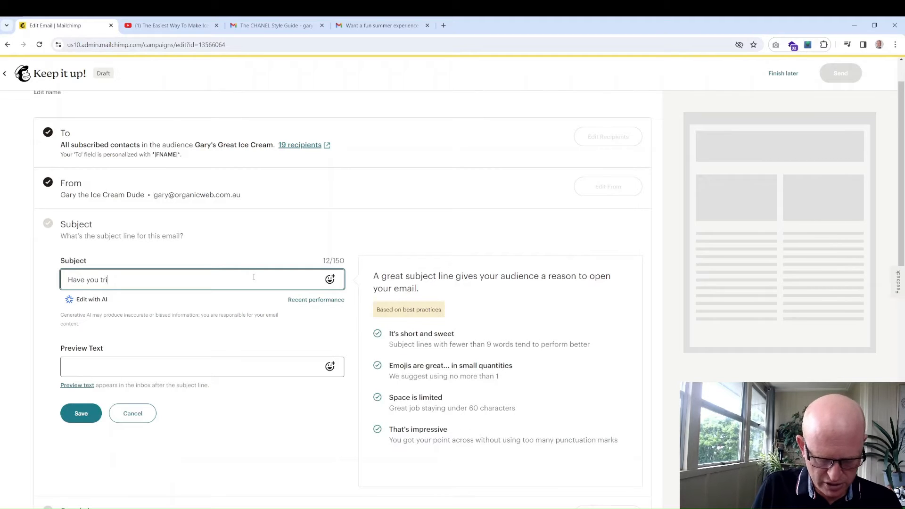
{"action": "type", "text": "ed our"}
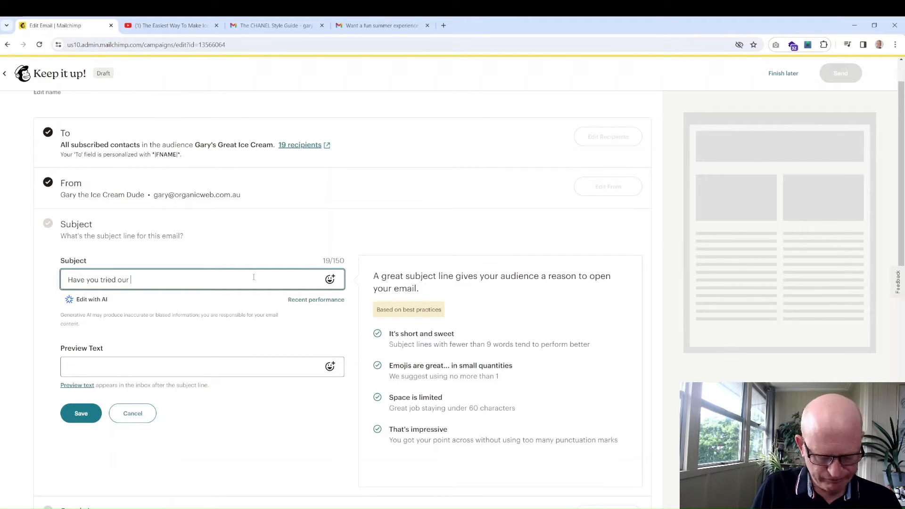
{"action": "type", "text": "new ice cream"}
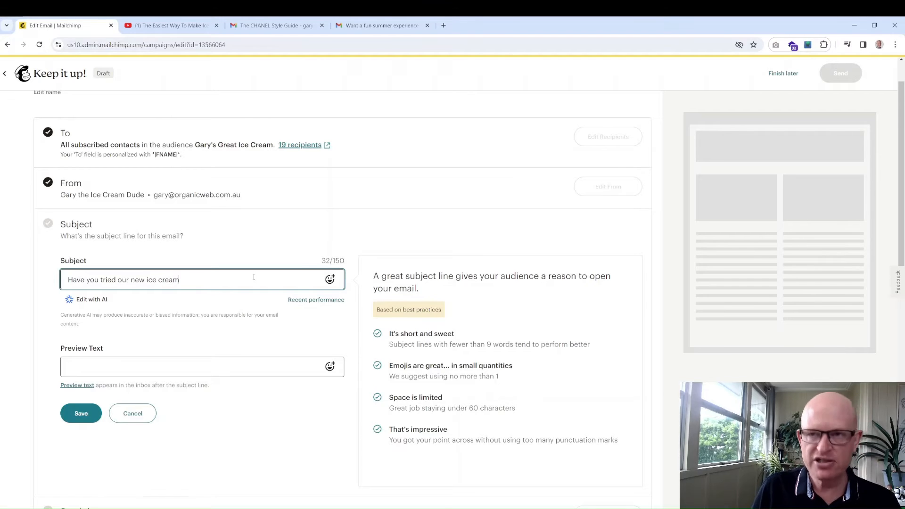
{"action": "type", "text": "?"}
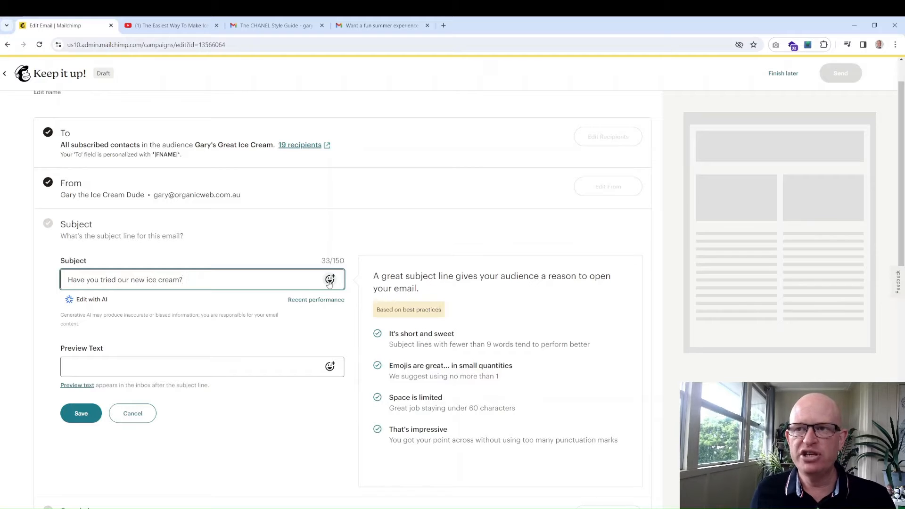
{"action": "mouse_move", "coordinate": [153, 377]}
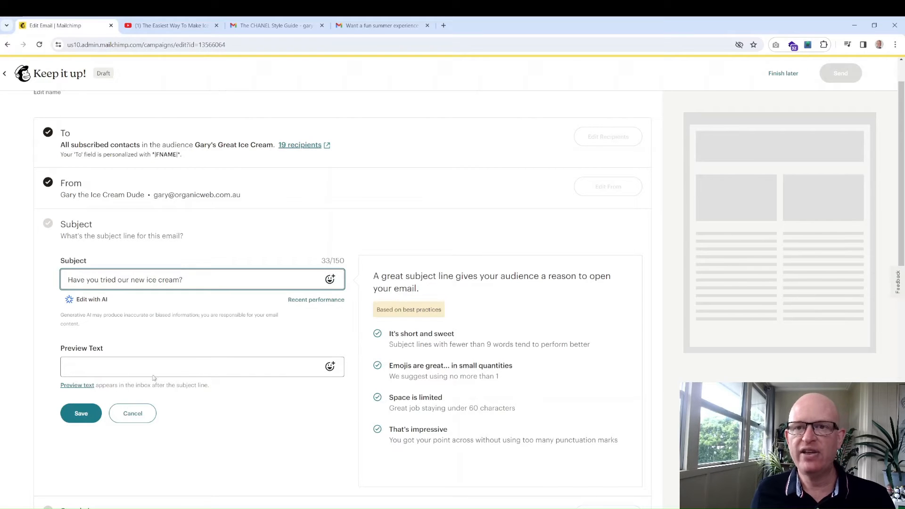
{"action": "left_click", "coordinate": [201, 367]}
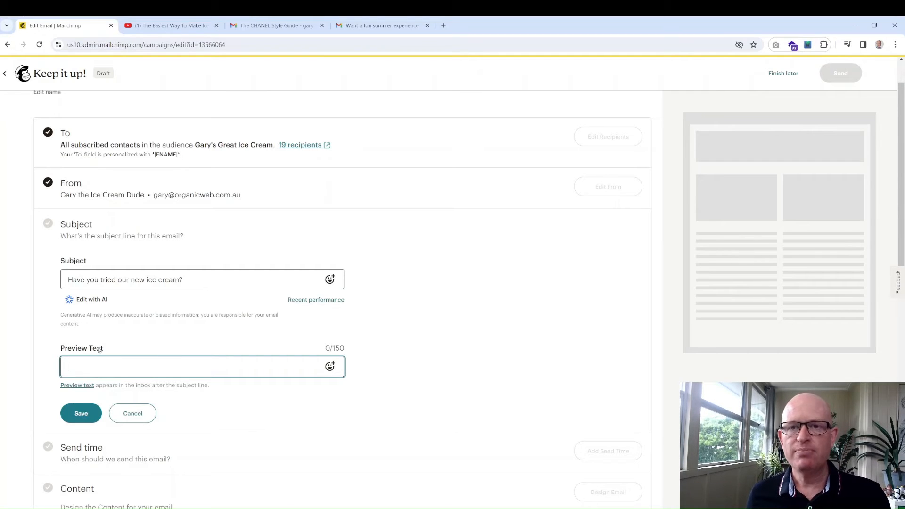
{"action": "mouse_move", "coordinate": [132, 413]}
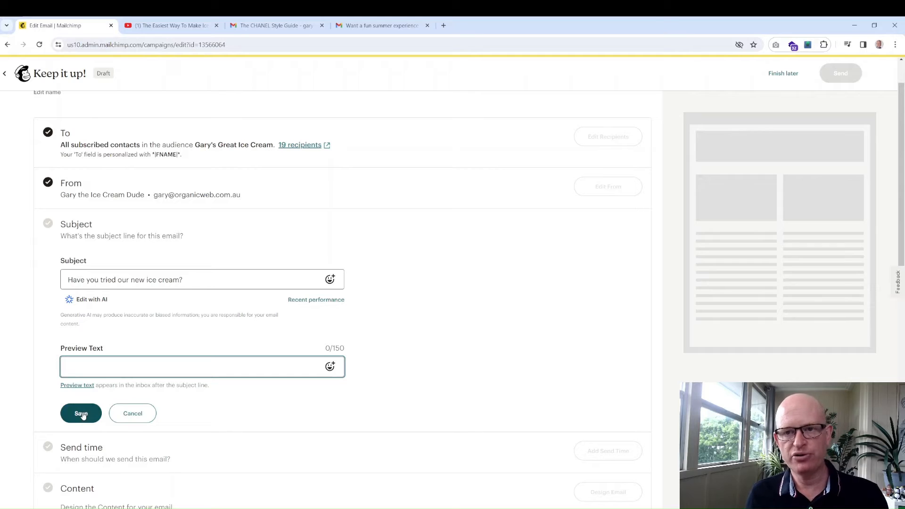
{"action": "left_click", "coordinate": [81, 413]}
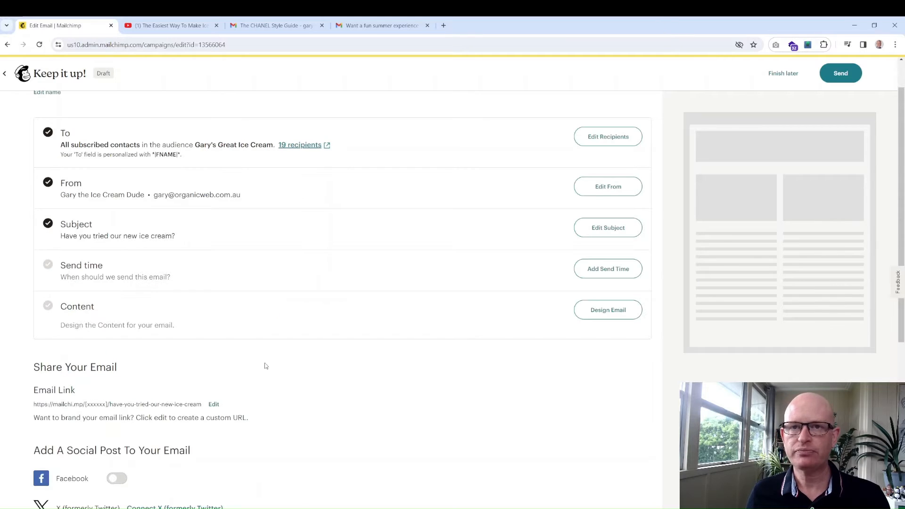
- Save the campaign's send time as 'Send now'
{"action": "left_click", "coordinate": [608, 269]}
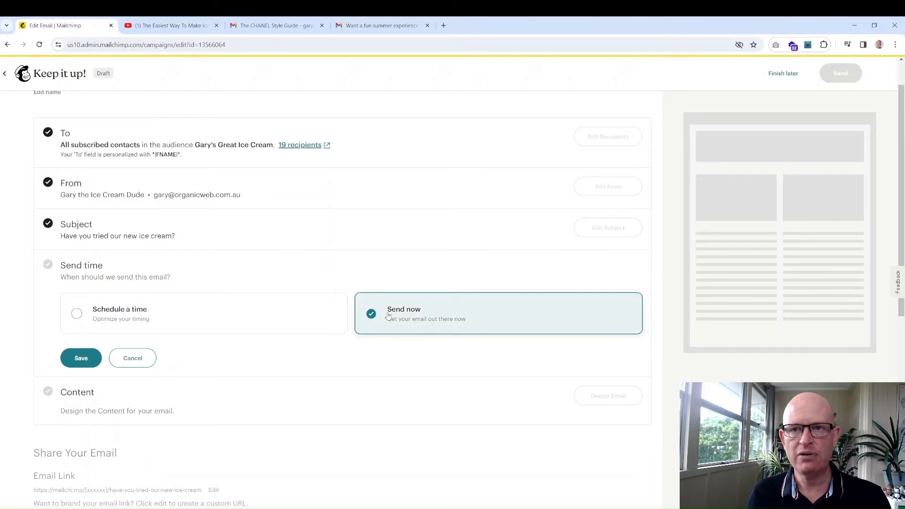
{"action": "mouse_move", "coordinate": [339, 277]}
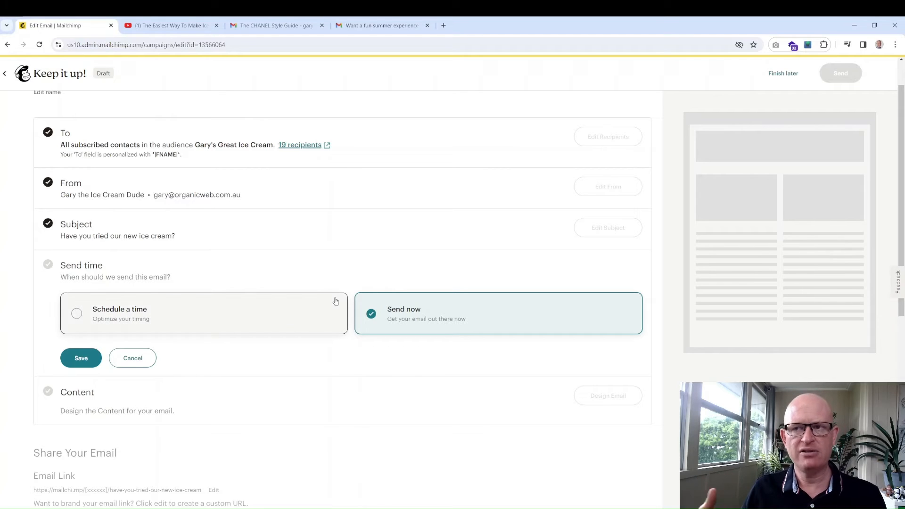
{"action": "left_click", "coordinate": [81, 357]}
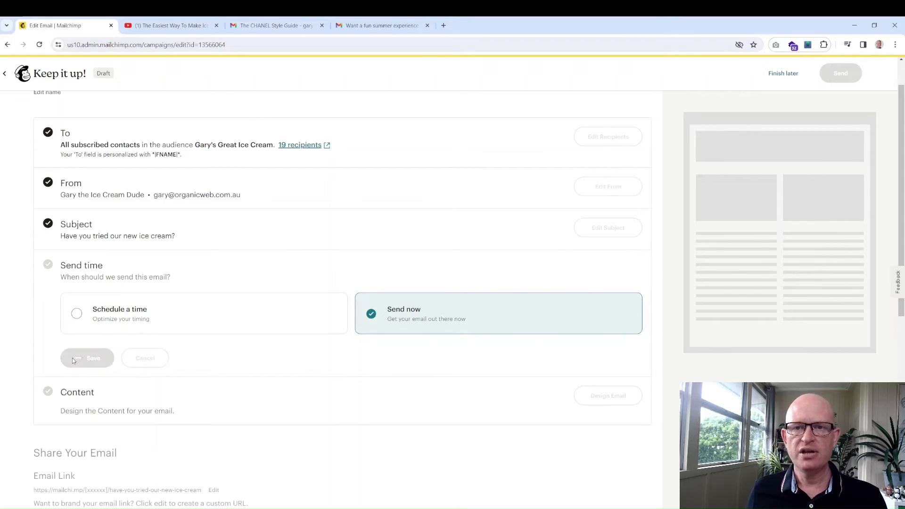
{"action": "left_click", "coordinate": [86, 358]}
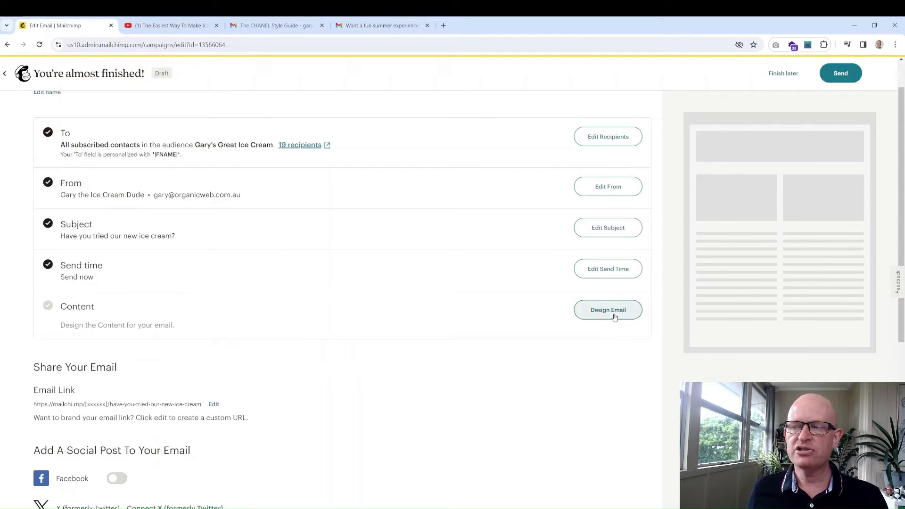
- Start the email design from the 'Start from scratch' template
{"action": "left_click", "coordinate": [607, 309]}
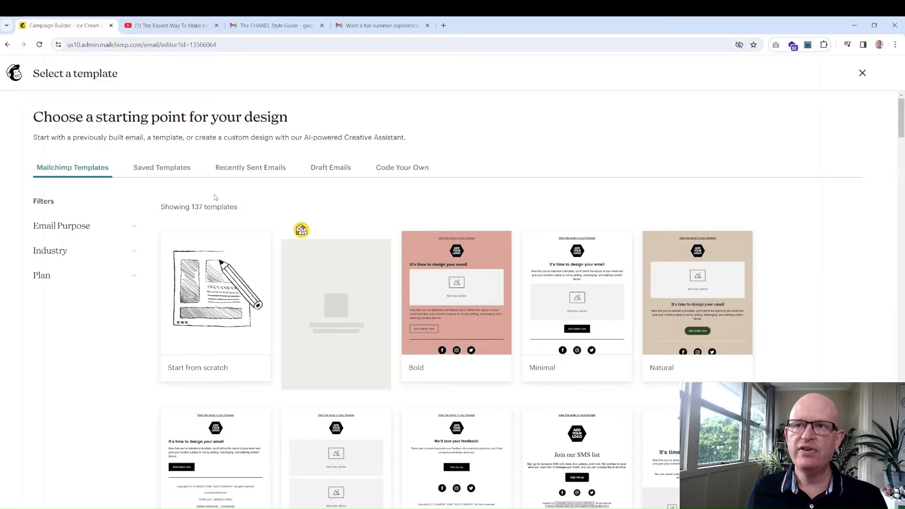
{"action": "mouse_move", "coordinate": [301, 230]}
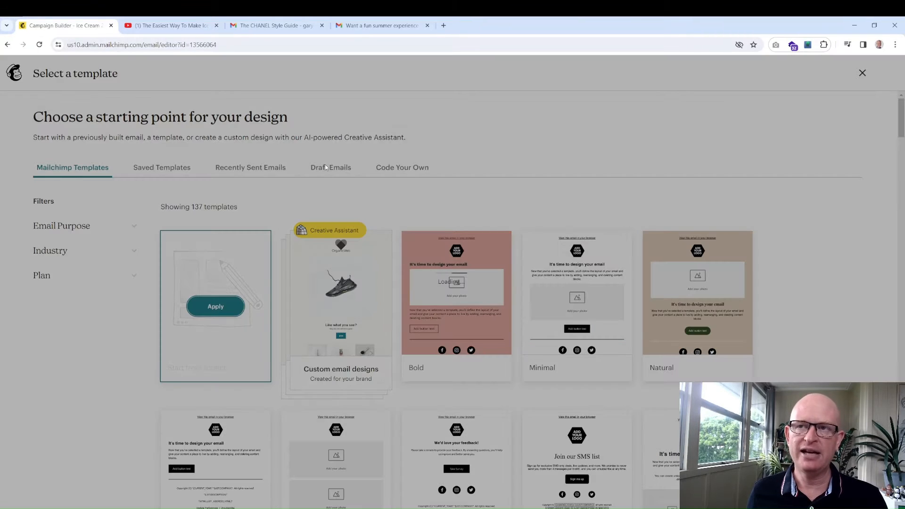
{"action": "left_click", "coordinate": [215, 307]}
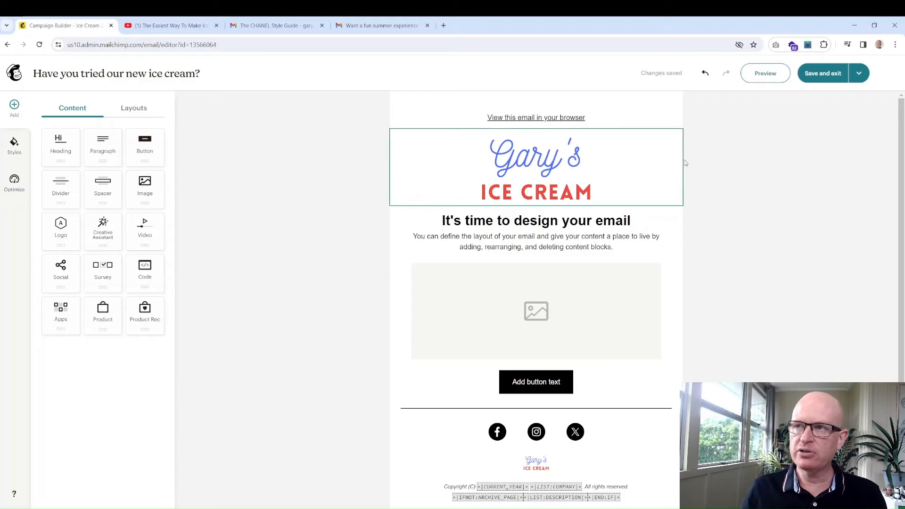
{"action": "mouse_move", "coordinate": [607, 143]}
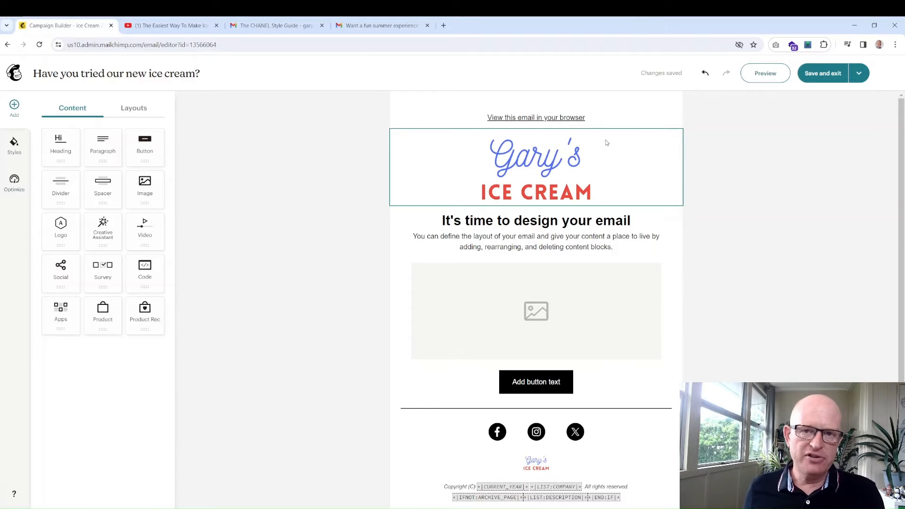
- Select the Gary's Ice Cream logo block to show its settings
{"action": "left_click", "coordinate": [536, 233]}
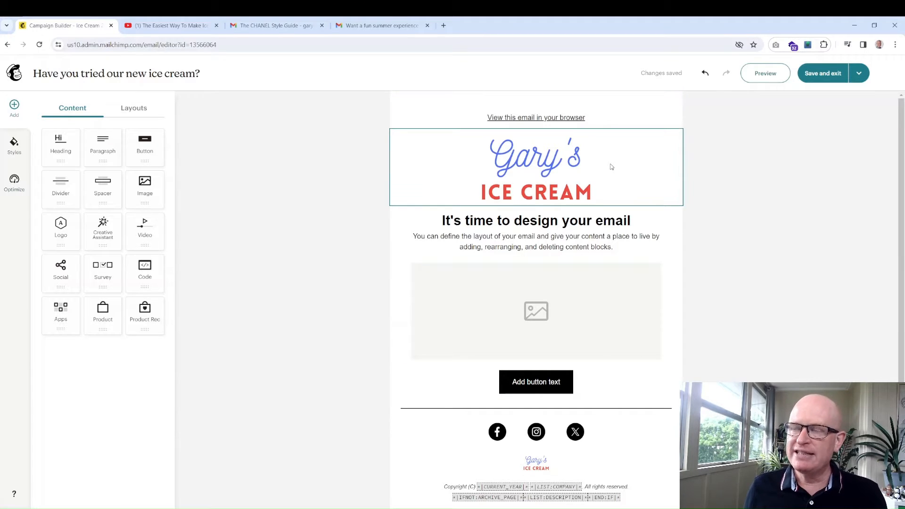
{"action": "mouse_move", "coordinate": [575, 163]}
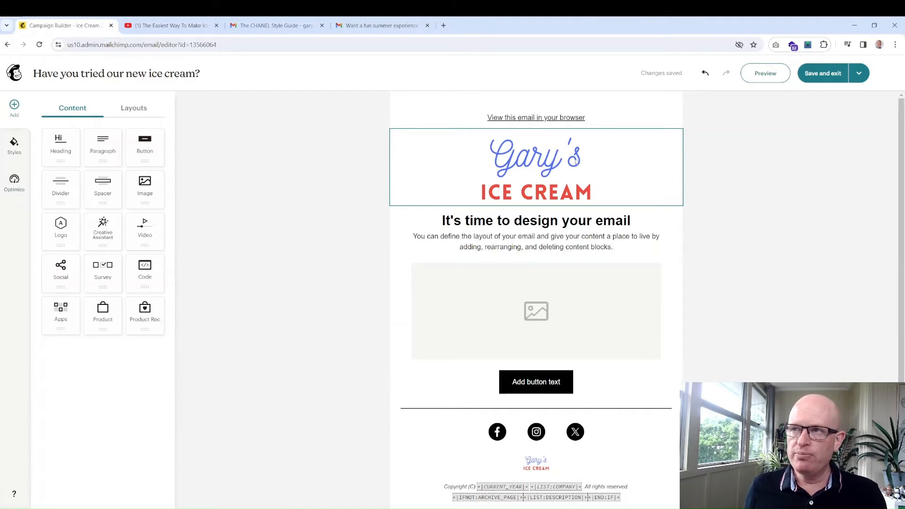
{"action": "mouse_move", "coordinate": [604, 155]}
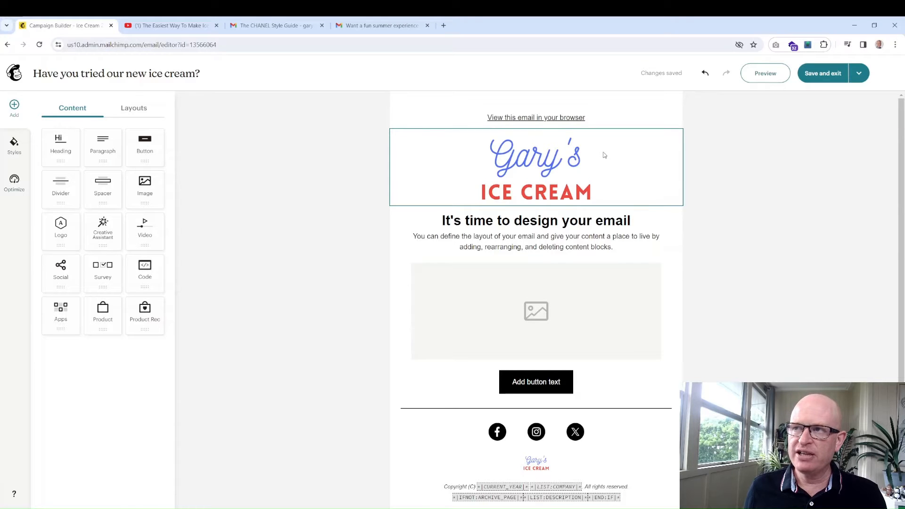
{"action": "left_click", "coordinate": [536, 167]}
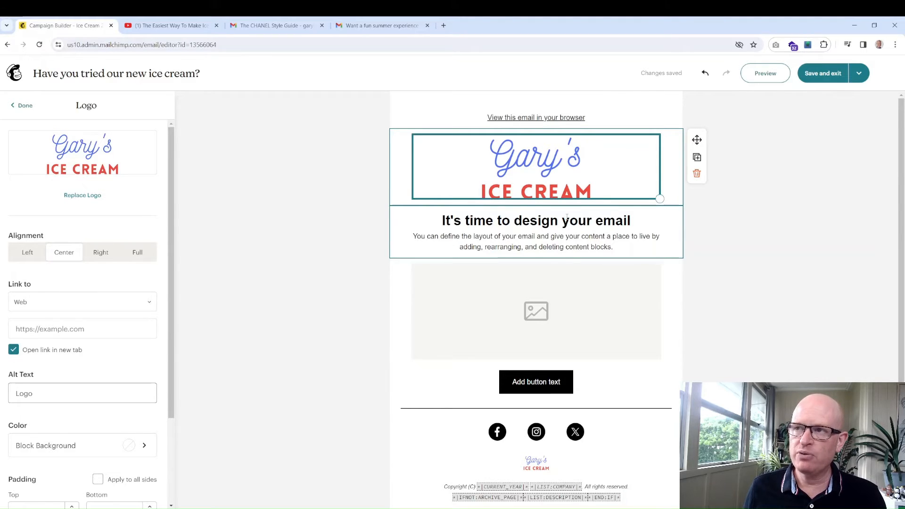
- Rewrite the headline as 'Our new coffee ice-cream is awwweeesssoommmeeee ...'
{"action": "left_click", "coordinate": [535, 220]}
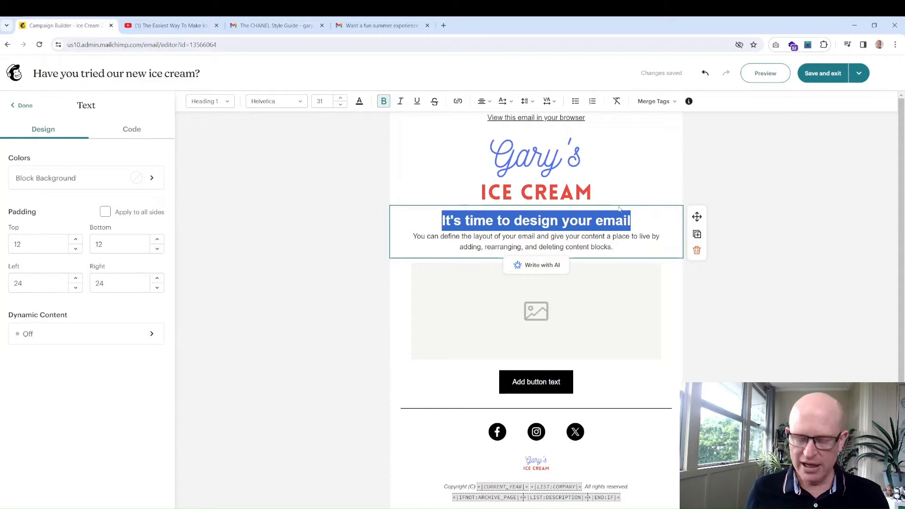
{"action": "type", "text": "Our new"}
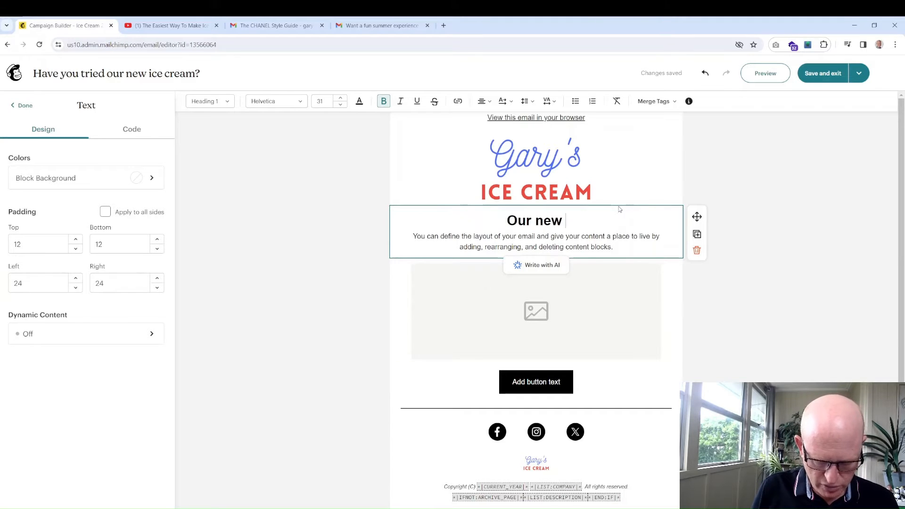
{"action": "type", "text": "coffee ice"}
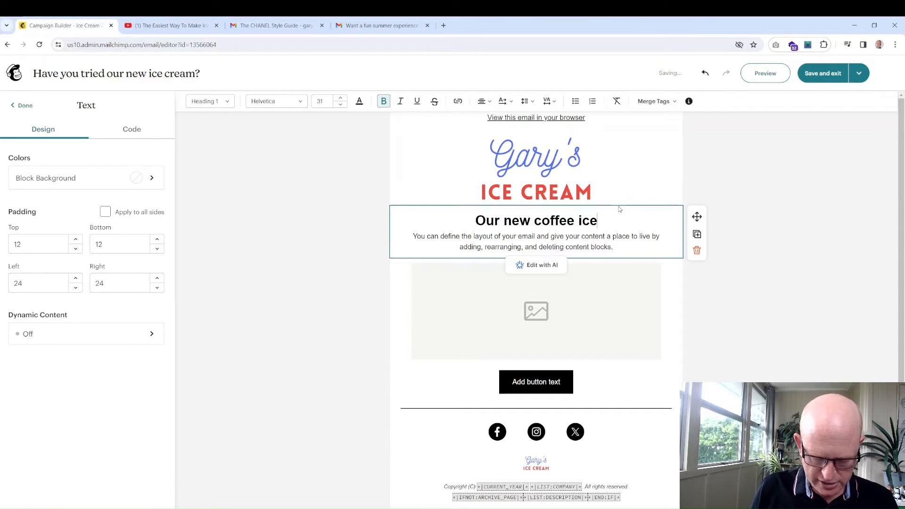
{"action": "type", "text": "-cream is"}
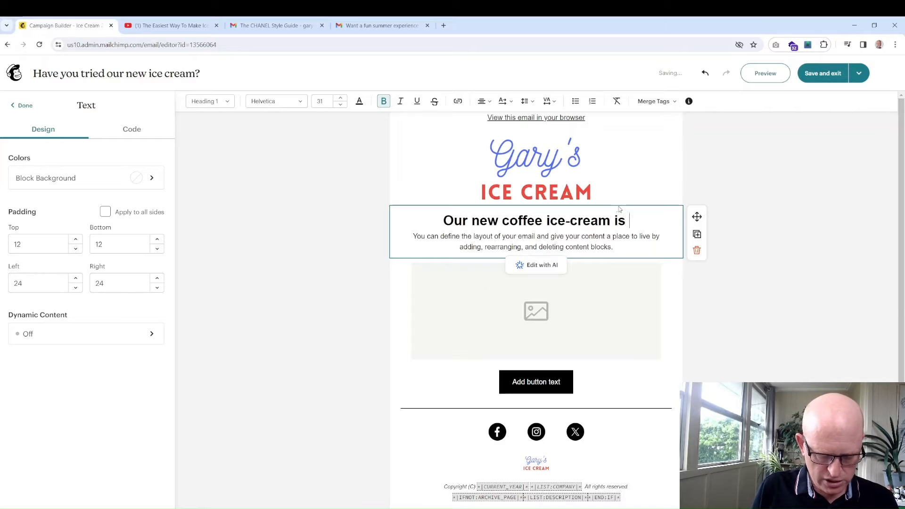
{"action": "type", "text": "awwweeesssoom"}
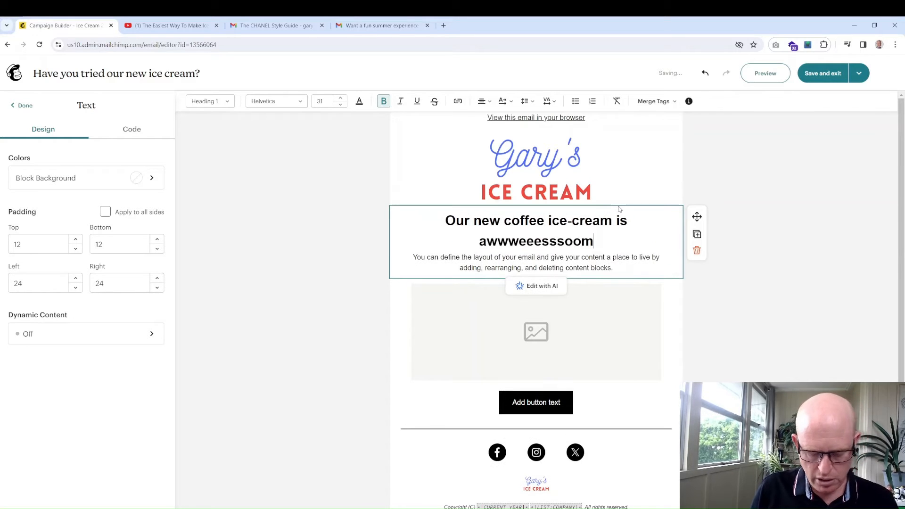
{"action": "type", "text": "mmeeee"}
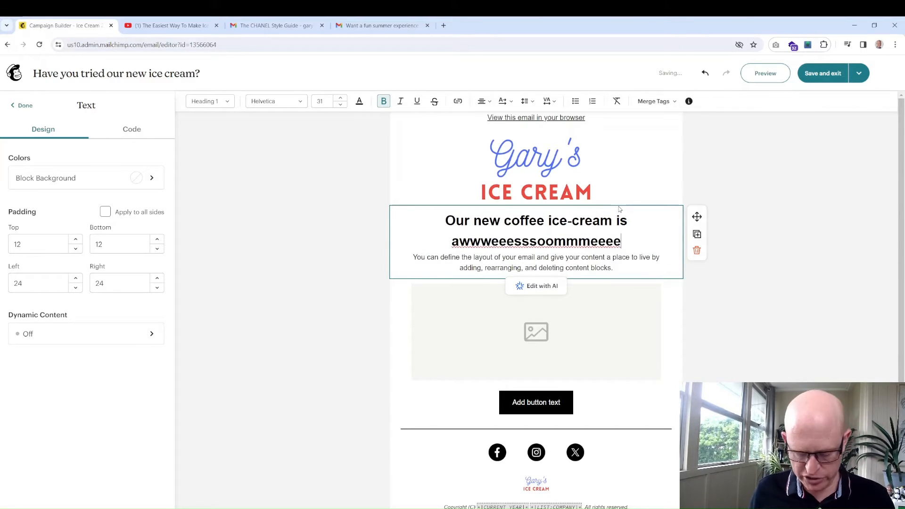
{"action": "type", "text": "..."}
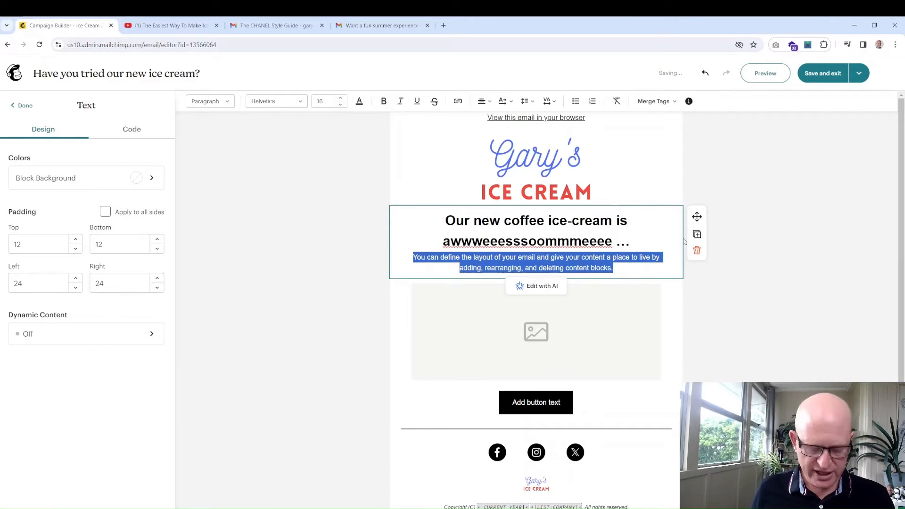
- Write the body text promoting the new award winning ice-cream
{"action": "type", "text": "Try the"}
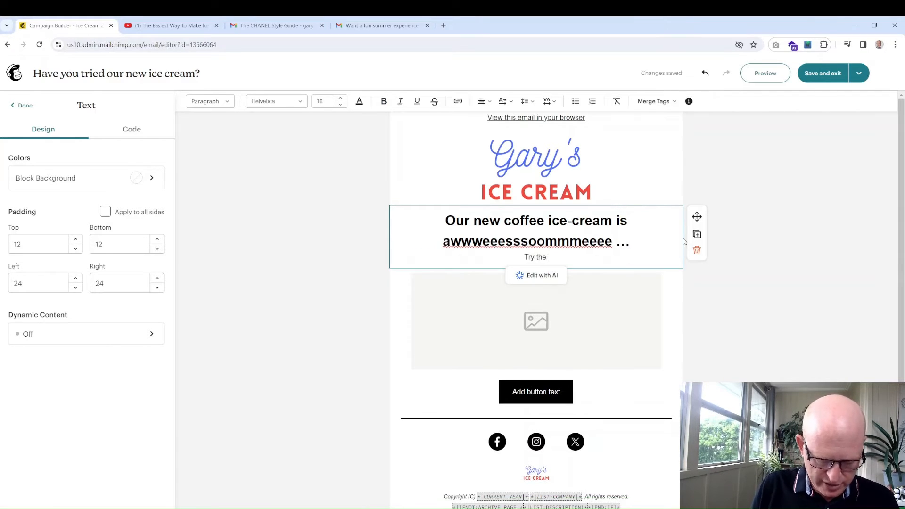
{"action": "type", "text": "new award"}
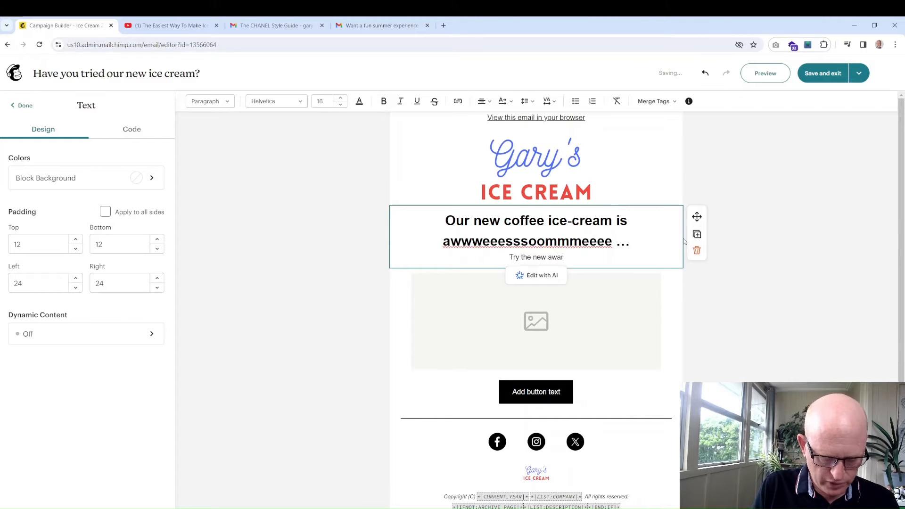
{"action": "type", "text": "award winning"}
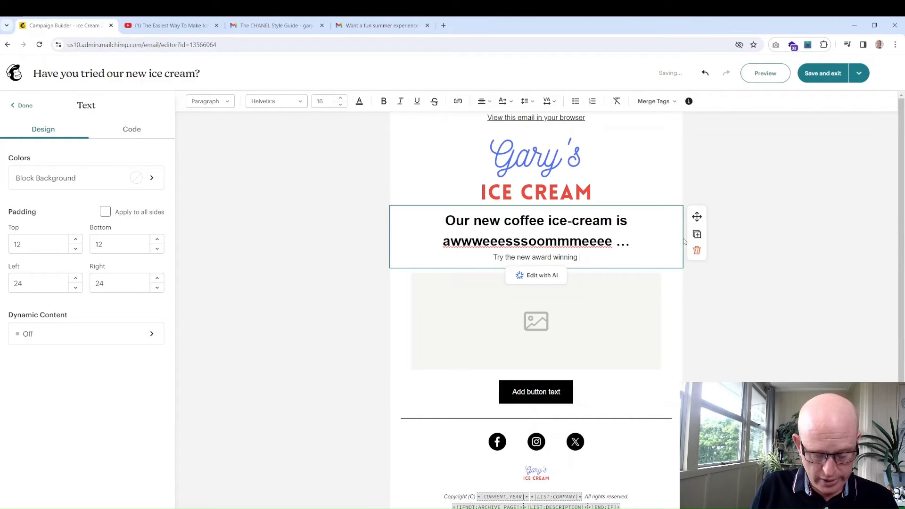
{"action": "type", "text": "ice-cream that we make in house."}
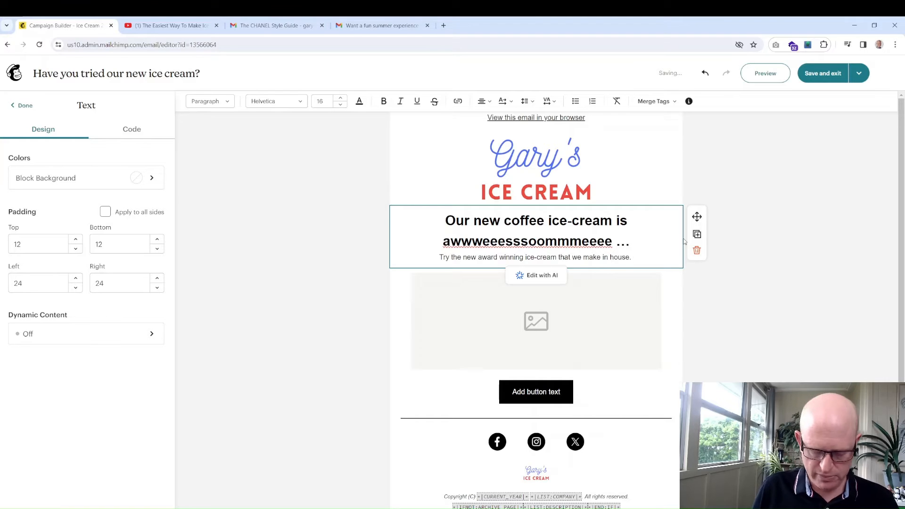
{"action": "type", "text": "You'll love it!"}
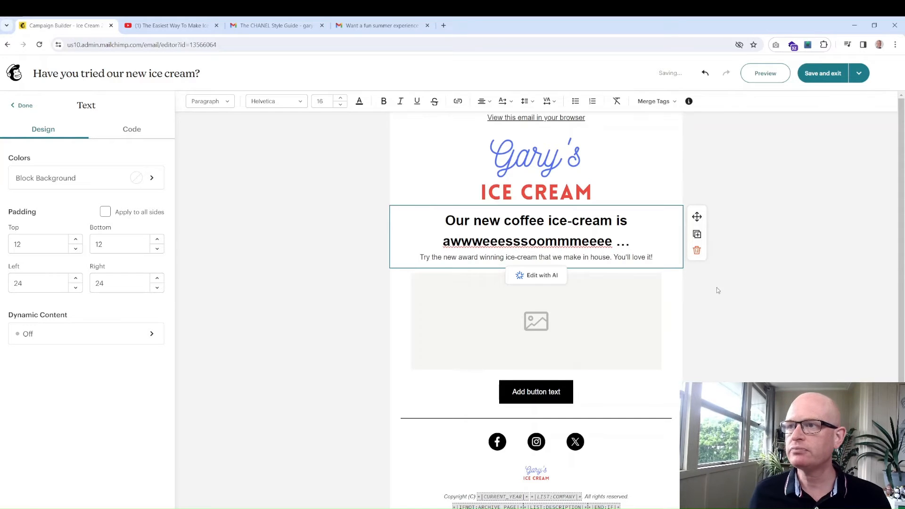
- Inspect the email-wide text styles: paragraph Helvetica 16 and Heading 1 Helvetica 31
{"action": "left_click", "coordinate": [24, 105]}
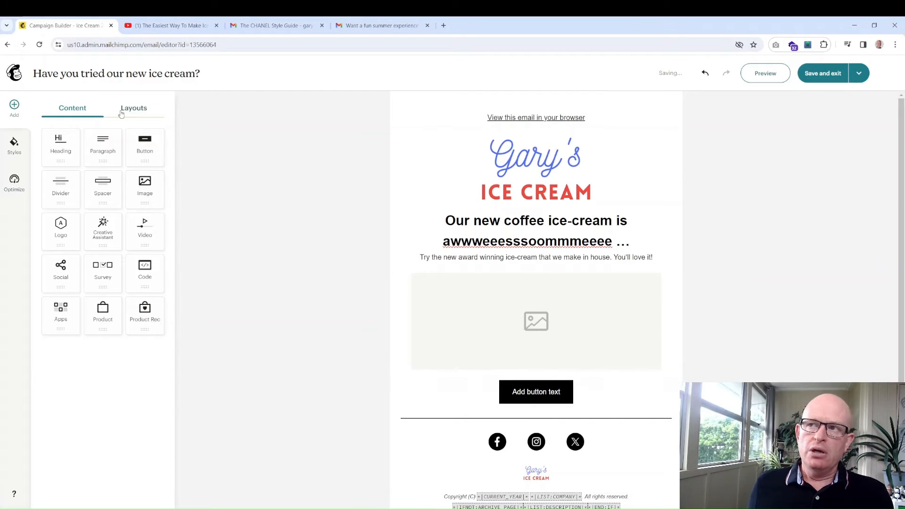
{"action": "left_click", "coordinate": [535, 322]}
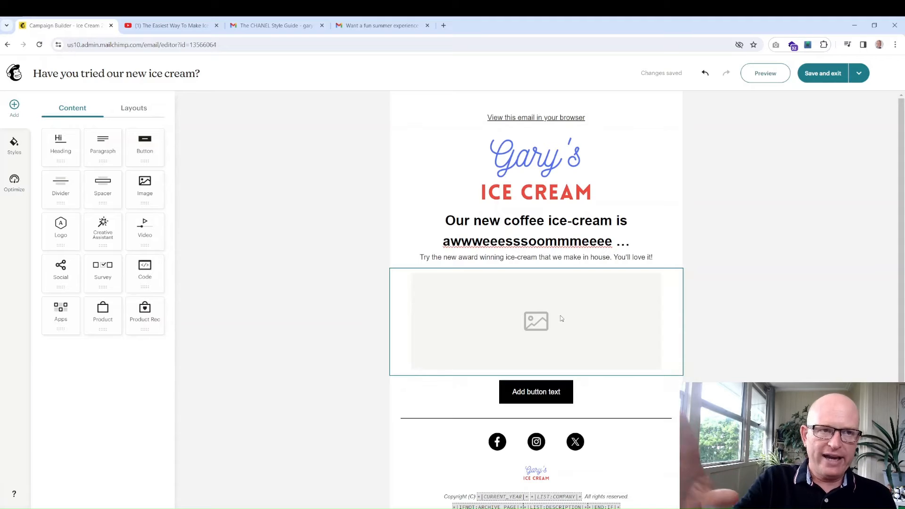
{"action": "mouse_move", "coordinate": [65, 125]}
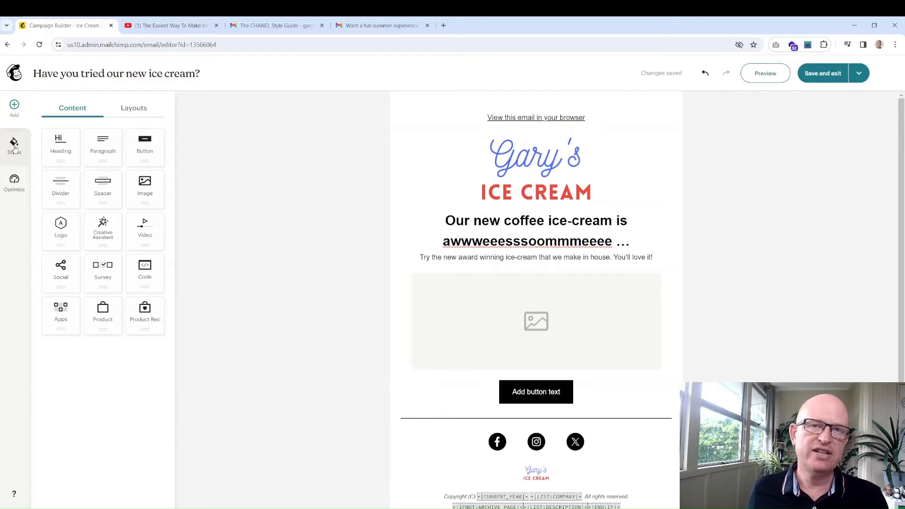
{"action": "left_click", "coordinate": [14, 145]}
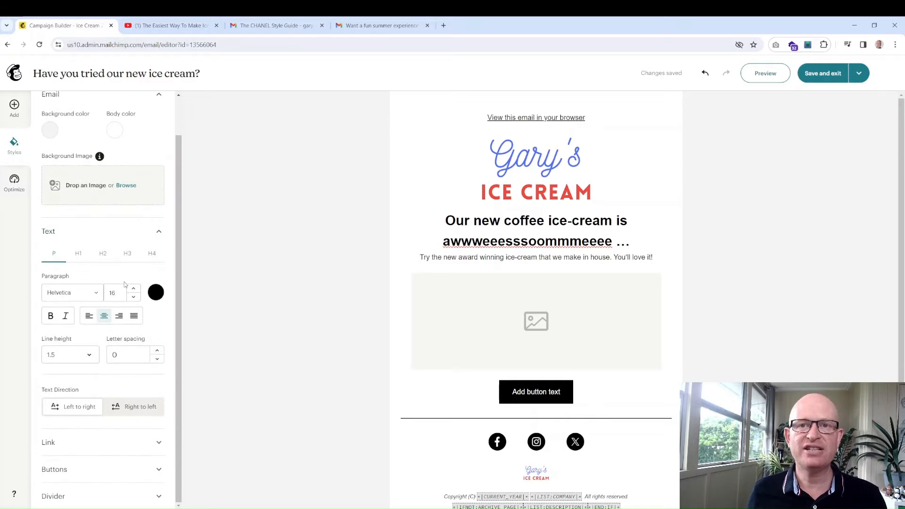
{"action": "left_click", "coordinate": [72, 292]}
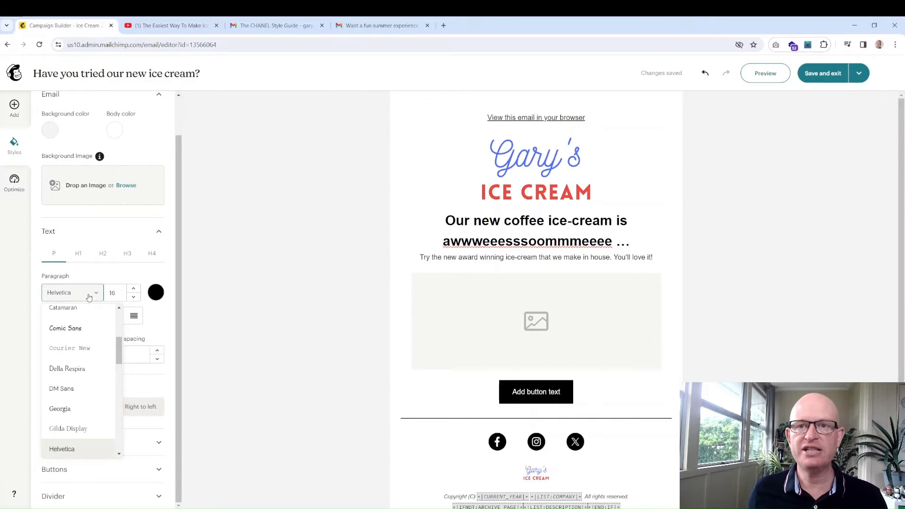
{"action": "scroll", "scroll_direction": "down", "scroll_amount": 3}
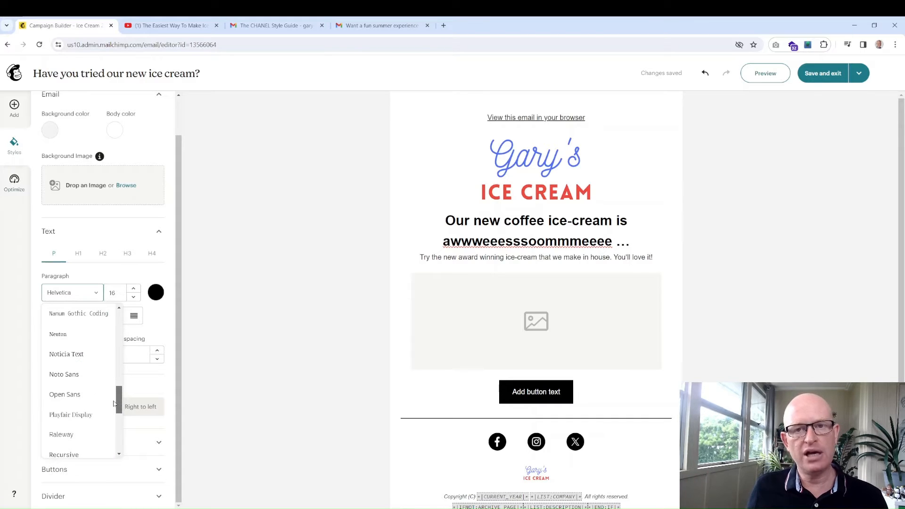
{"action": "scroll", "scroll_direction": "up", "scroll_amount": 3}
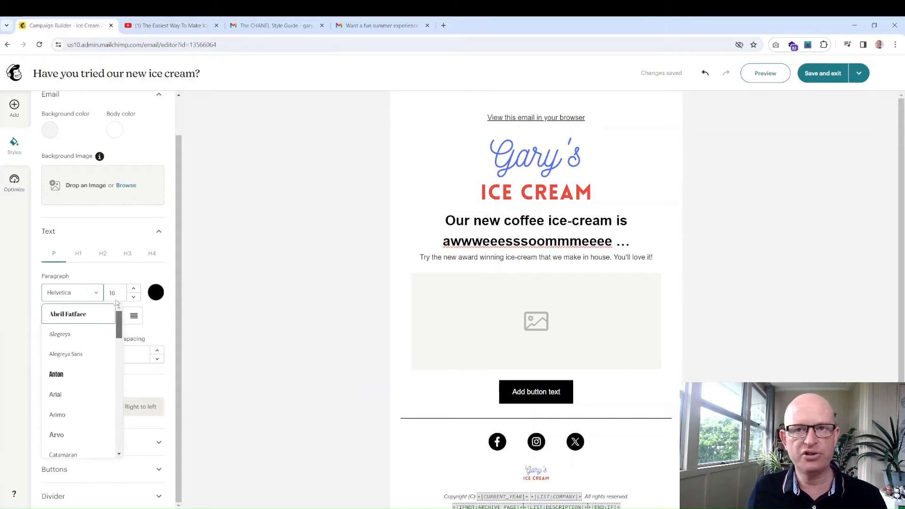
{"action": "left_click", "coordinate": [78, 253]}
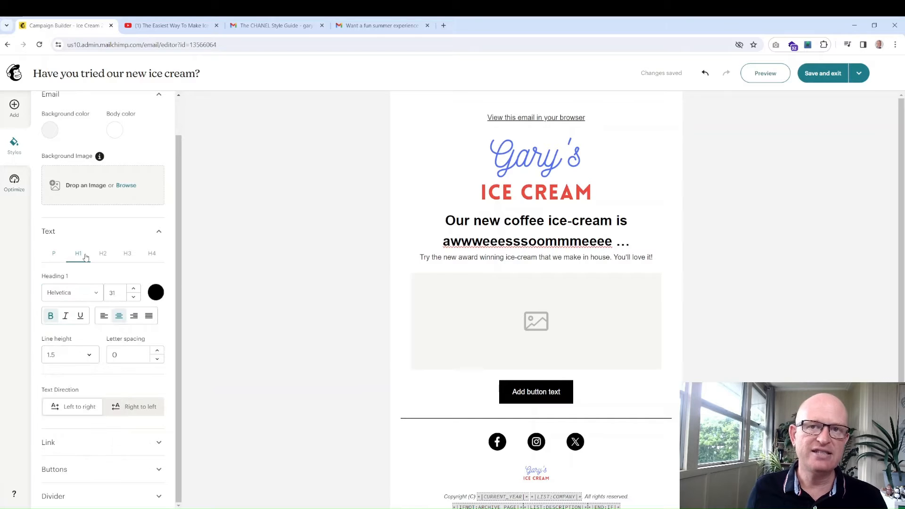
{"action": "mouse_move", "coordinate": [54, 254]}
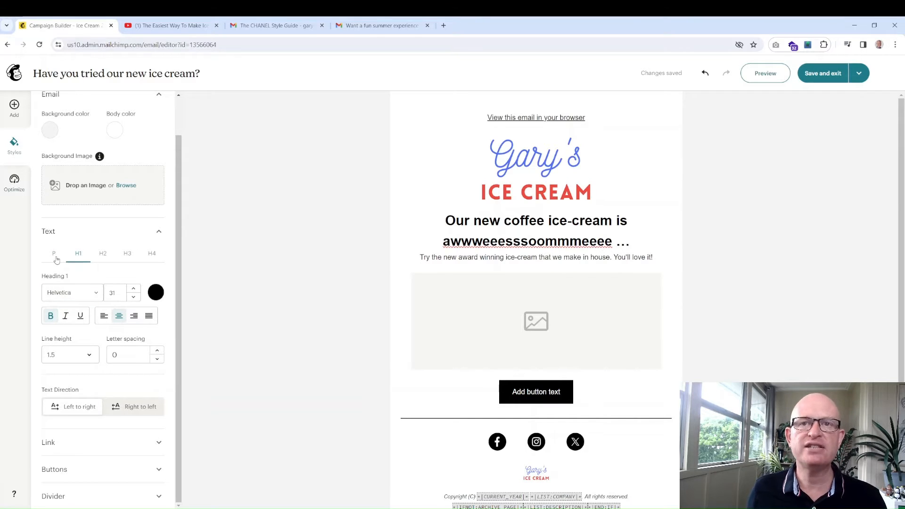
{"action": "left_click", "coordinate": [53, 254]}
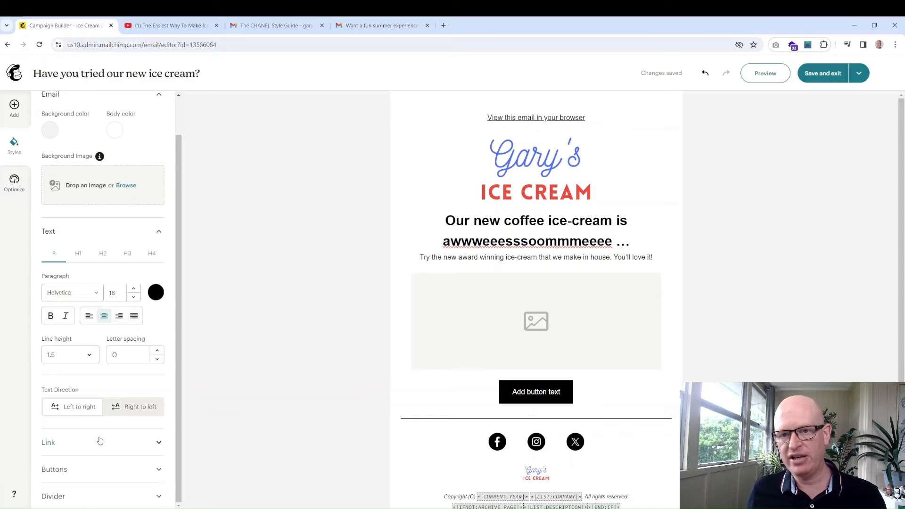
{"action": "mouse_move", "coordinate": [22, 168]}
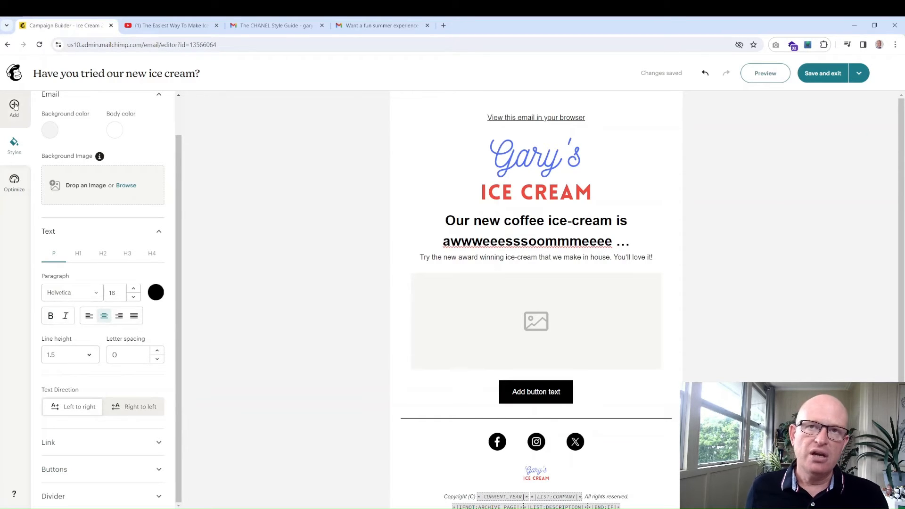
- Move the image block above the headline and show its image settings
{"action": "left_click", "coordinate": [14, 107]}
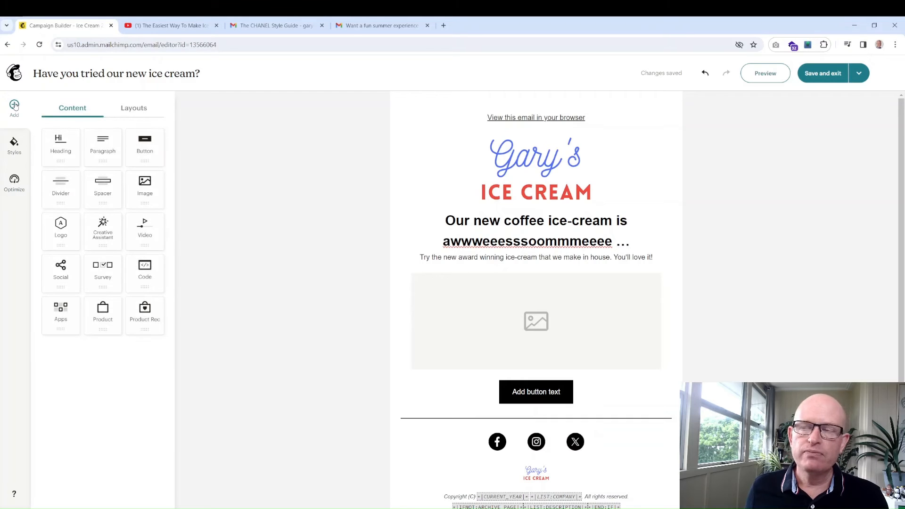
{"action": "left_click", "coordinate": [500, 310]}
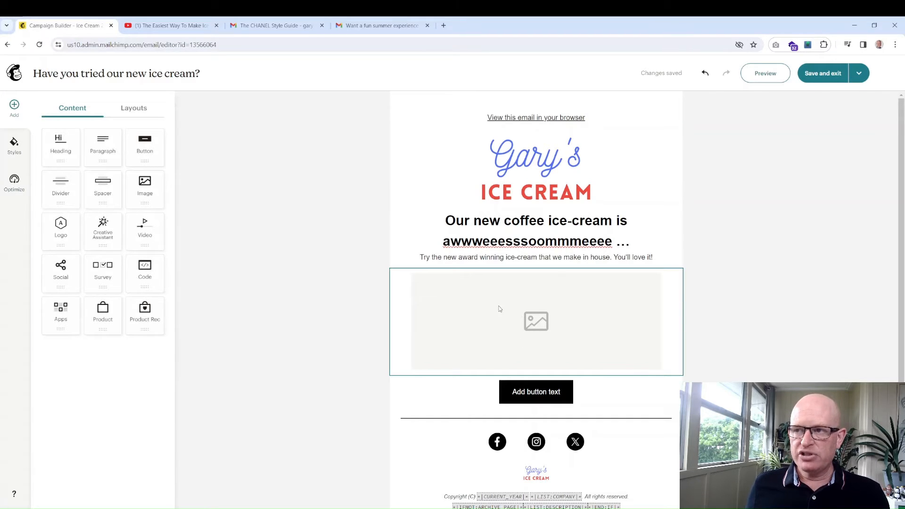
{"action": "mouse_move", "coordinate": [525, 294]}
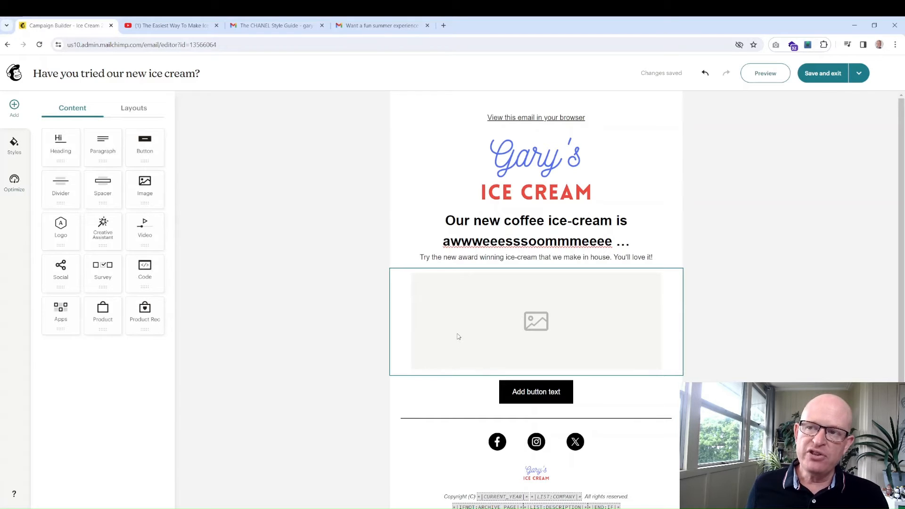
{"action": "left_click", "coordinate": [536, 322]}
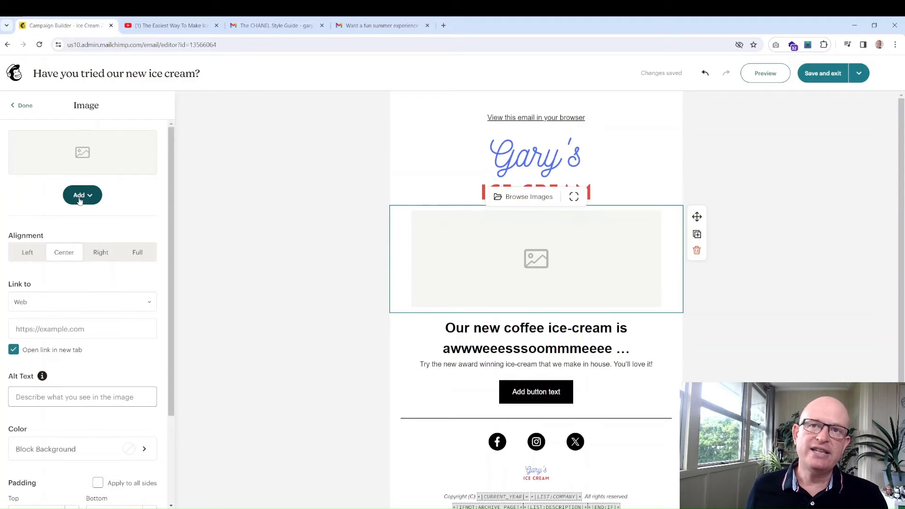
- Insert the previously uploaded ice cream sundae photo from Content studio into the image block
{"action": "left_click", "coordinate": [82, 195]}
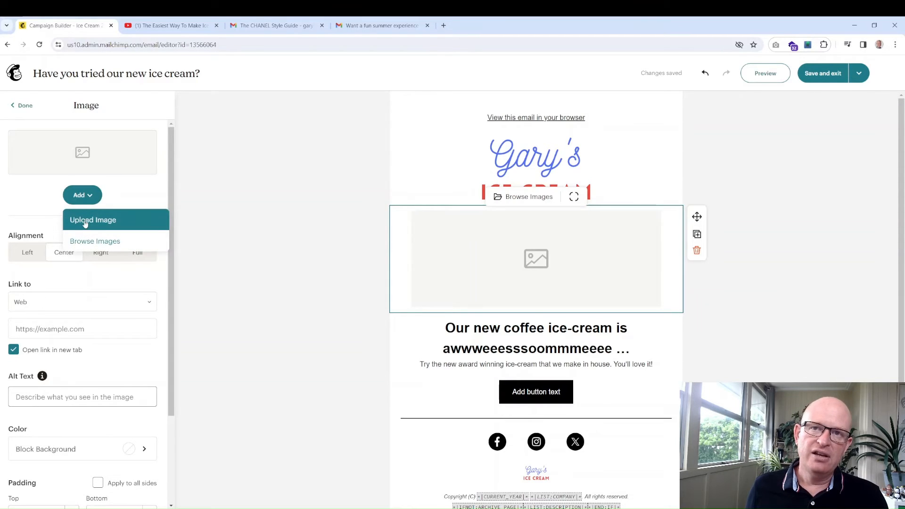
{"action": "mouse_move", "coordinate": [94, 245]}
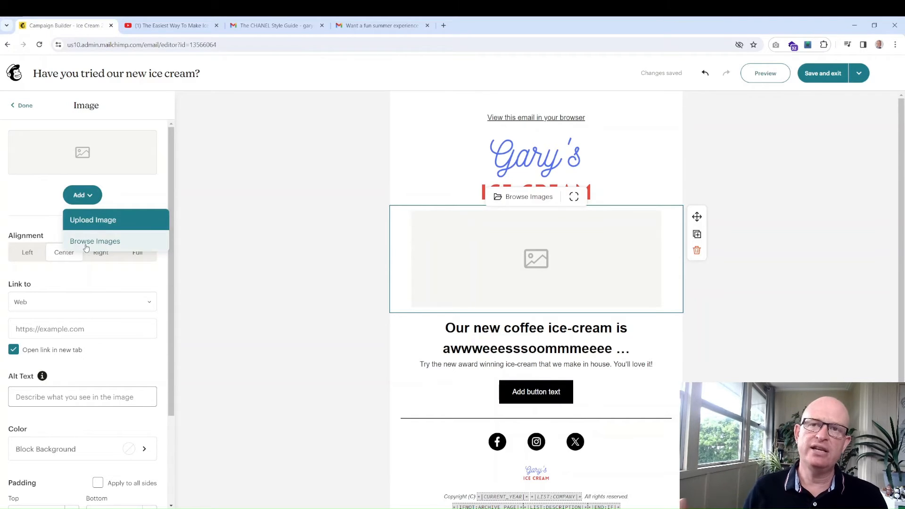
{"action": "mouse_move", "coordinate": [92, 220]}
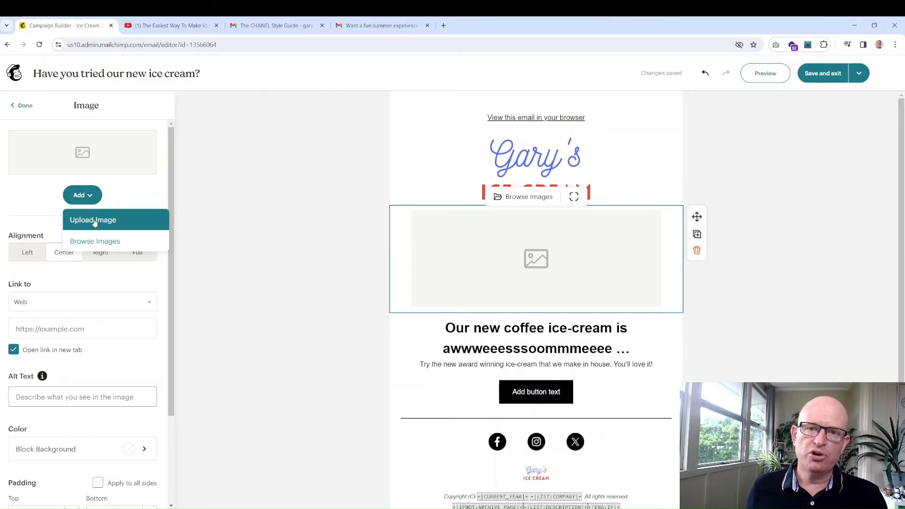
{"action": "mouse_move", "coordinate": [94, 241]}
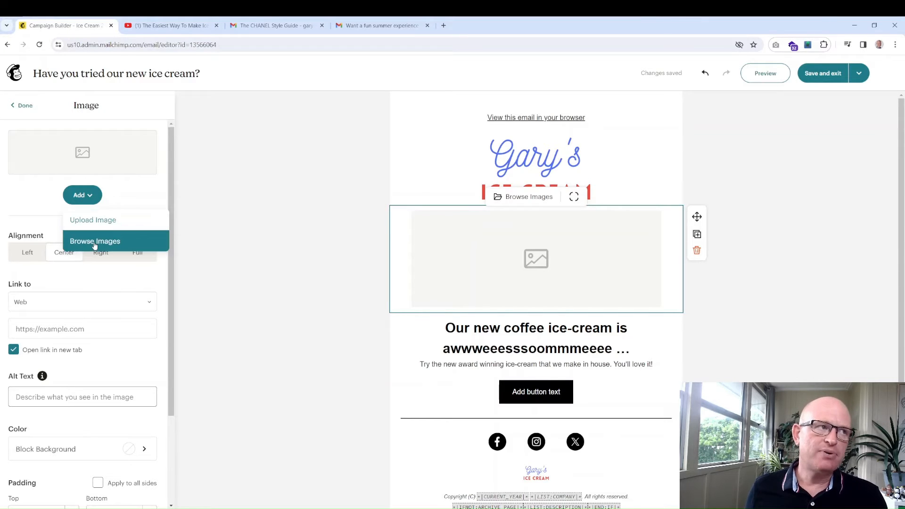
{"action": "left_click", "coordinate": [94, 241]}
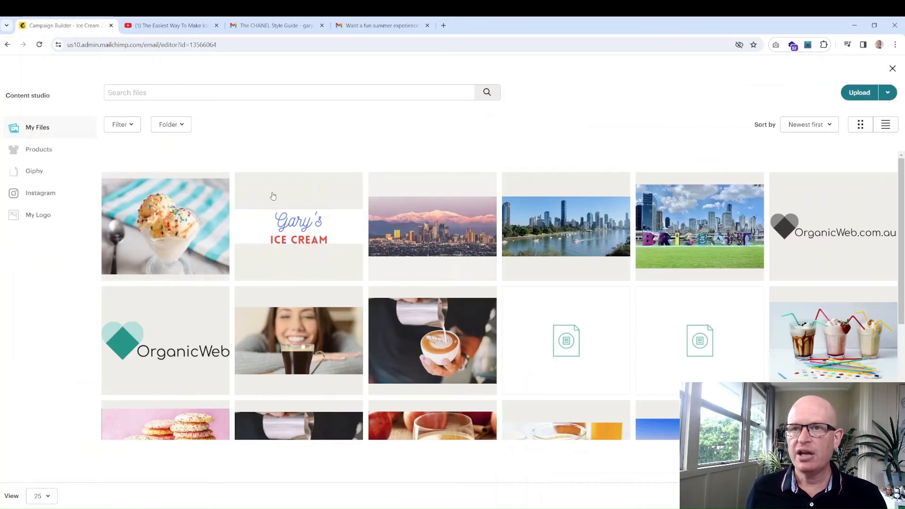
{"action": "left_click", "coordinate": [164, 225]}
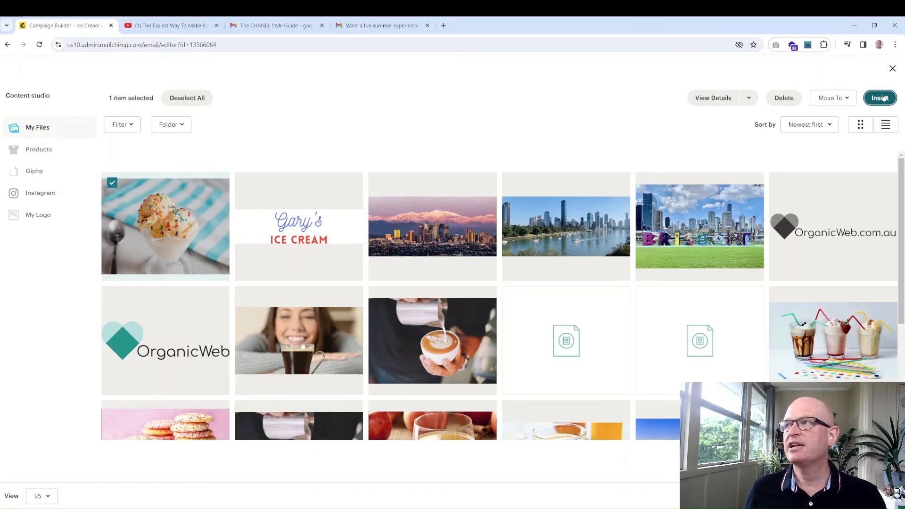
{"action": "left_click", "coordinate": [880, 97]}
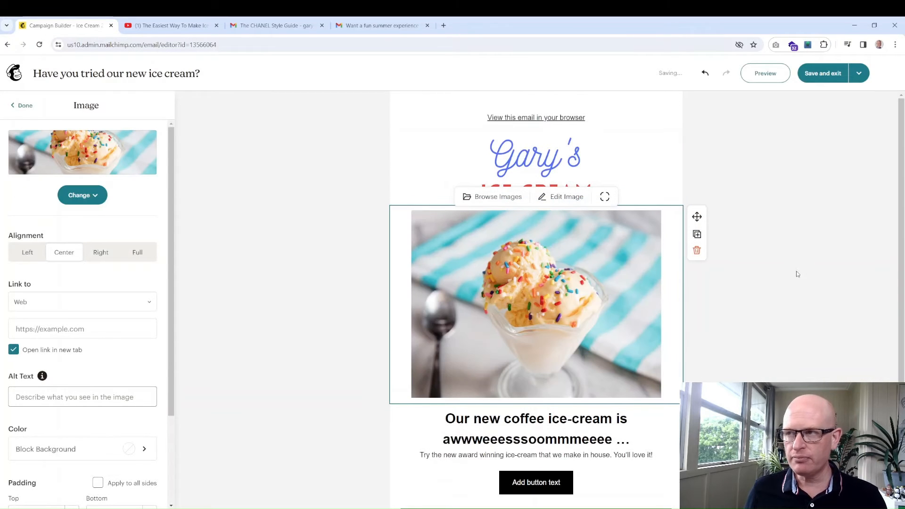
{"action": "left_click", "coordinate": [150, 377]}
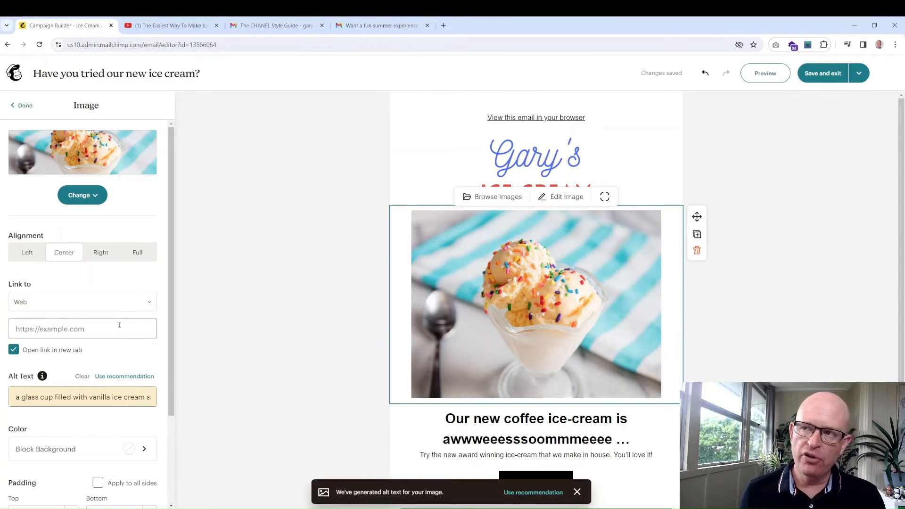
{"action": "mouse_move", "coordinate": [129, 302]}
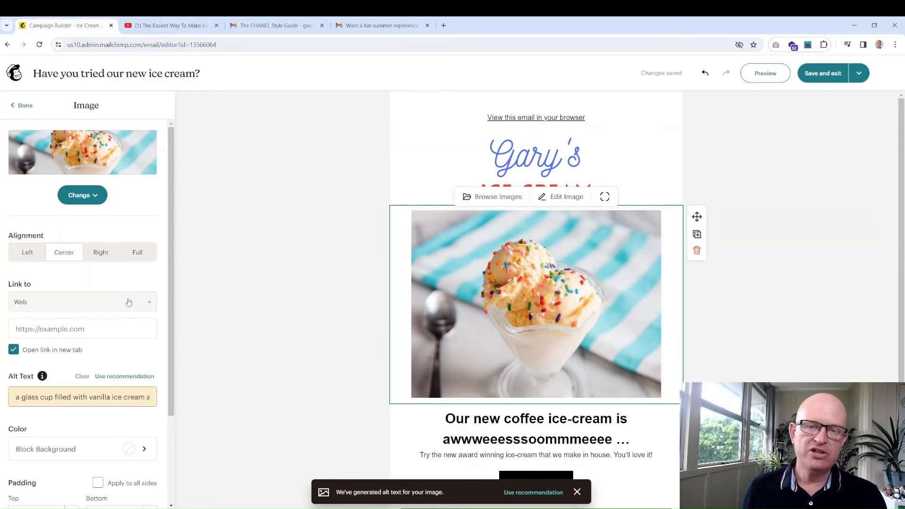
{"action": "left_click", "coordinate": [82, 302]}
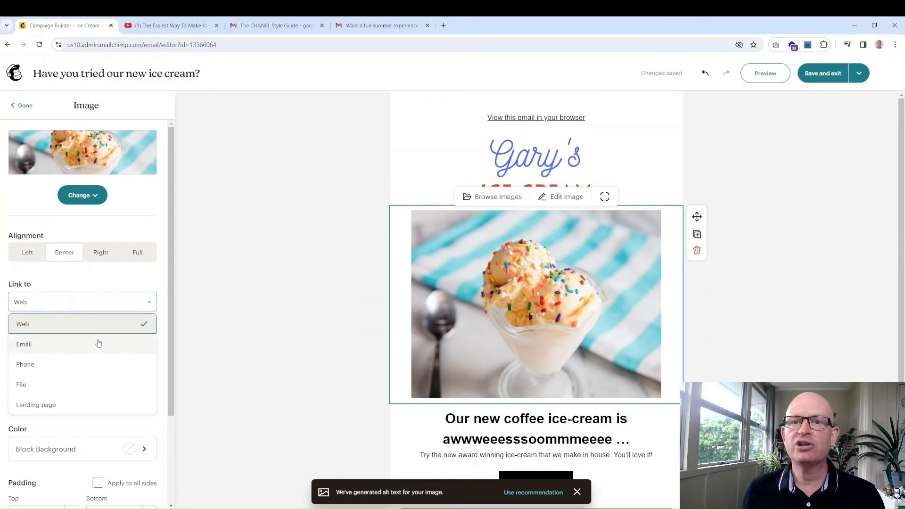
{"action": "left_click", "coordinate": [82, 323]}
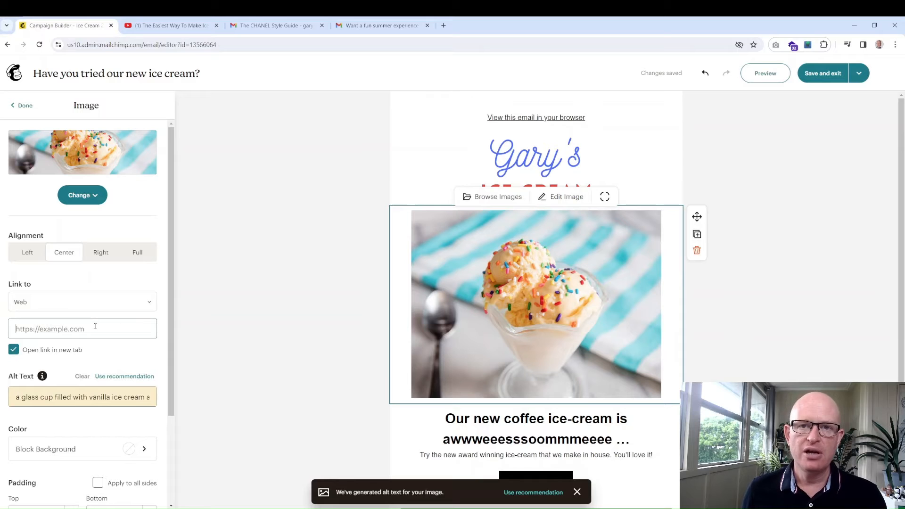
{"action": "type", "text": "https://organicweb.com.au"}
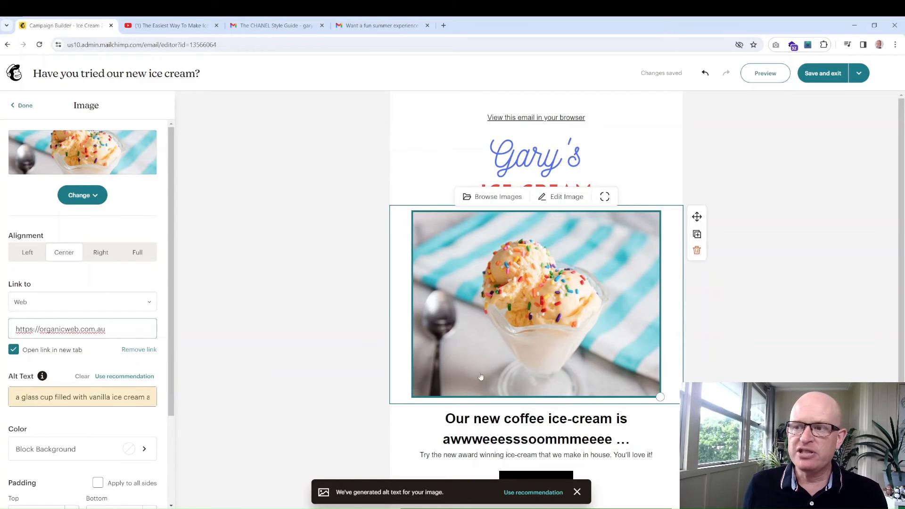
{"action": "left_click", "coordinate": [24, 104]}
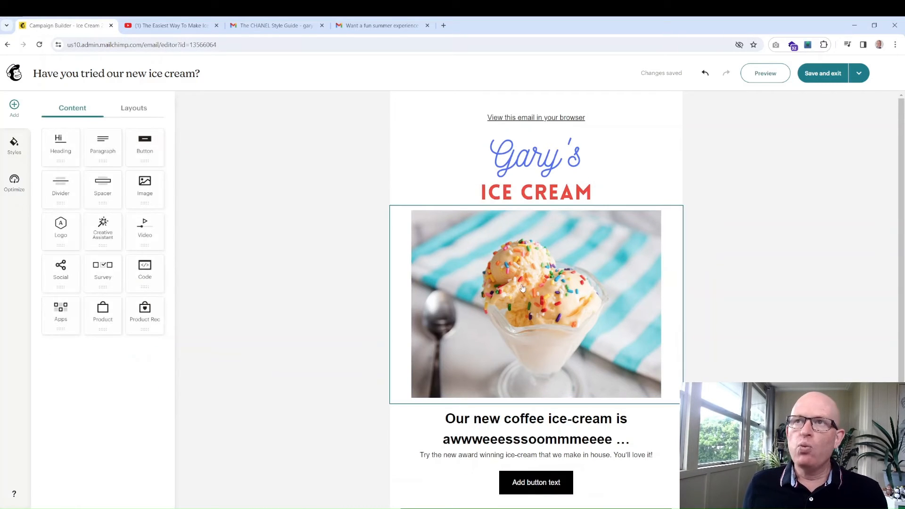
- Copy the YouTube address of The Easiest Way To Make Ice Cream and return to the campaign
{"action": "left_click", "coordinate": [168, 26]}
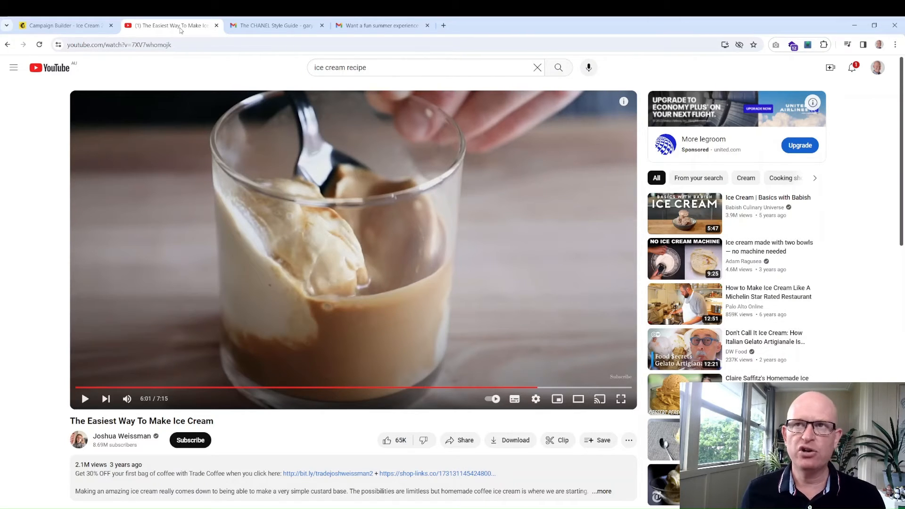
{"action": "left_click", "coordinate": [173, 44]}
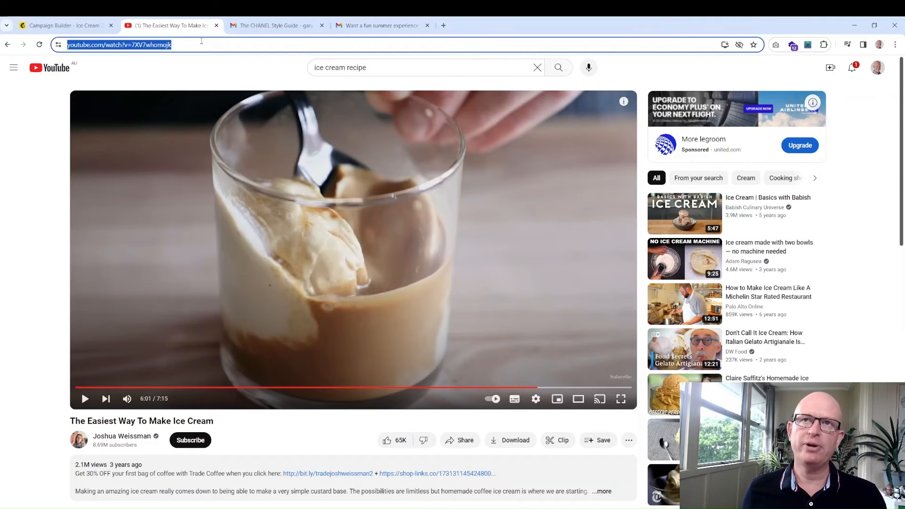
{"action": "left_click", "coordinate": [63, 25]}
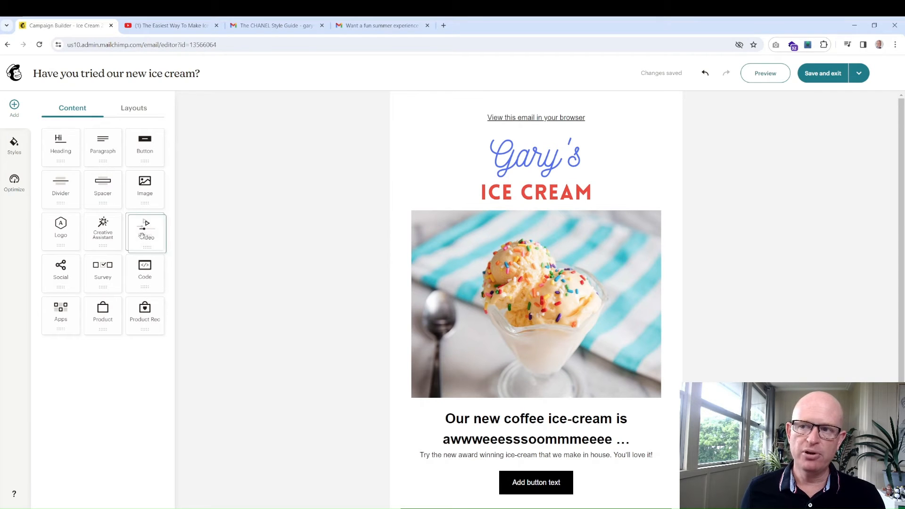
- Add a video block below the button with the YouTube URL as its source
{"action": "scroll", "scroll_direction": "down", "scroll_amount": 3}
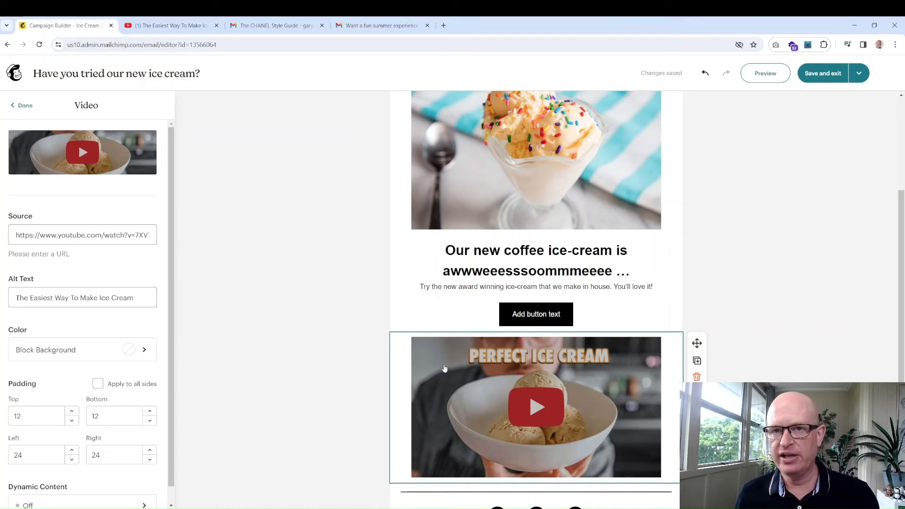
{"action": "mouse_move", "coordinate": [40, 100]}
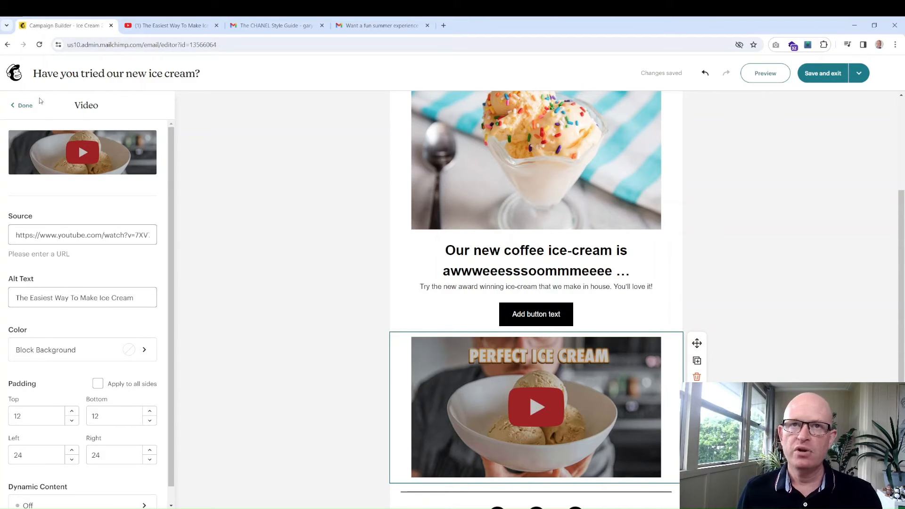
{"action": "left_click", "coordinate": [21, 105]}
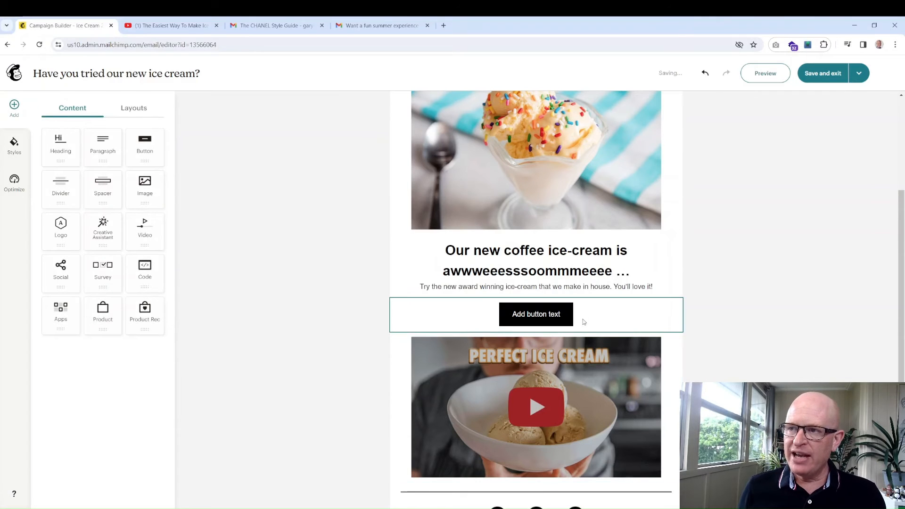
{"action": "mouse_move", "coordinate": [586, 313]}
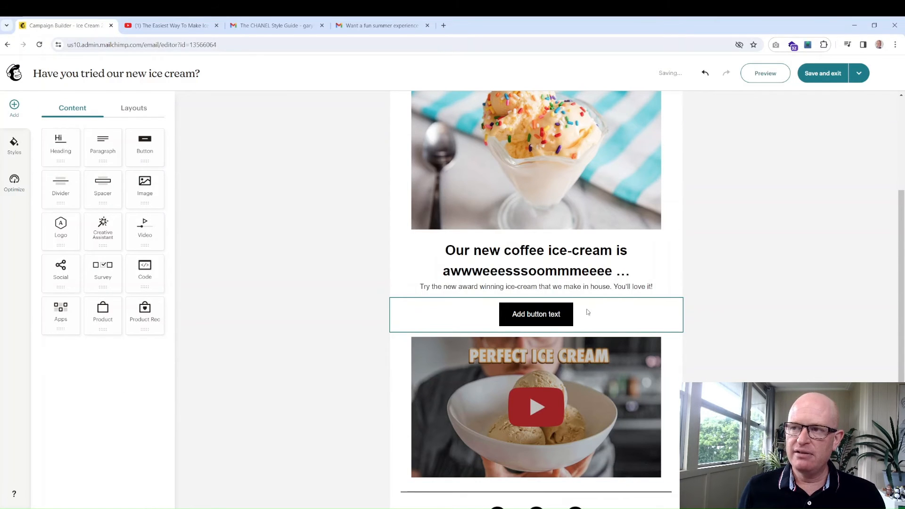
{"action": "mouse_move", "coordinate": [554, 312]}
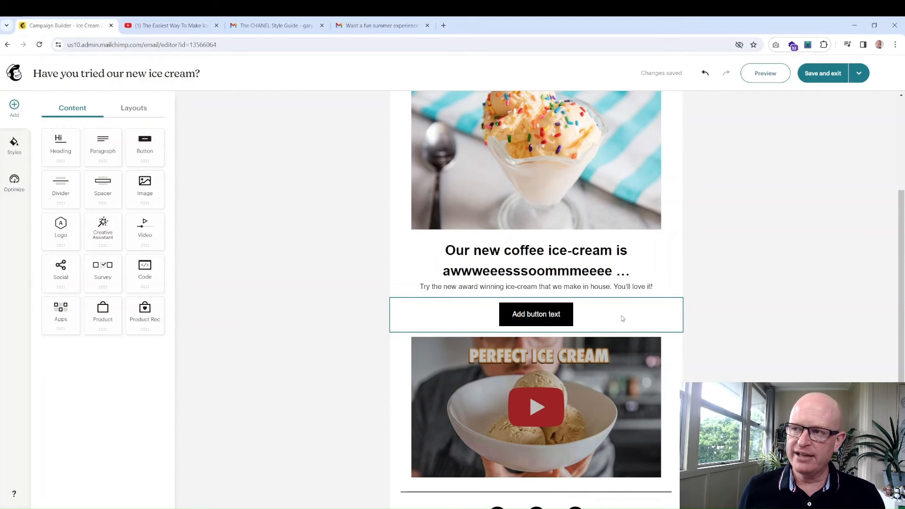
{"action": "left_click", "coordinate": [536, 314]}
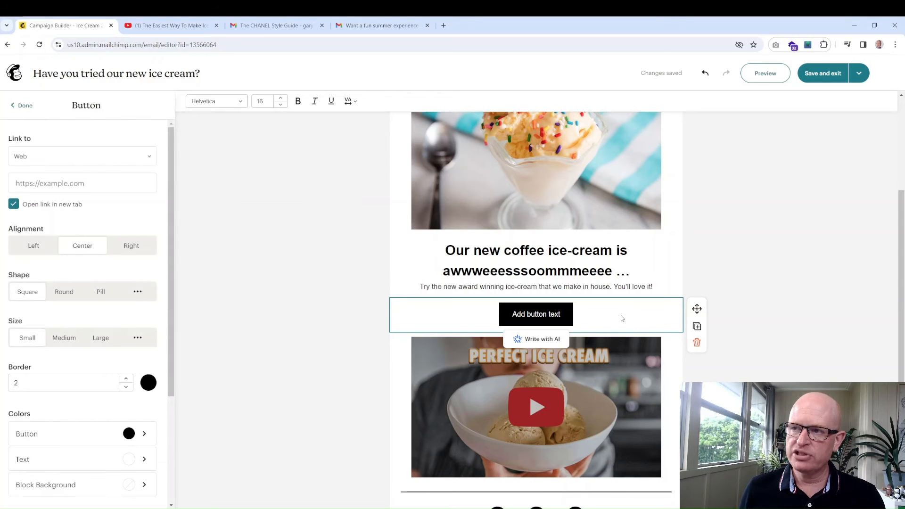
{"action": "left_click", "coordinate": [82, 183]}
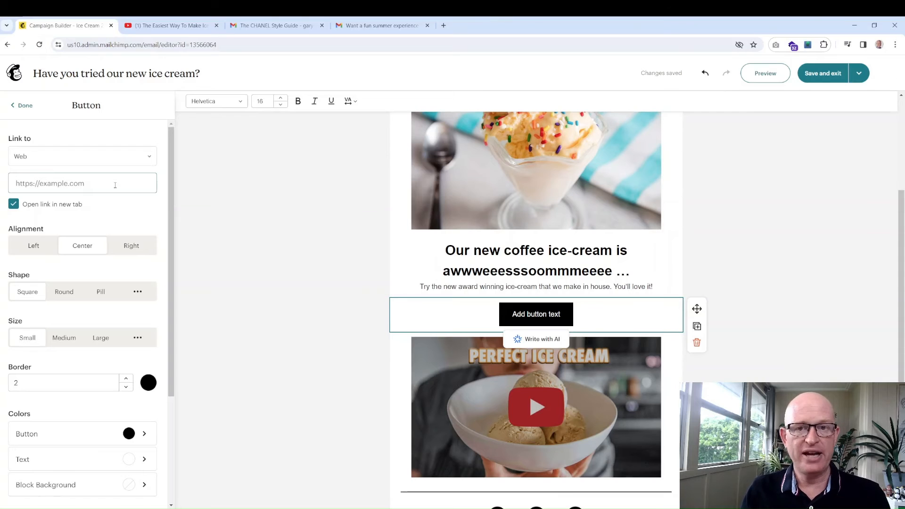
{"action": "type", "text": "h"}
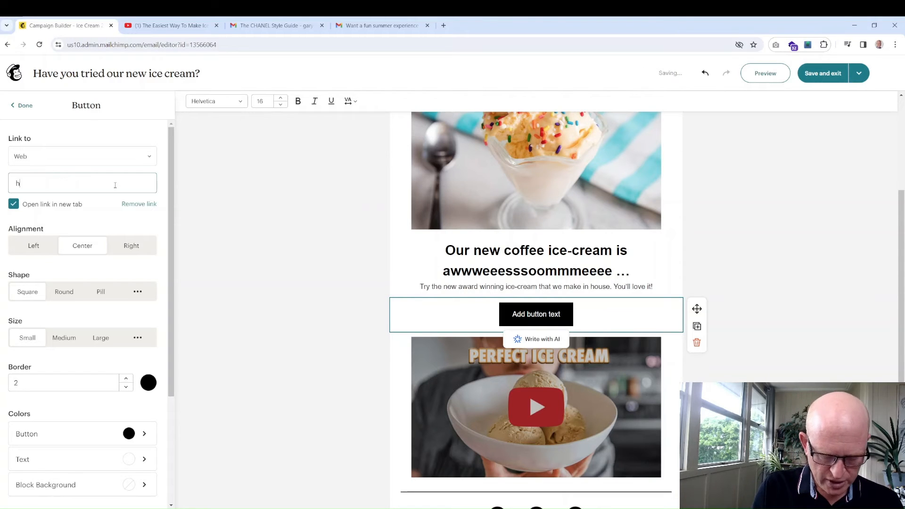
{"action": "type", "text": "ttps"}
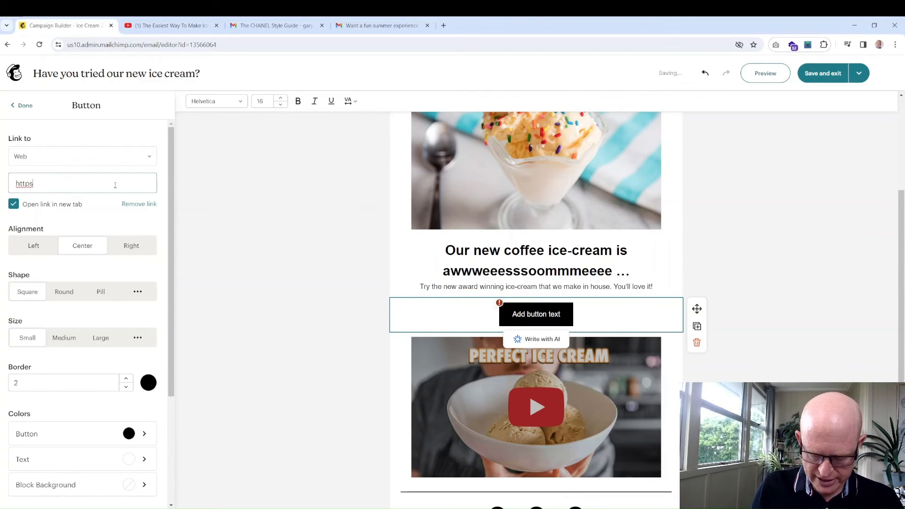
{"action": "type", "text": "://e"}
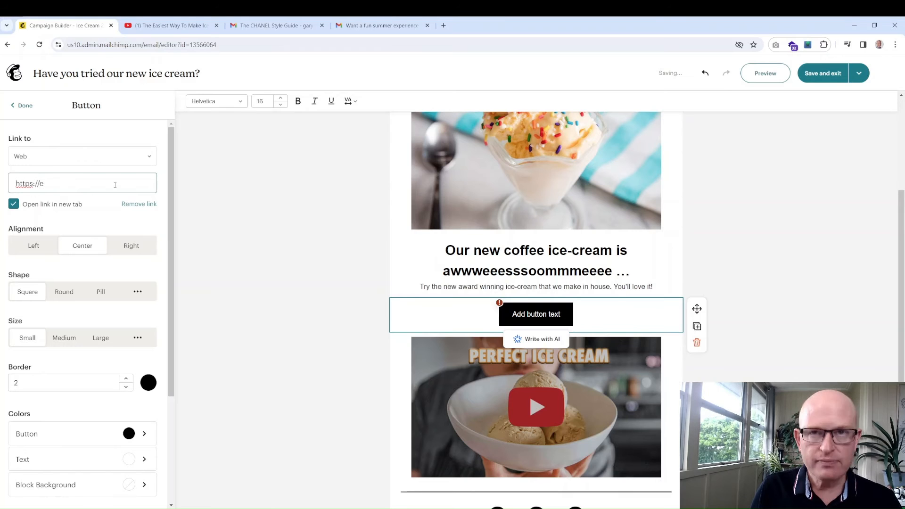
{"action": "type", "text": "xa"}
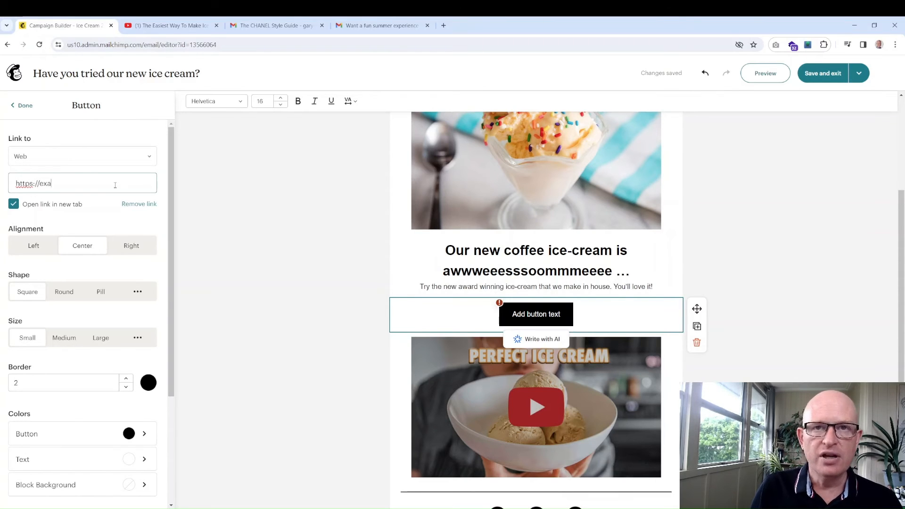
{"action": "type", "text": "mple.com"}
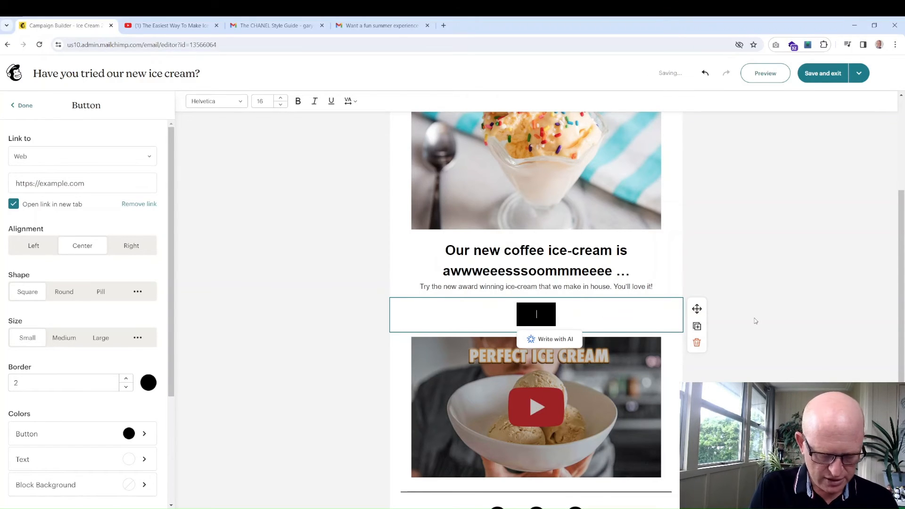
{"action": "type", "text": "Learn more"}
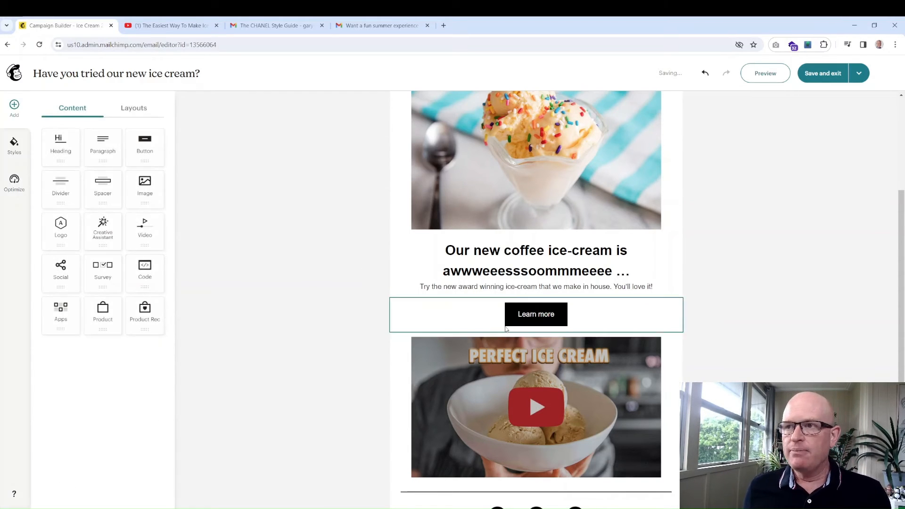
- Style the Learn more button red, pill-shaped and medium-sized
{"action": "left_click", "coordinate": [535, 314]}
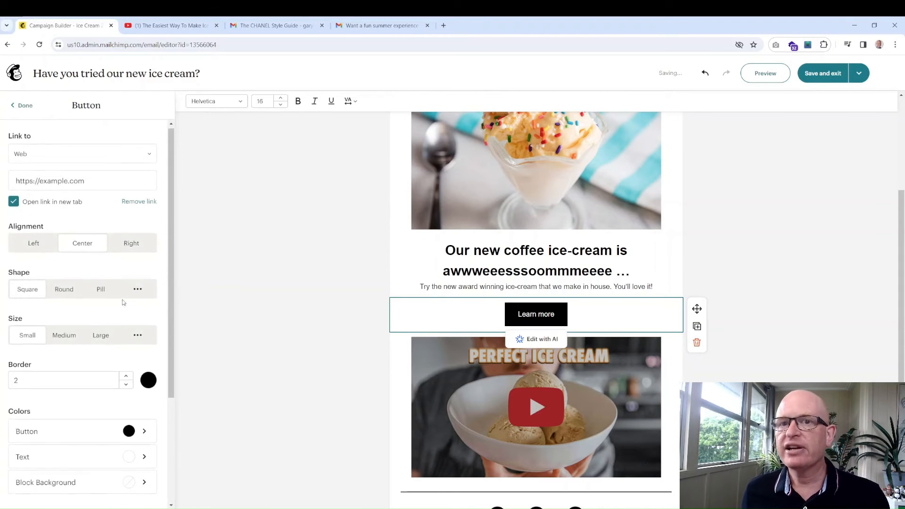
{"action": "scroll", "scroll_direction": "down", "scroll_amount": 3}
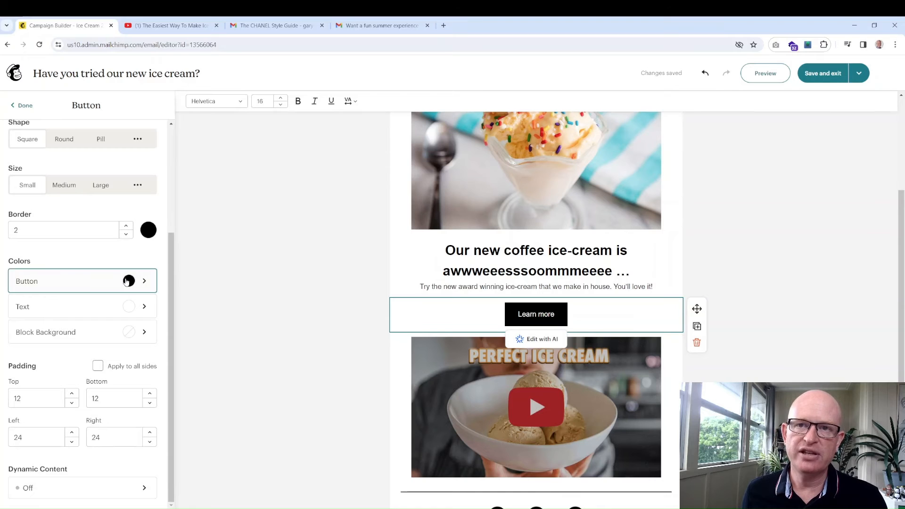
{"action": "left_click", "coordinate": [129, 281]}
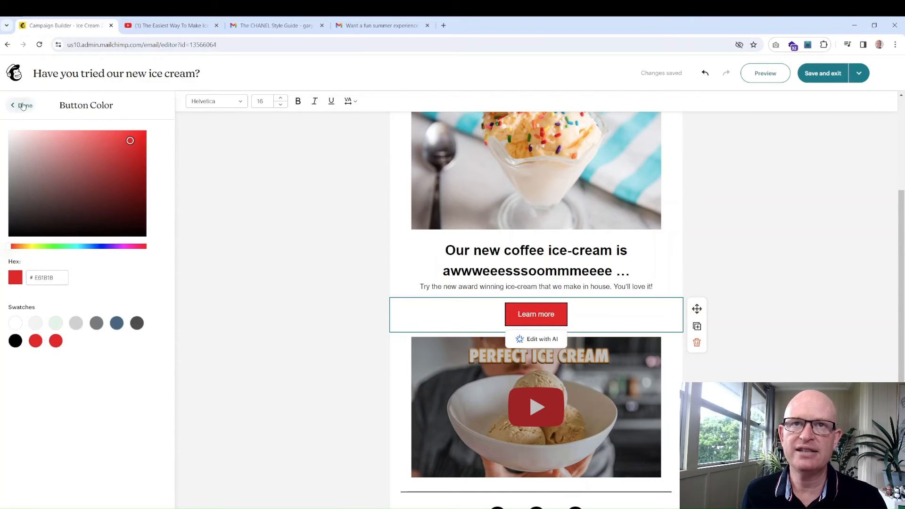
{"action": "left_click", "coordinate": [12, 104]}
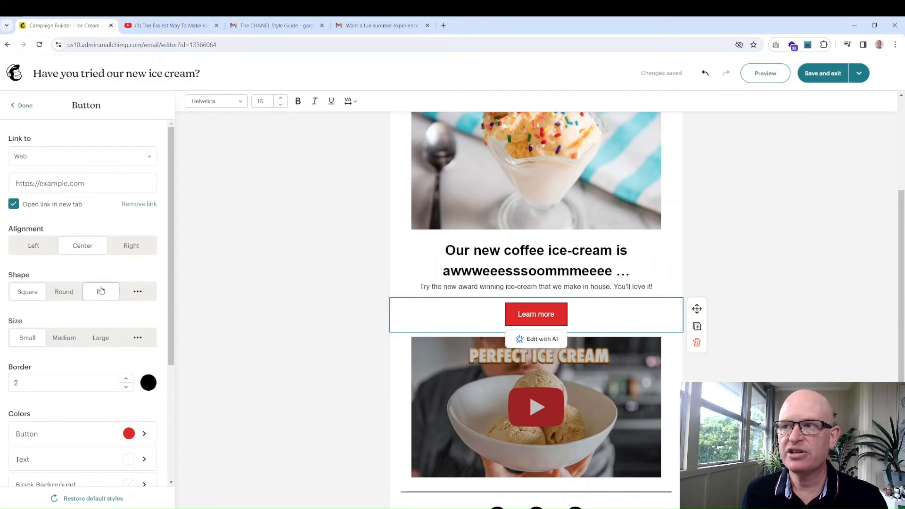
{"action": "left_click", "coordinate": [101, 292]}
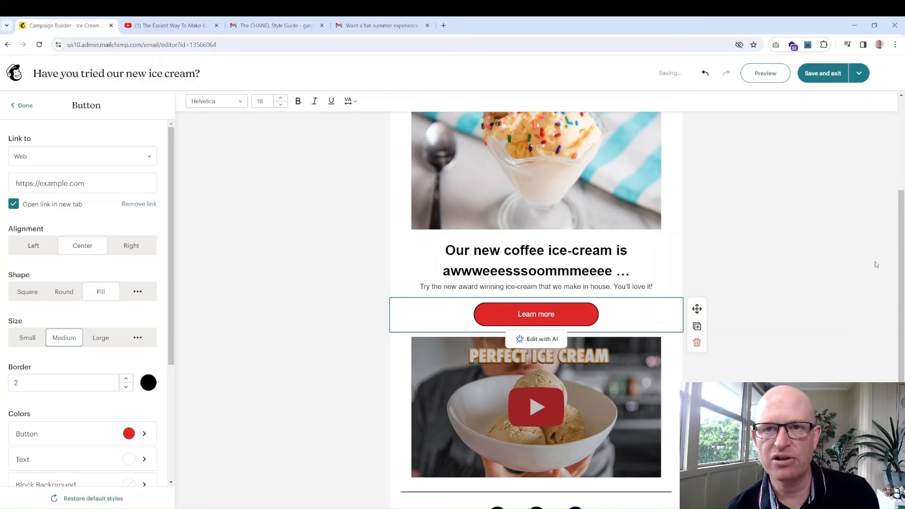
{"action": "left_click", "coordinate": [20, 104]}
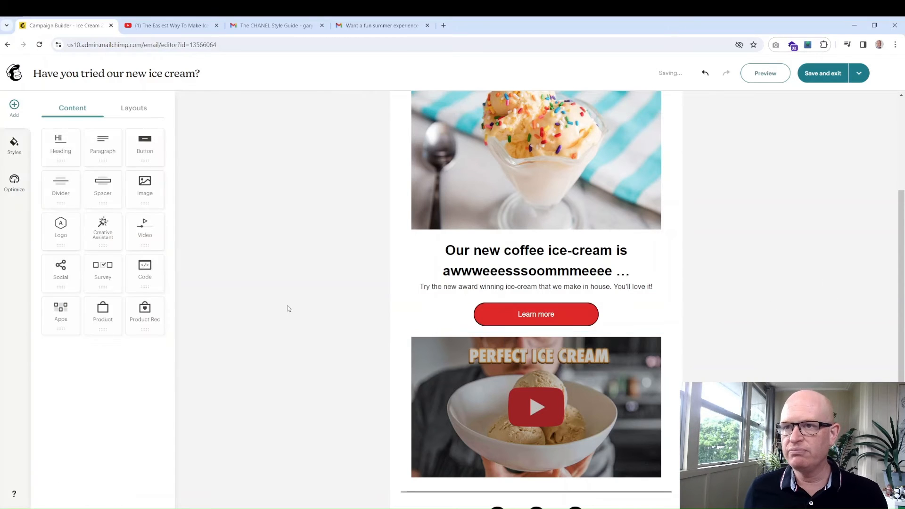
- Open the footer social icons block and its Facebook platform dropdown
{"action": "scroll", "scroll_direction": "down", "scroll_amount": 3}
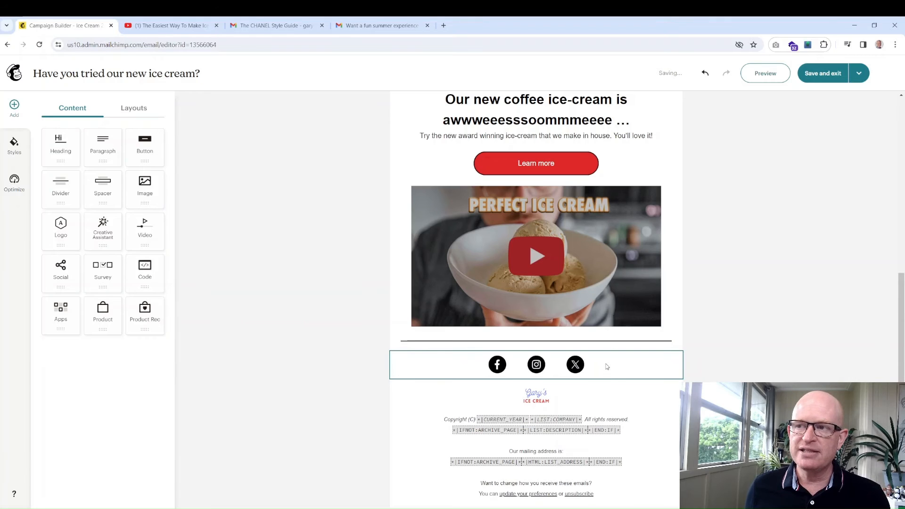
{"action": "left_click", "coordinate": [535, 364]}
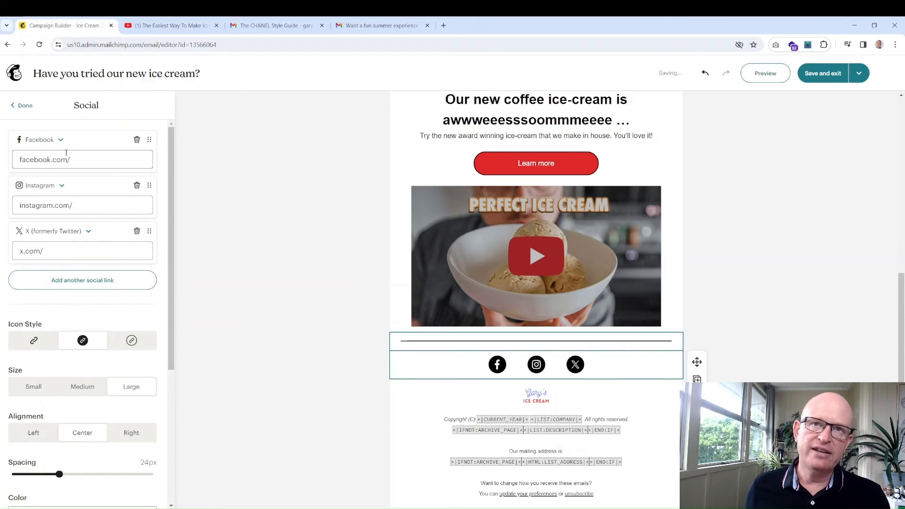
{"action": "left_click", "coordinate": [60, 140]}
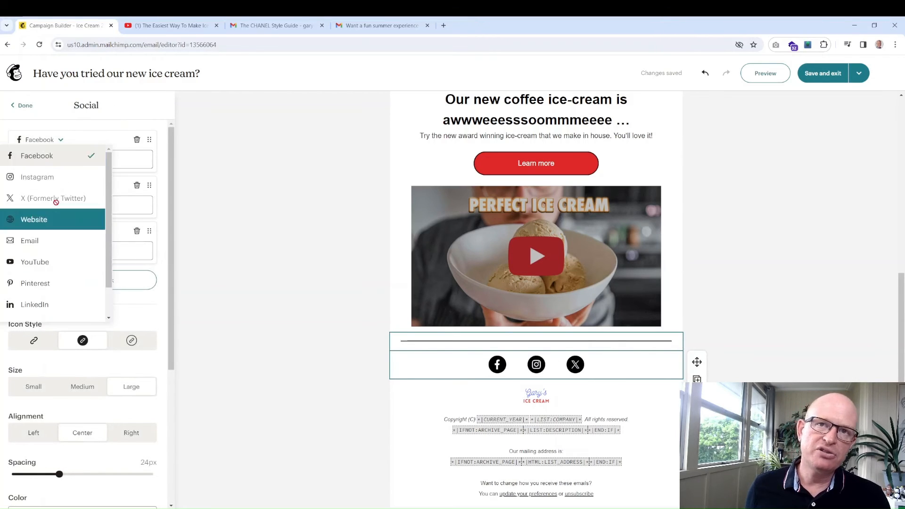
{"action": "mouse_move", "coordinate": [160, 199]}
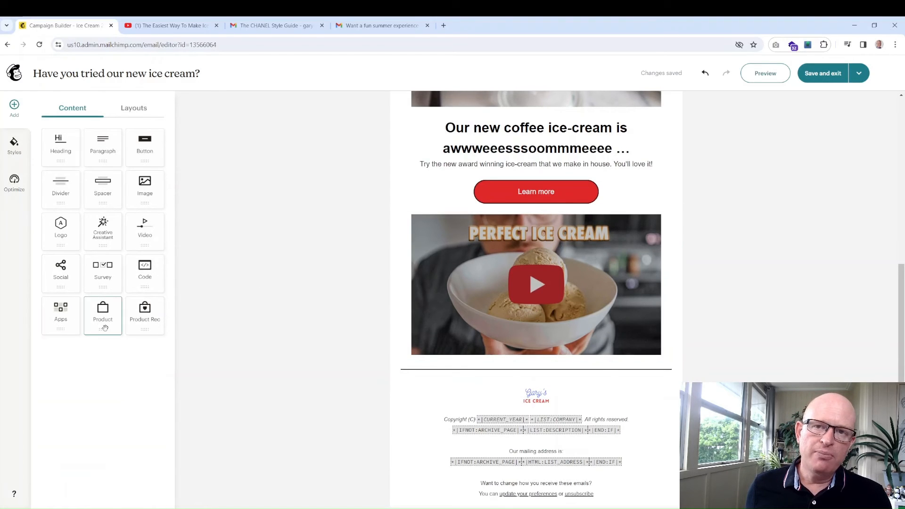
{"action": "mouse_move", "coordinate": [145, 315]}
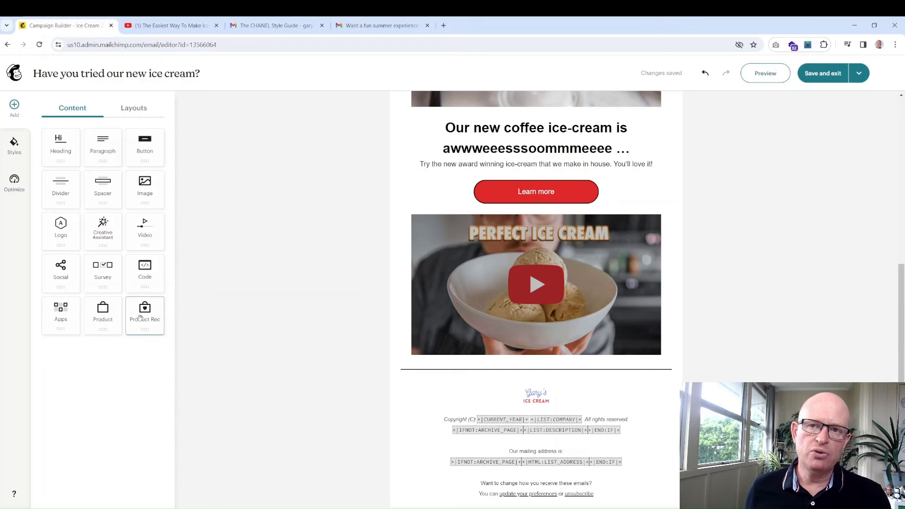
{"action": "mouse_move", "coordinate": [103, 315]}
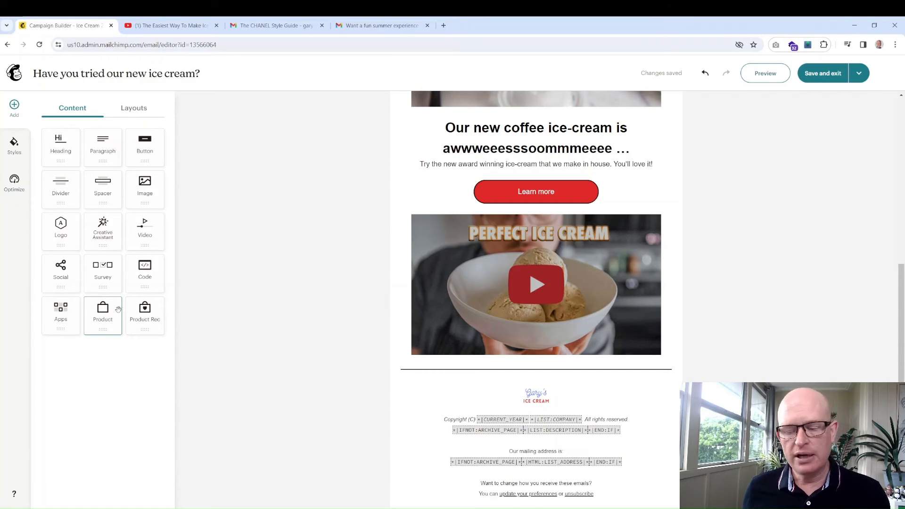
{"action": "mouse_move", "coordinate": [124, 349]}
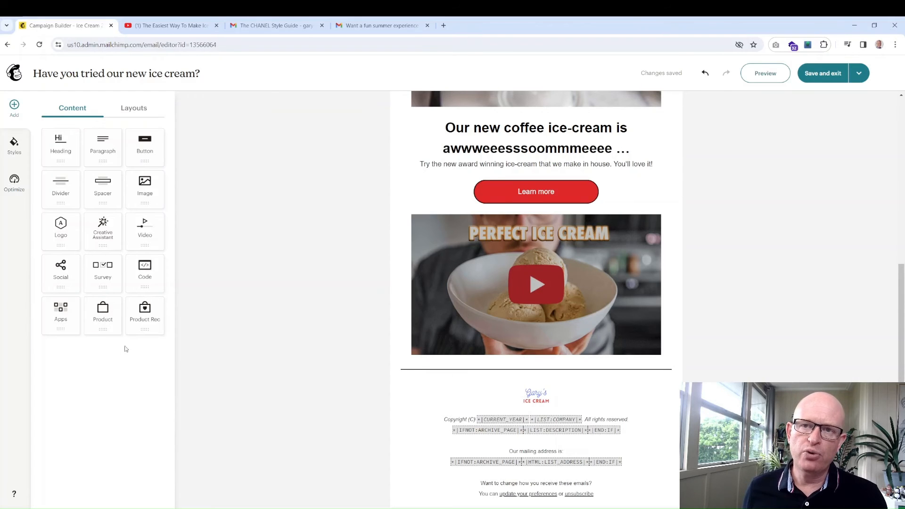
{"action": "mouse_move", "coordinate": [122, 158]}
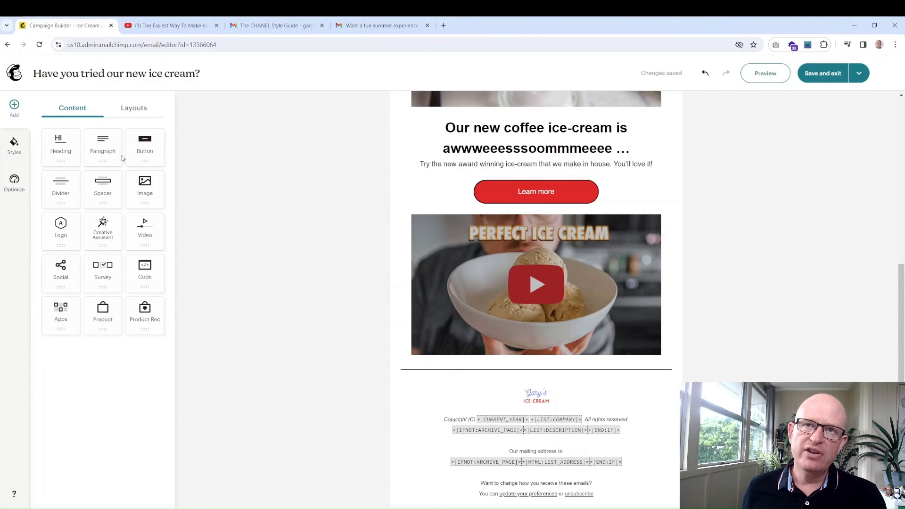
{"action": "mouse_move", "coordinate": [61, 147]}
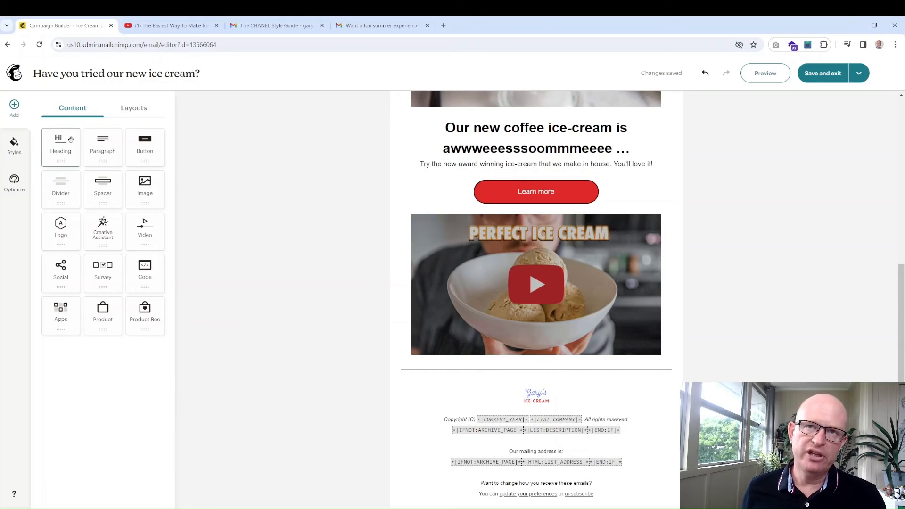
{"action": "mouse_move", "coordinate": [14, 184]}
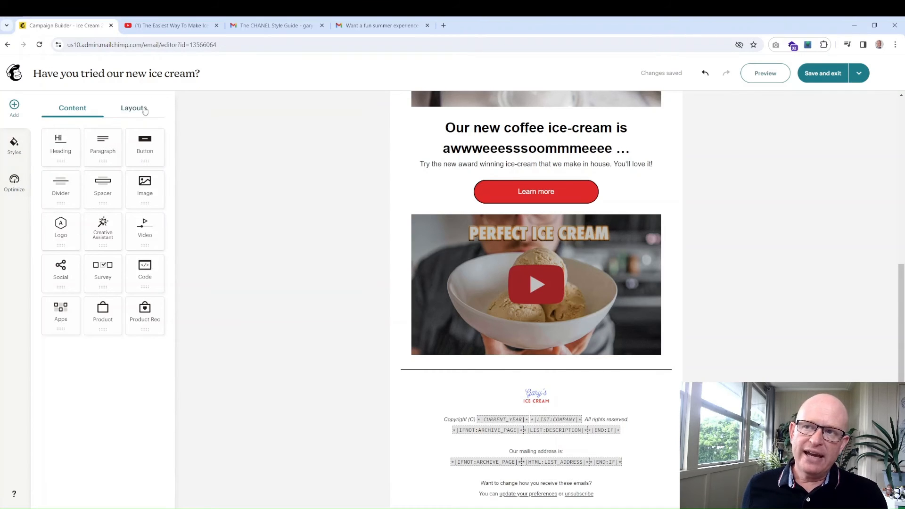
{"action": "left_click", "coordinate": [133, 108]}
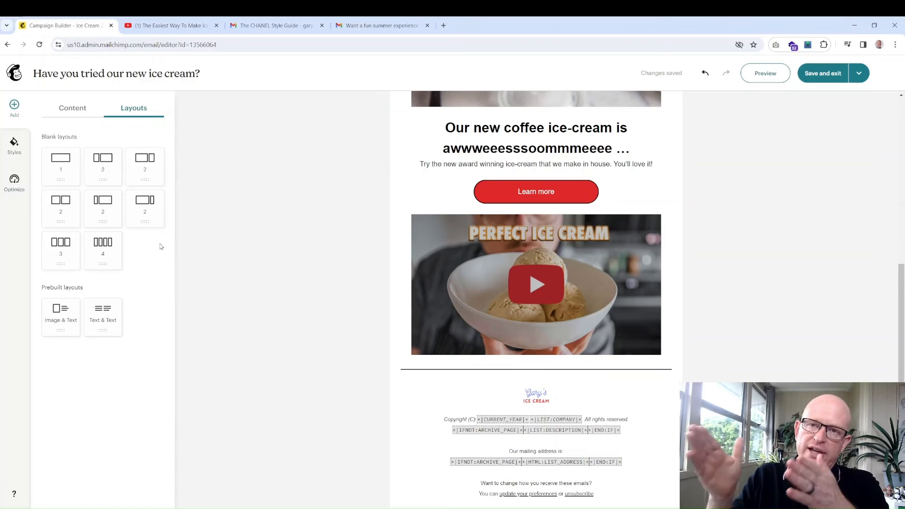
{"action": "mouse_move", "coordinate": [145, 208]}
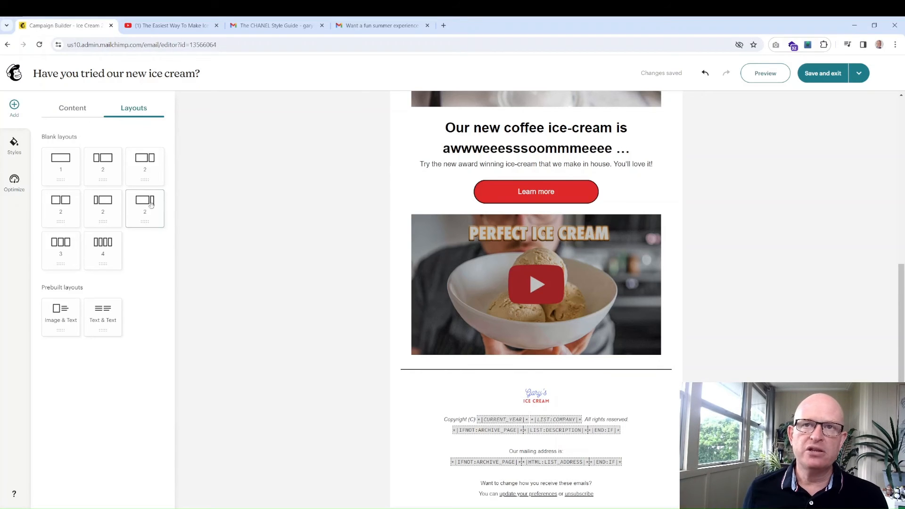
{"action": "mouse_move", "coordinate": [61, 209]}
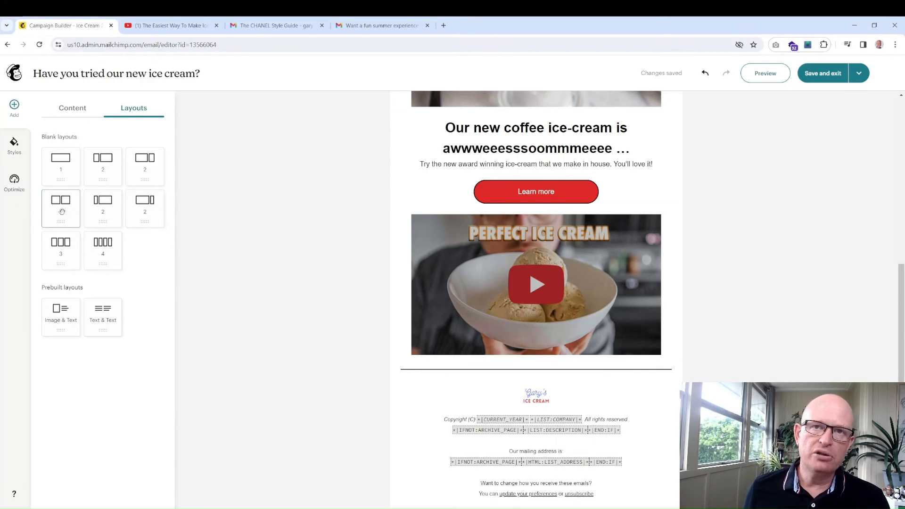
{"action": "mouse_move", "coordinate": [430, 212]}
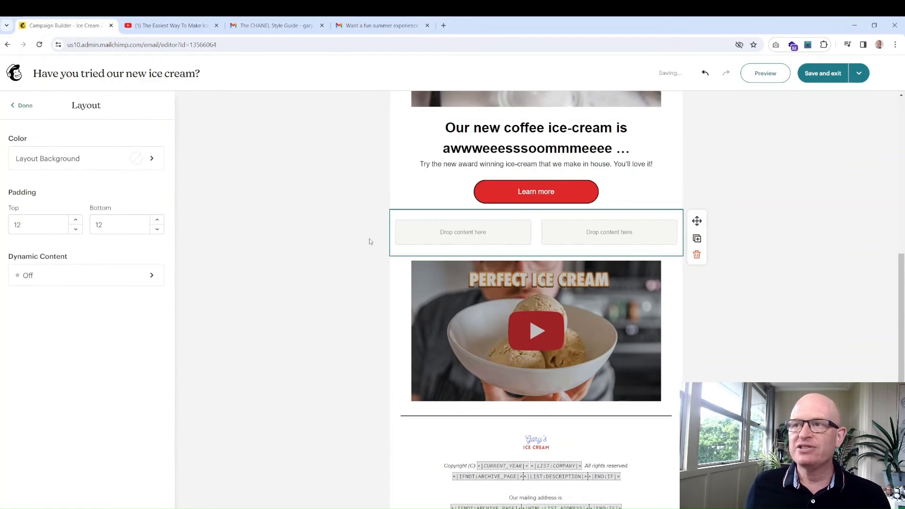
{"action": "left_click", "coordinate": [21, 104]}
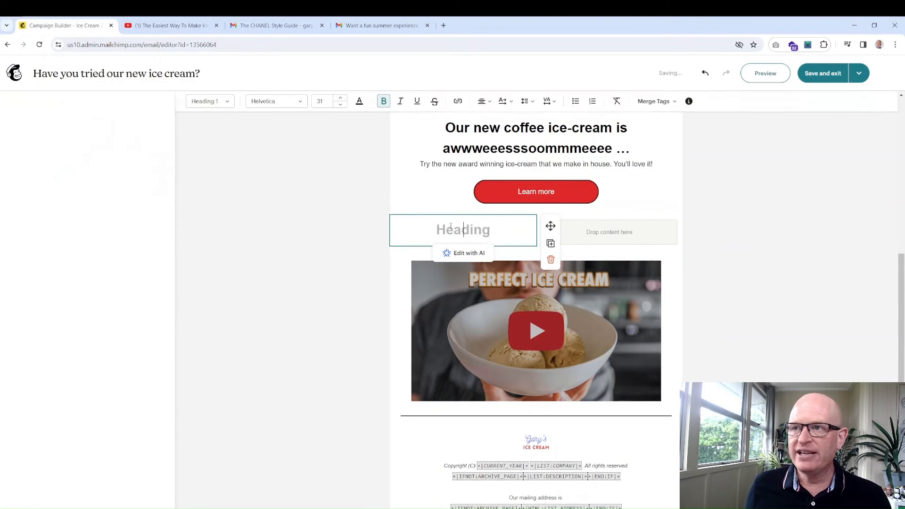
{"action": "type", "text": "gjhgj"}
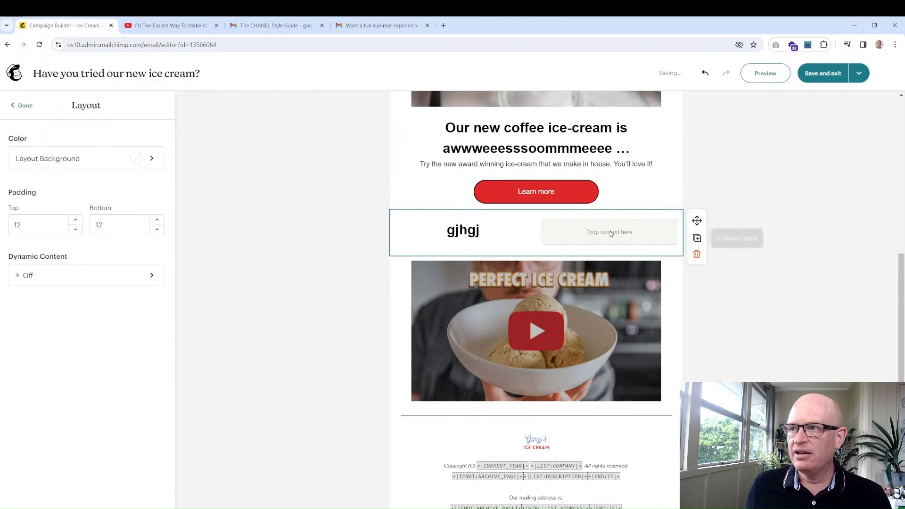
{"action": "left_click", "coordinate": [20, 105]}
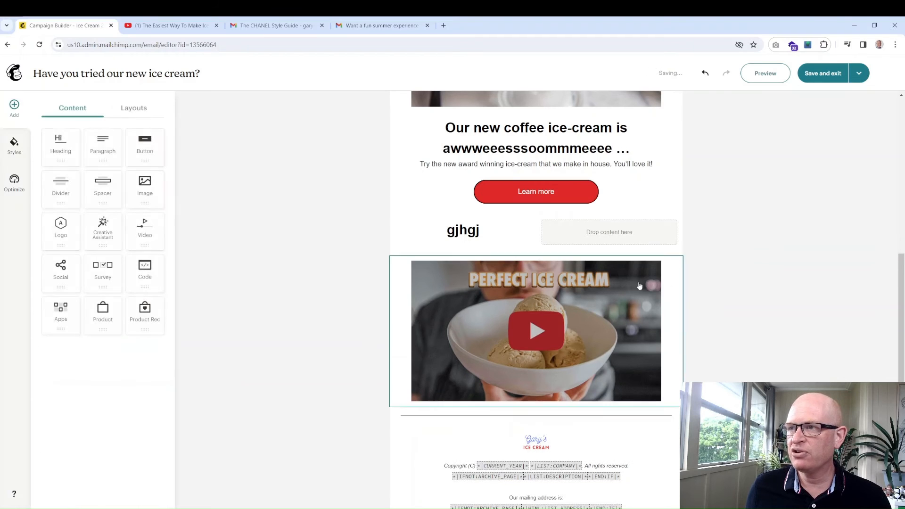
{"action": "left_click", "coordinate": [536, 228]}
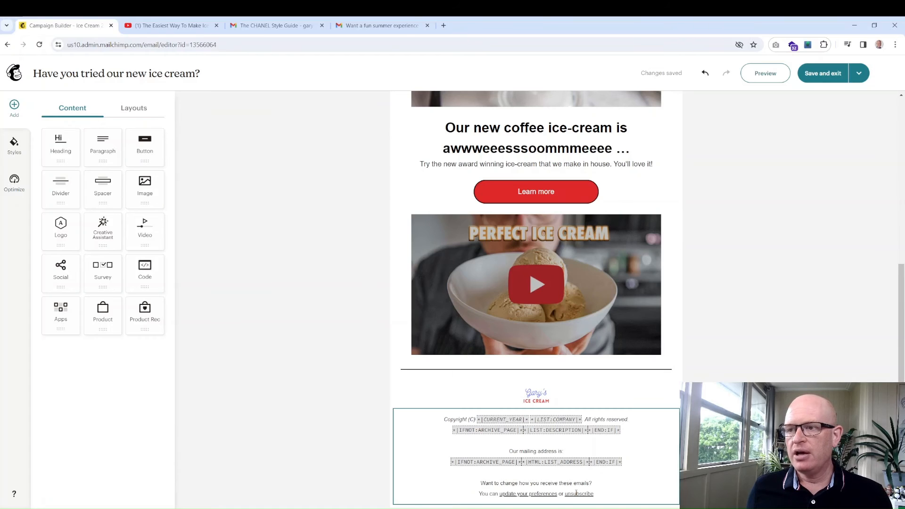
- Open the footer logo's settings panel and scroll back to the top of the email
{"action": "scroll", "scroll_direction": "down", "scroll_amount": 3}
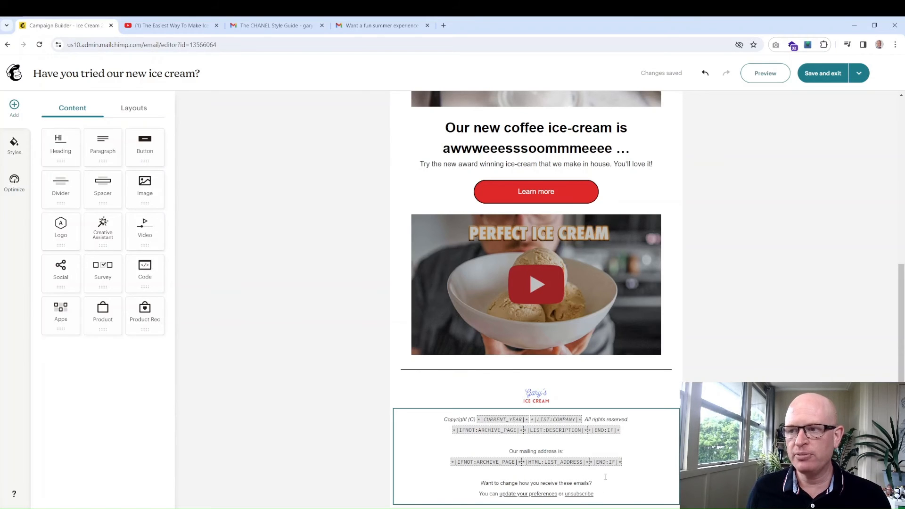
{"action": "scroll", "scroll_direction": "up", "scroll_amount": 3}
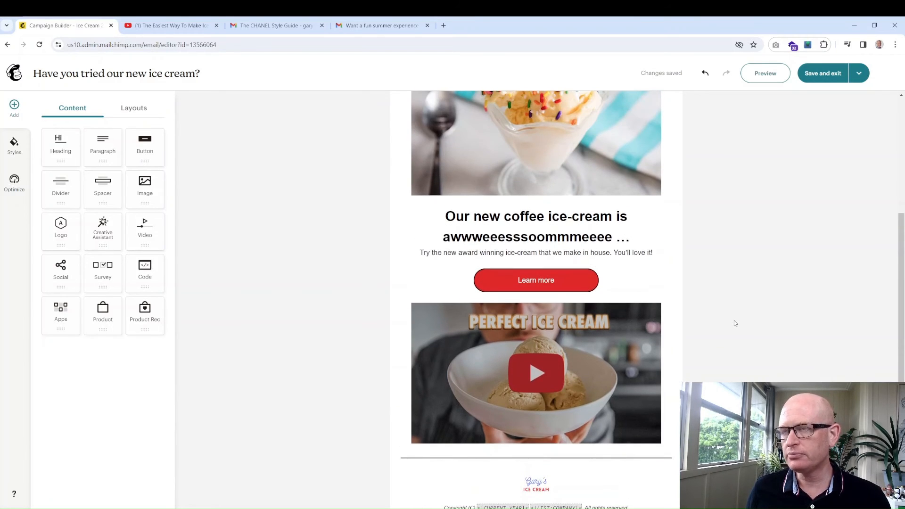
{"action": "scroll", "scroll_direction": "down", "scroll_amount": 3}
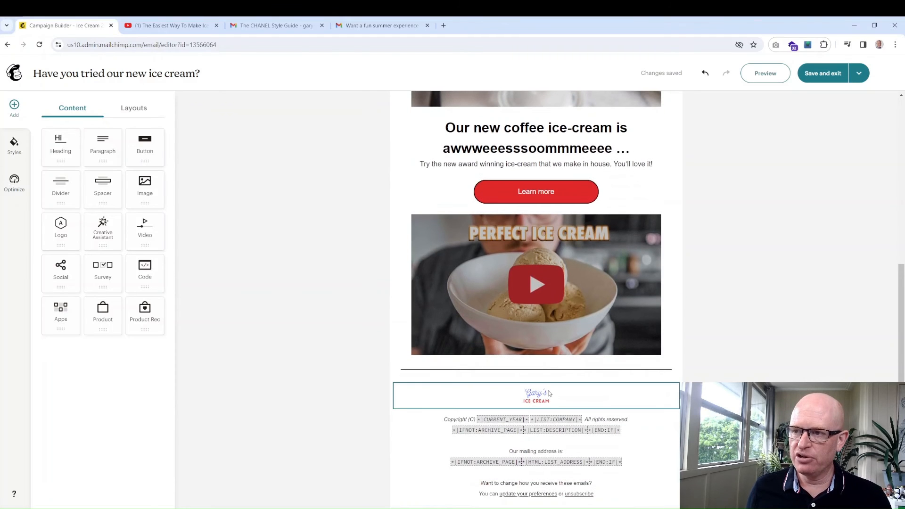
{"action": "left_click", "coordinate": [535, 395]}
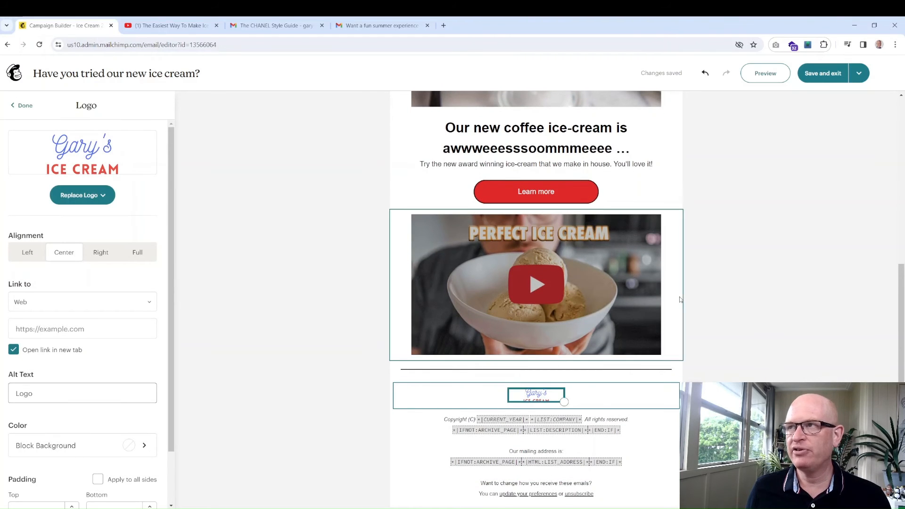
{"action": "scroll", "scroll_direction": "up", "scroll_amount": 3}
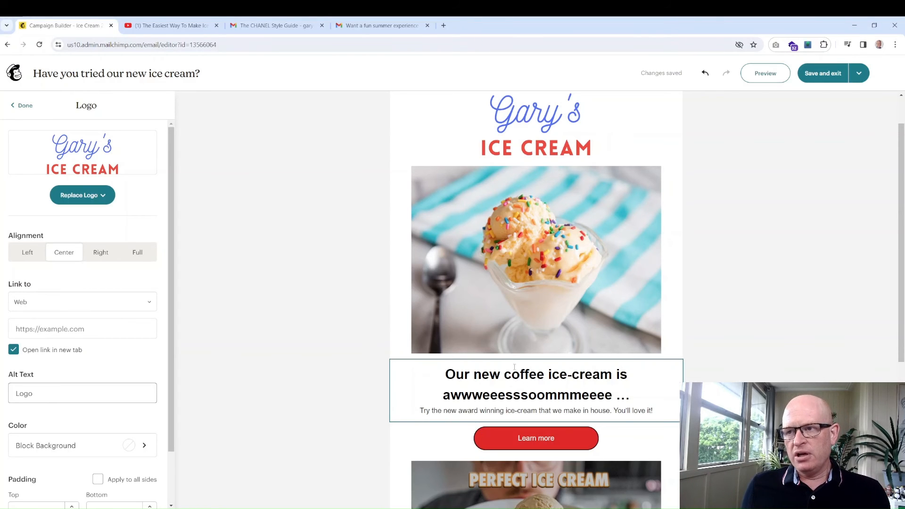
- Start the heading with the *|FNAME|* first-name merge tag followed by a comma
{"action": "left_click", "coordinate": [535, 375]}
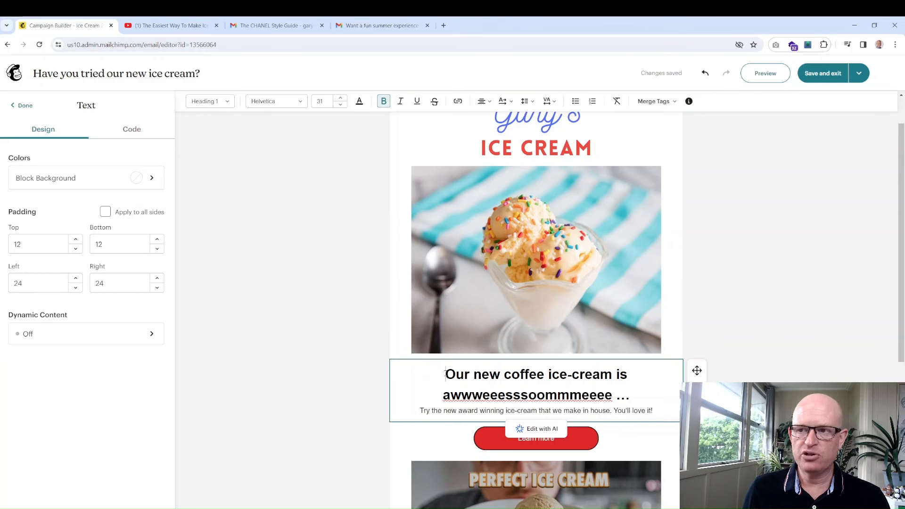
{"action": "left_click", "coordinate": [657, 101]}
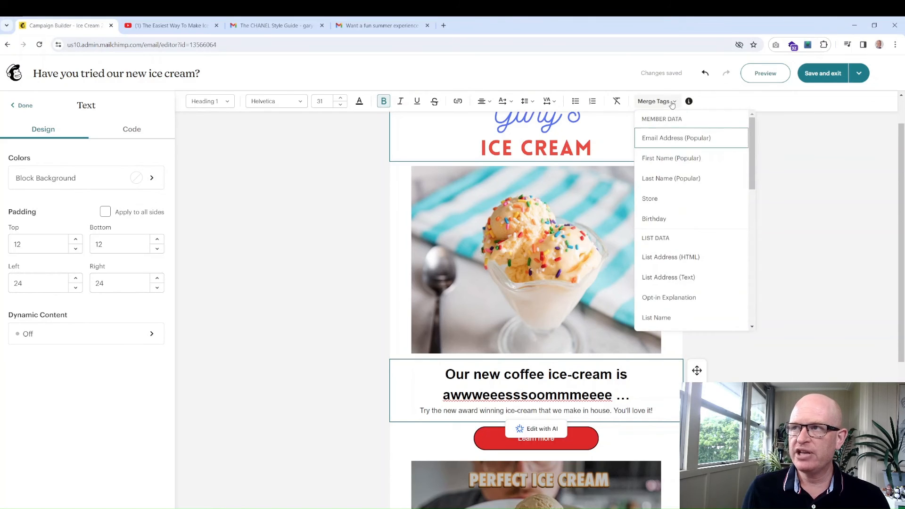
{"action": "mouse_move", "coordinate": [671, 161]}
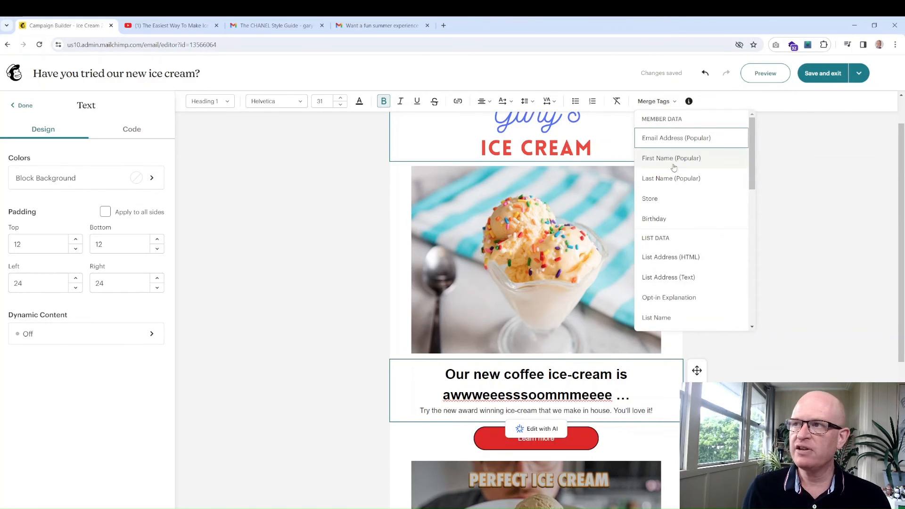
{"action": "mouse_move", "coordinate": [677, 161]}
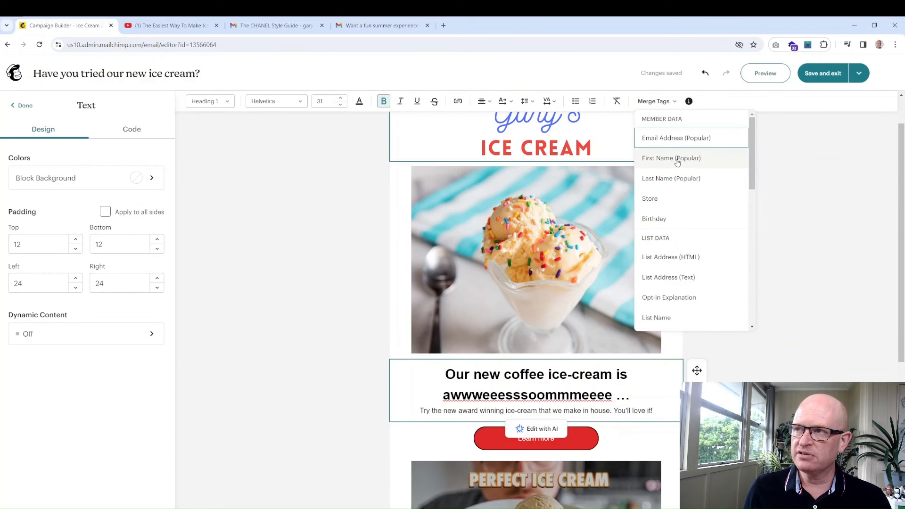
{"action": "left_click", "coordinate": [672, 159]}
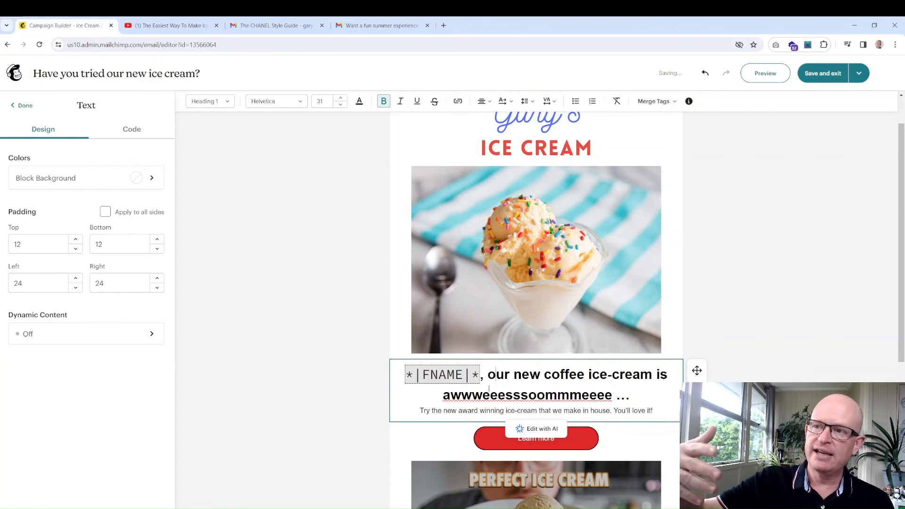
{"action": "mouse_move", "coordinate": [734, 273]}
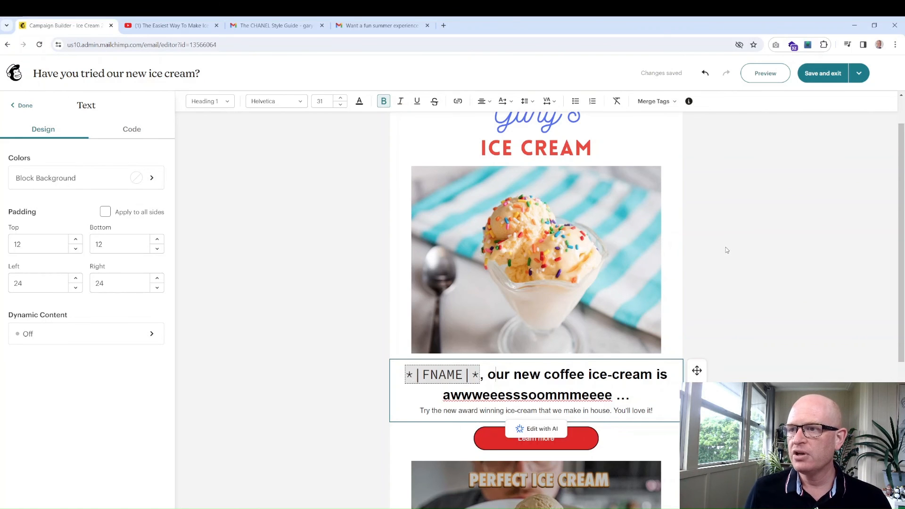
{"action": "left_click", "coordinate": [24, 104]}
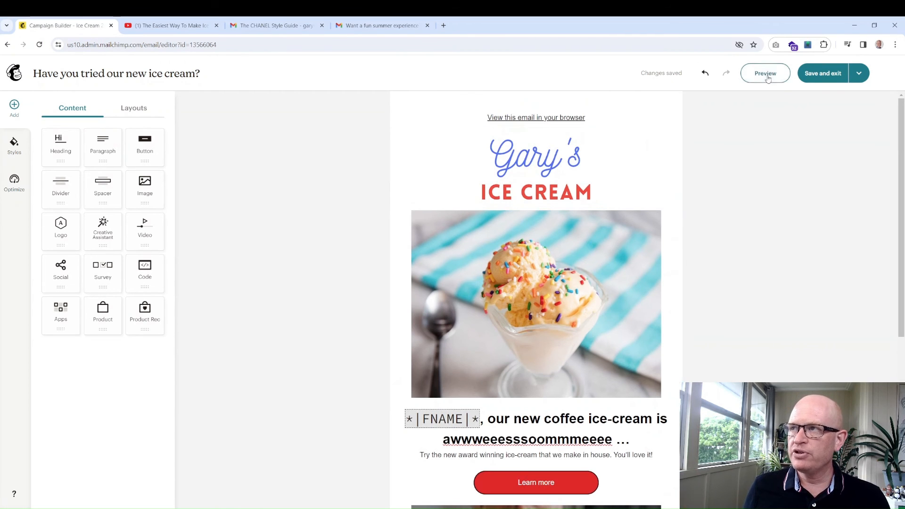
- Preview the email on mobile with live merge tag info enabled
{"action": "left_click", "coordinate": [765, 73]}
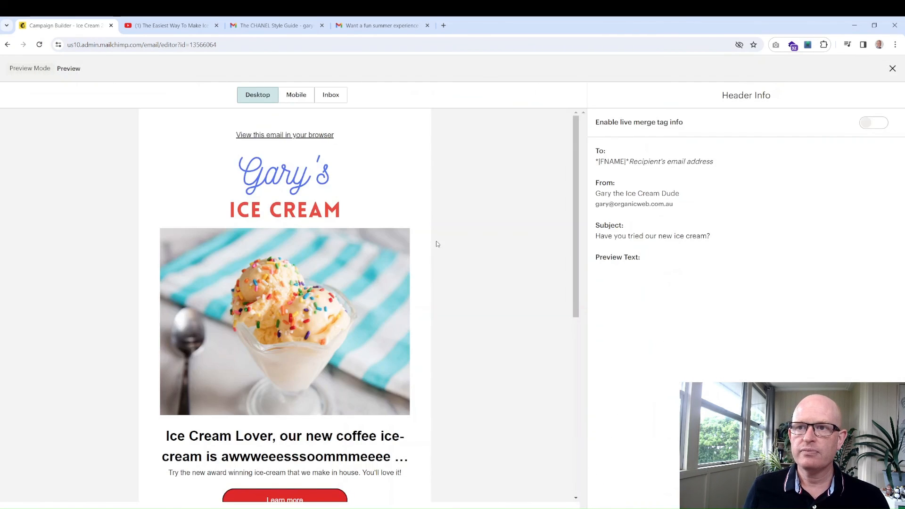
{"action": "scroll", "scroll_direction": "down", "scroll_amount": 3}
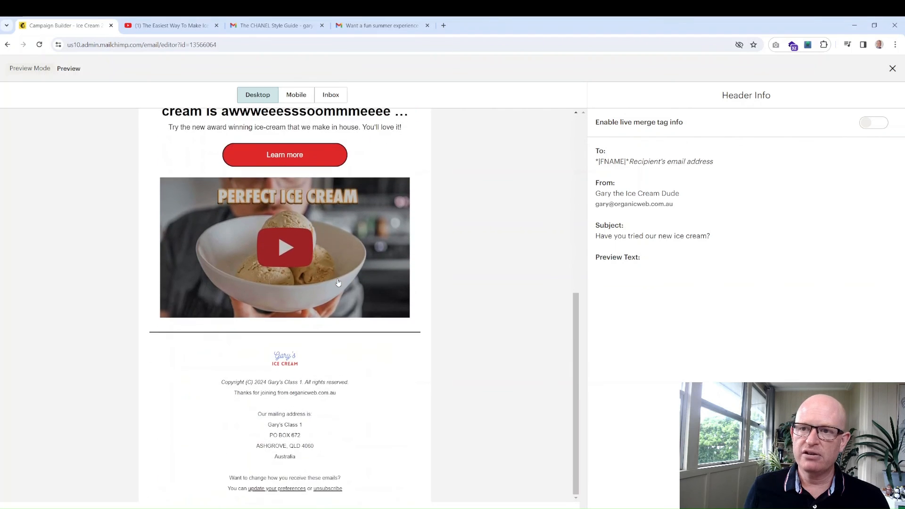
{"action": "scroll", "scroll_direction": "up", "scroll_amount": 3}
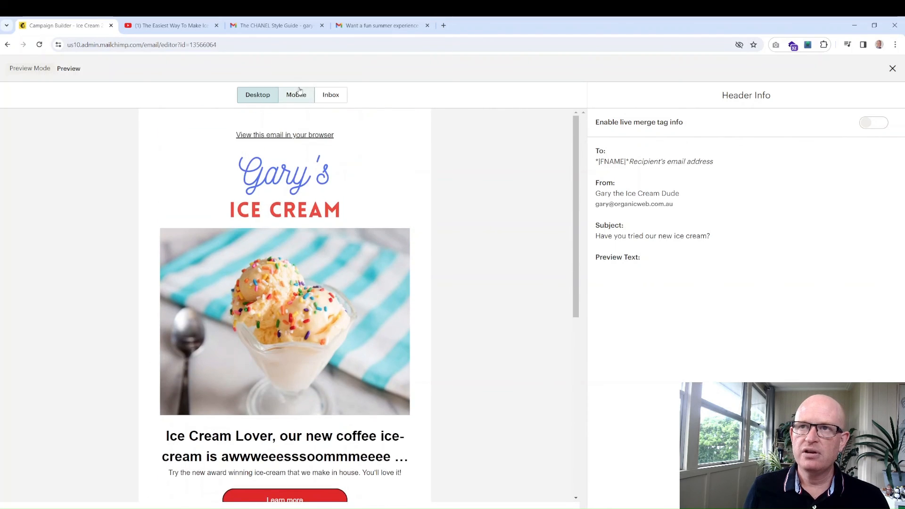
{"action": "left_click", "coordinate": [296, 94]}
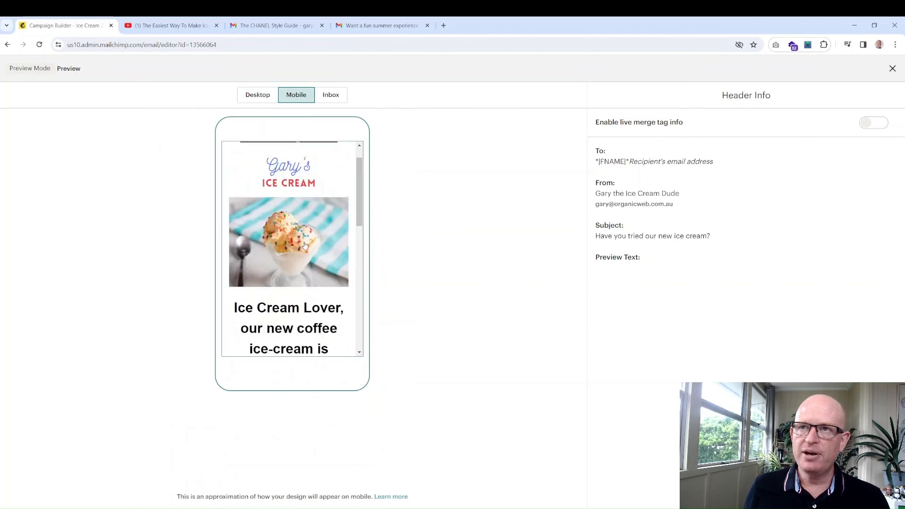
{"action": "scroll", "scroll_direction": "up", "scroll_amount": 3}
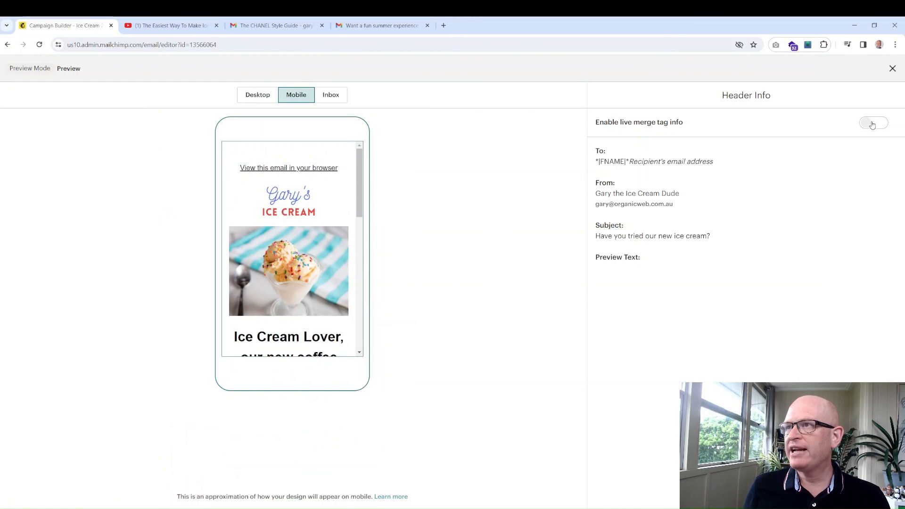
{"action": "left_click", "coordinate": [874, 122]}
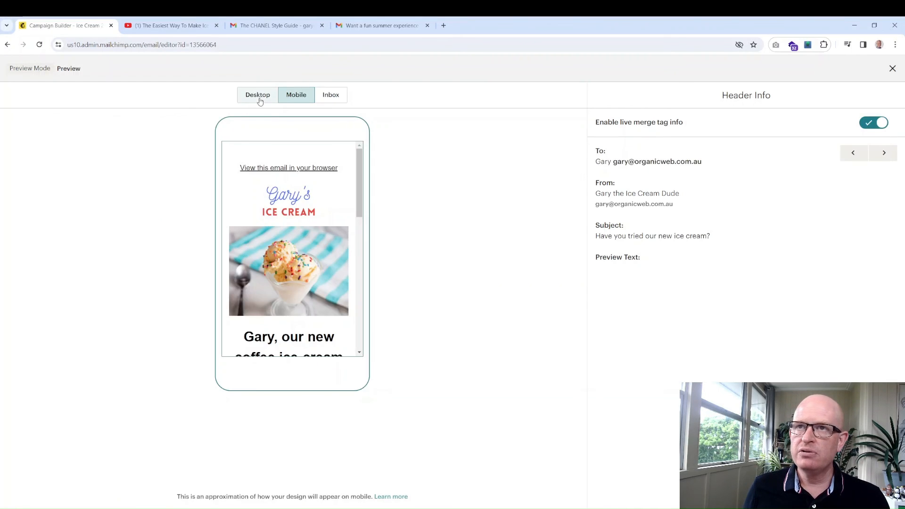
- Check the desktop preview greets Gary in the heading, then return to the editor
{"action": "left_click", "coordinate": [258, 94]}
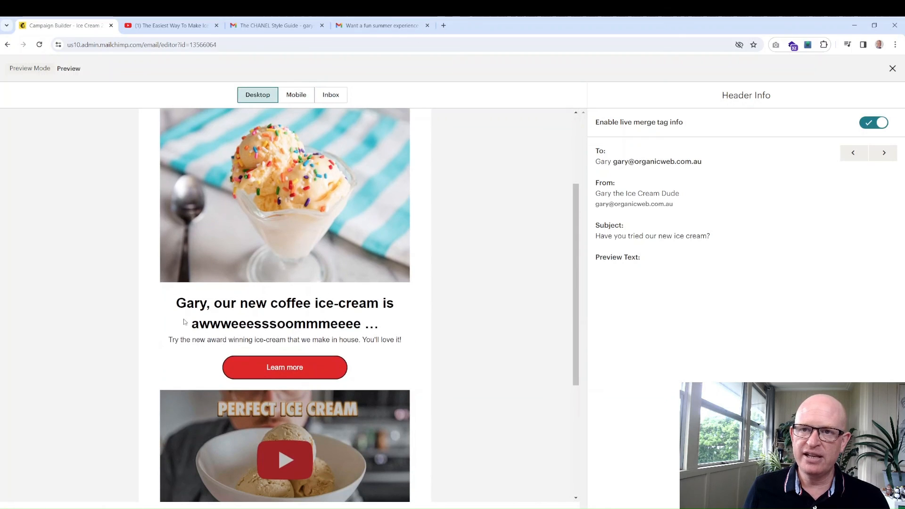
{"action": "double_click", "coordinate": [191, 302]}
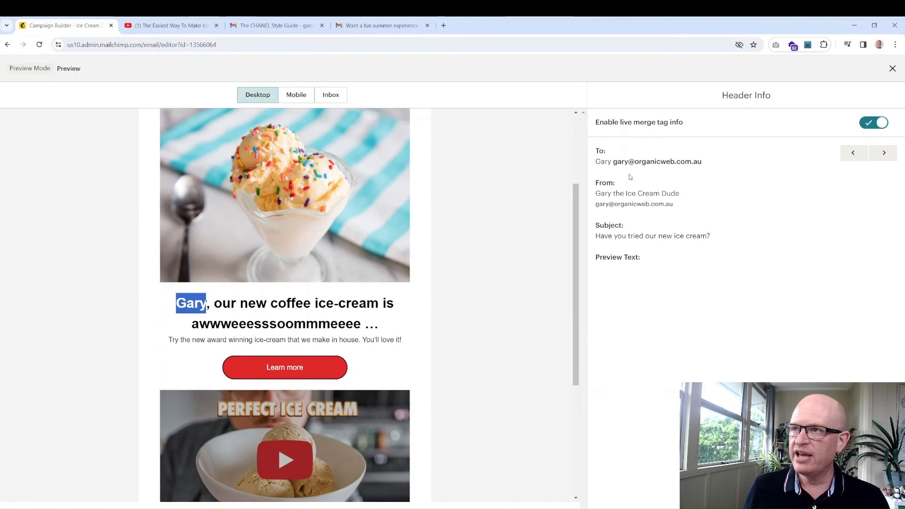
{"action": "mouse_move", "coordinate": [508, 264]}
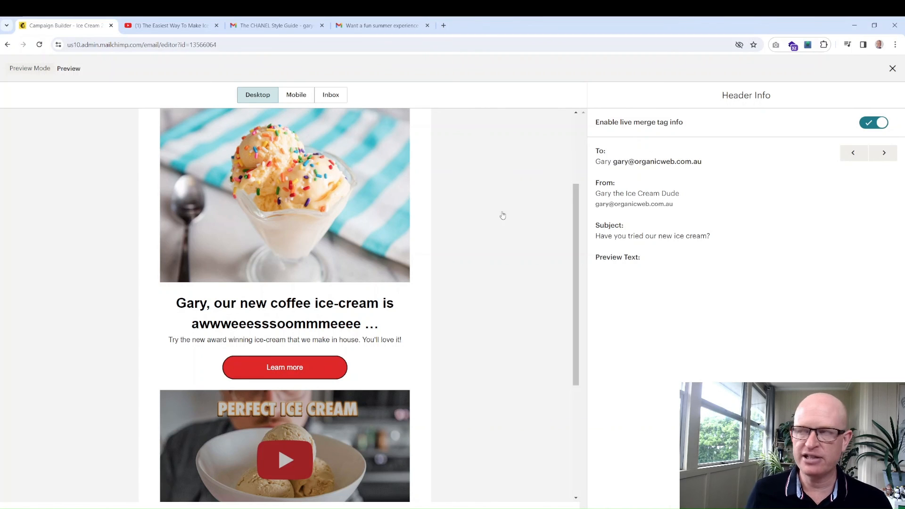
{"action": "left_click", "coordinate": [892, 68]}
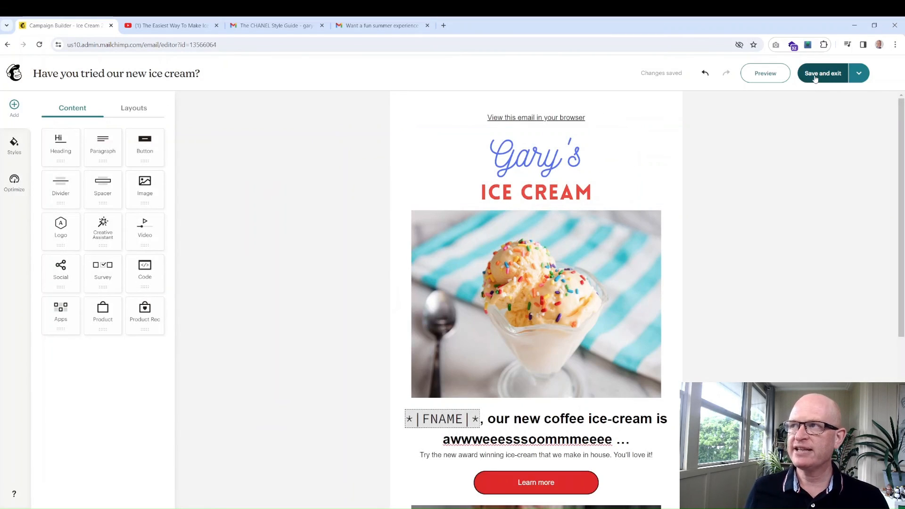
- Save and exit the design and review the checklist showing 19 recipients ready to send
{"action": "left_click", "coordinate": [823, 73]}
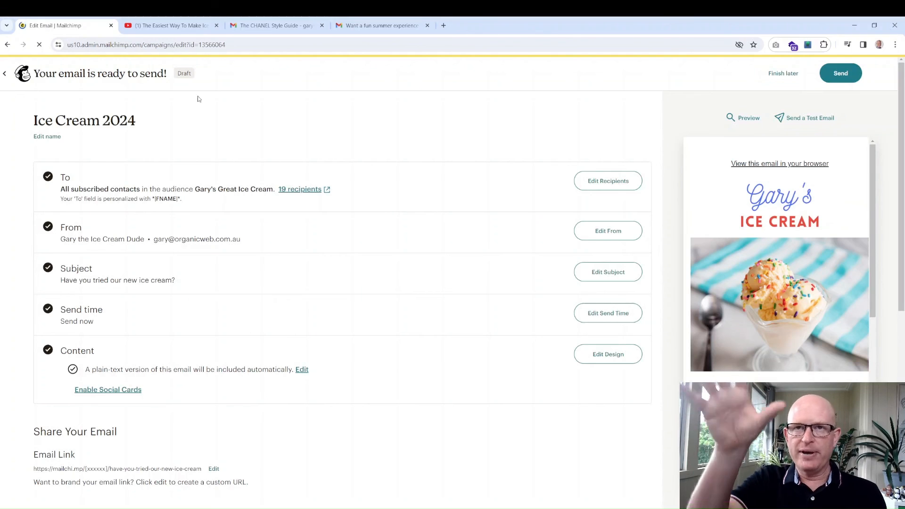
{"action": "scroll", "scroll_direction": "down", "scroll_amount": 3}
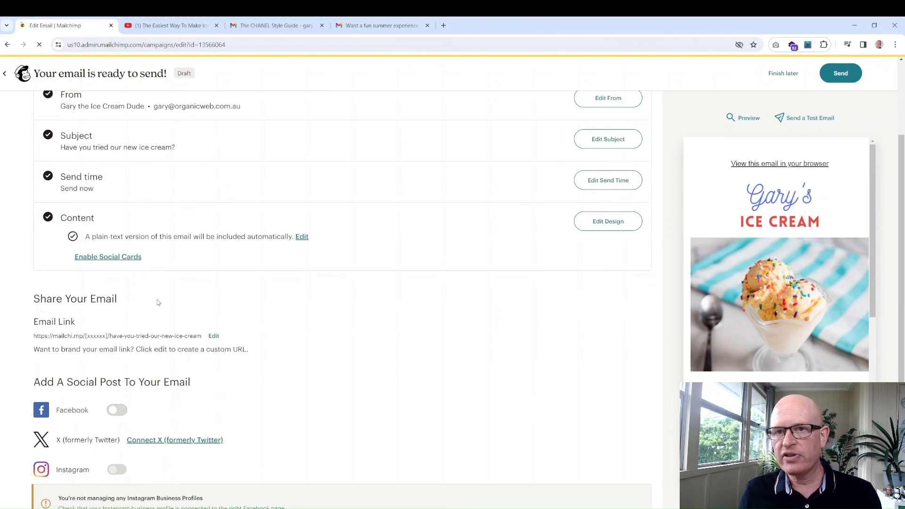
{"action": "scroll", "scroll_direction": "down", "scroll_amount": 3}
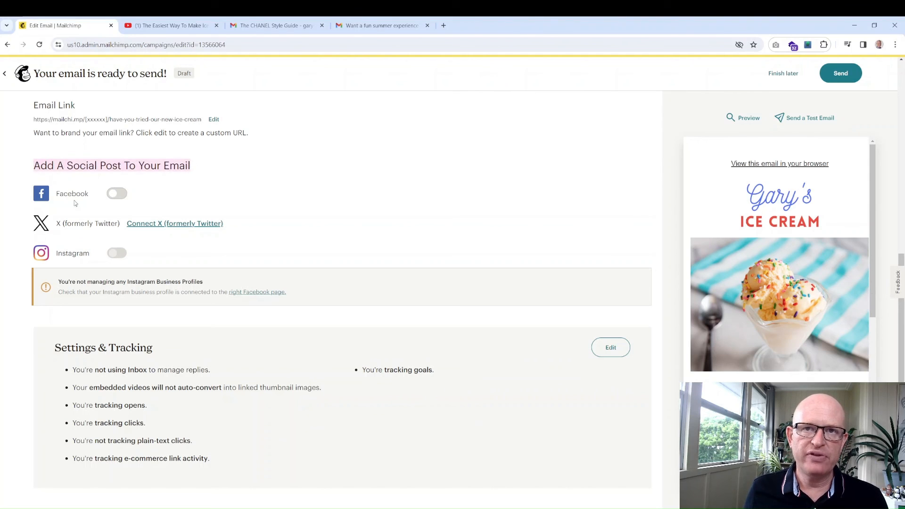
{"action": "mouse_move", "coordinate": [269, 181]}
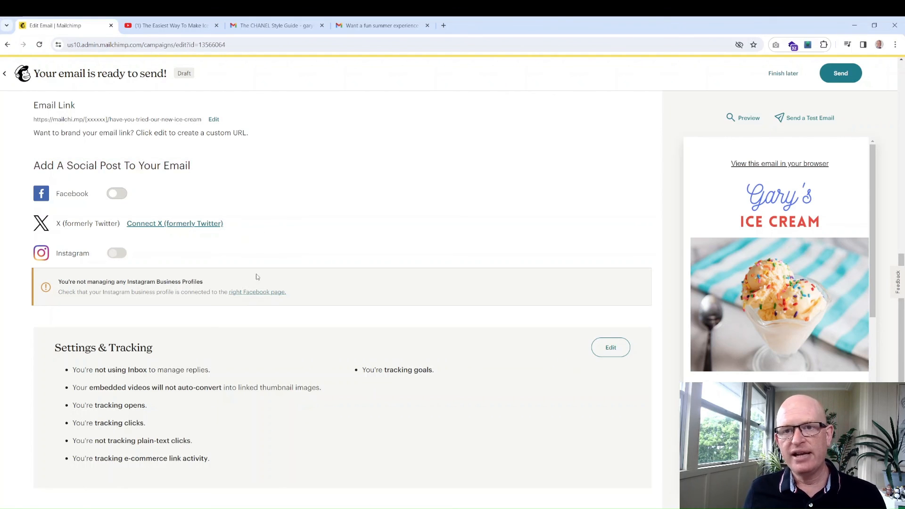
{"action": "mouse_move", "coordinate": [192, 347]}
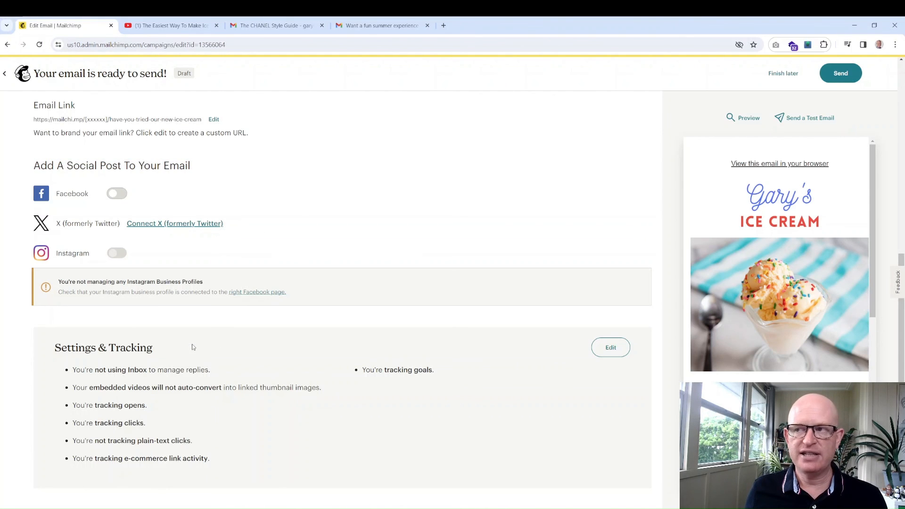
{"action": "mouse_move", "coordinate": [535, 263]}
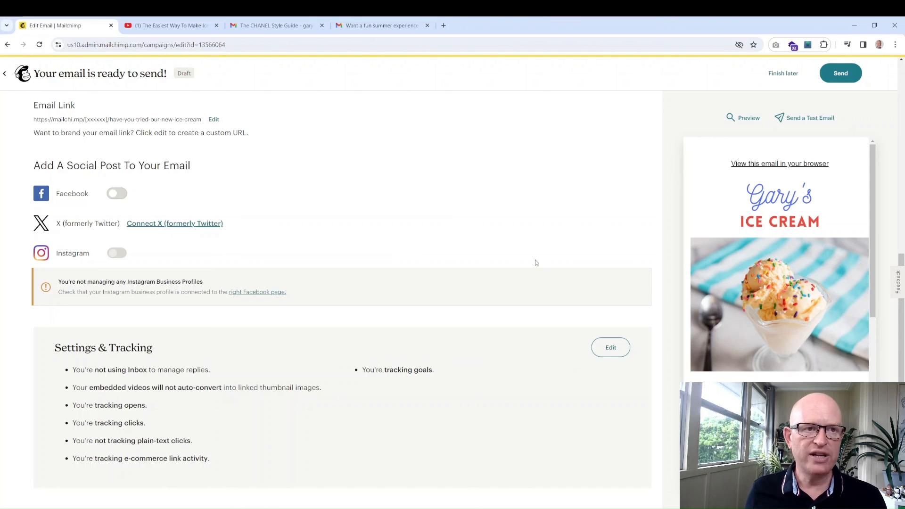
{"action": "mouse_move", "coordinate": [819, 118]}
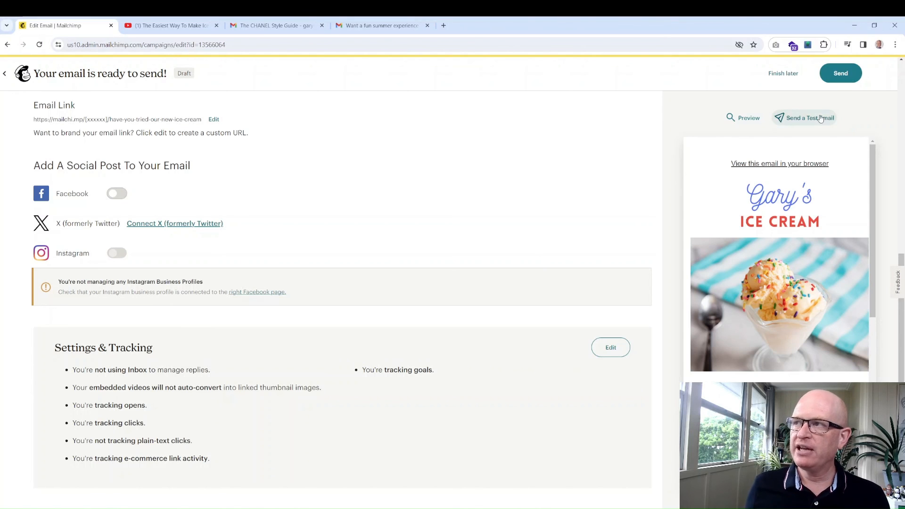
{"action": "mouse_move", "coordinate": [822, 113]}
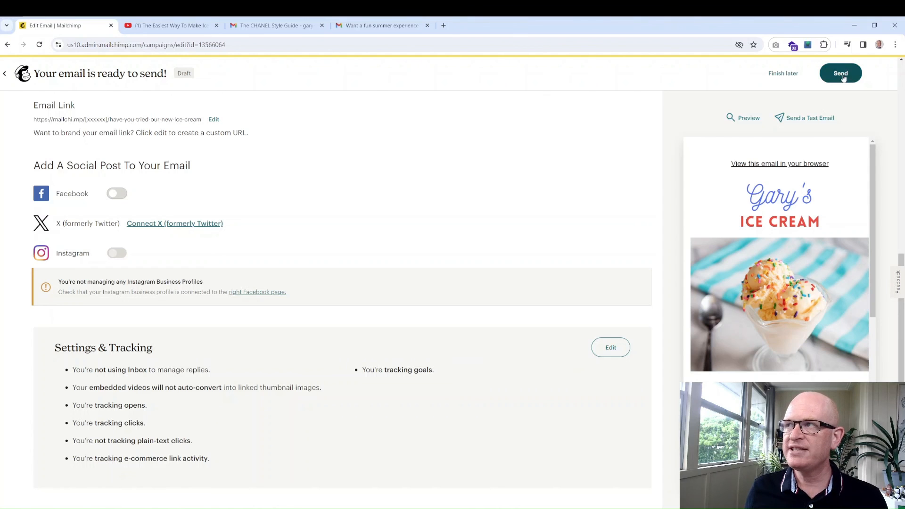
- Send the ice cream email campaign now to the 19 subscribers
{"action": "left_click", "coordinate": [840, 73]}
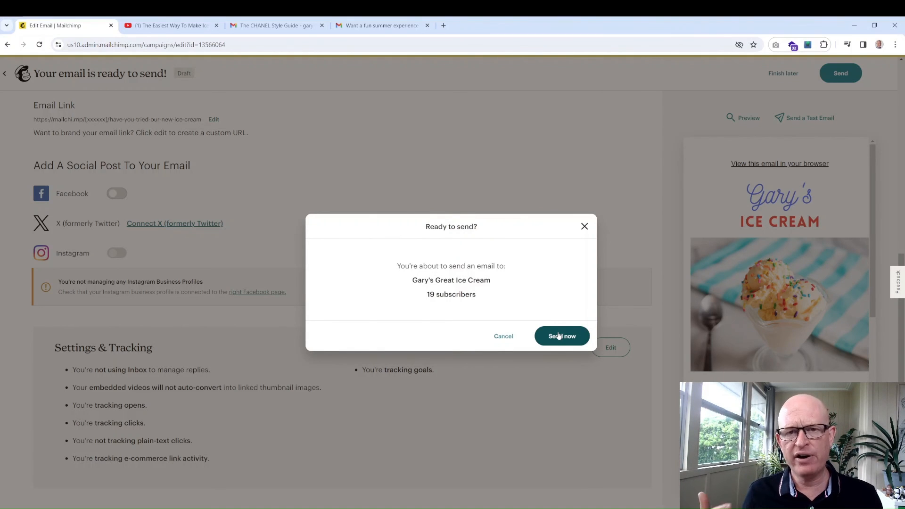
{"action": "mouse_move", "coordinate": [542, 323]}
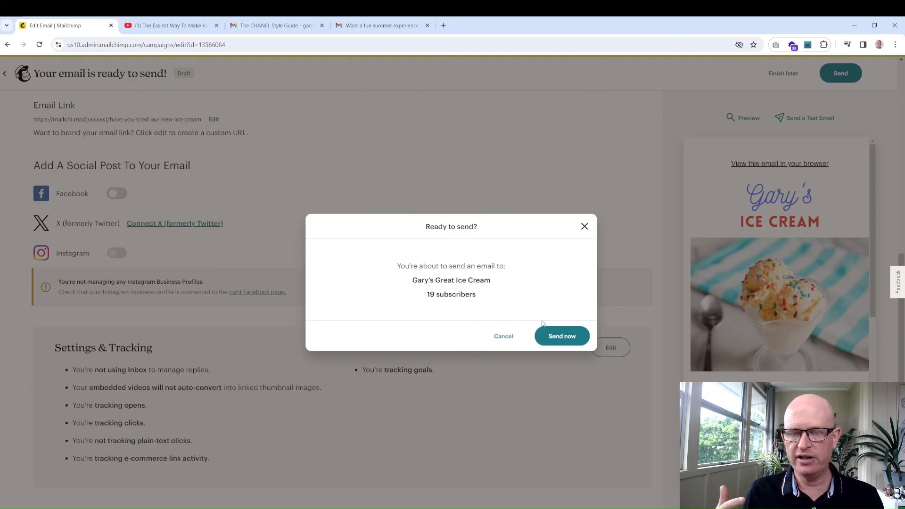
{"action": "mouse_move", "coordinate": [550, 318]}
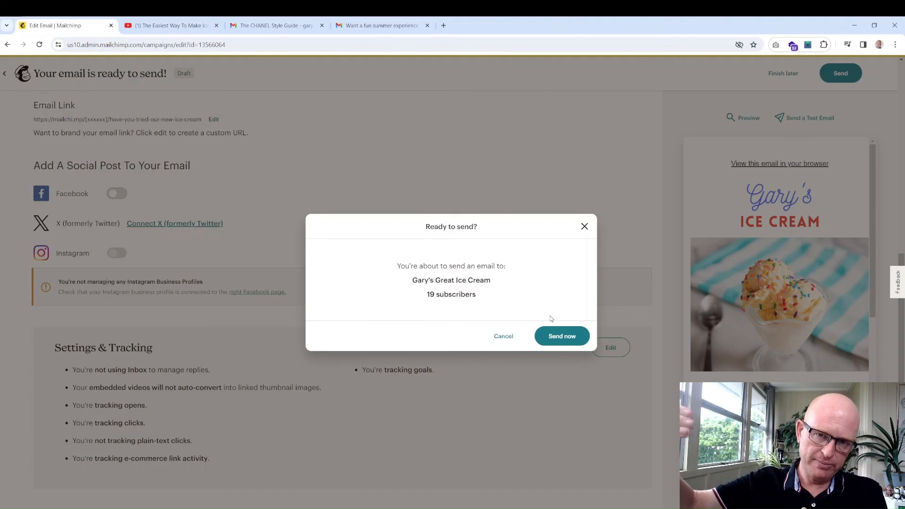
{"action": "mouse_move", "coordinate": [559, 353]}
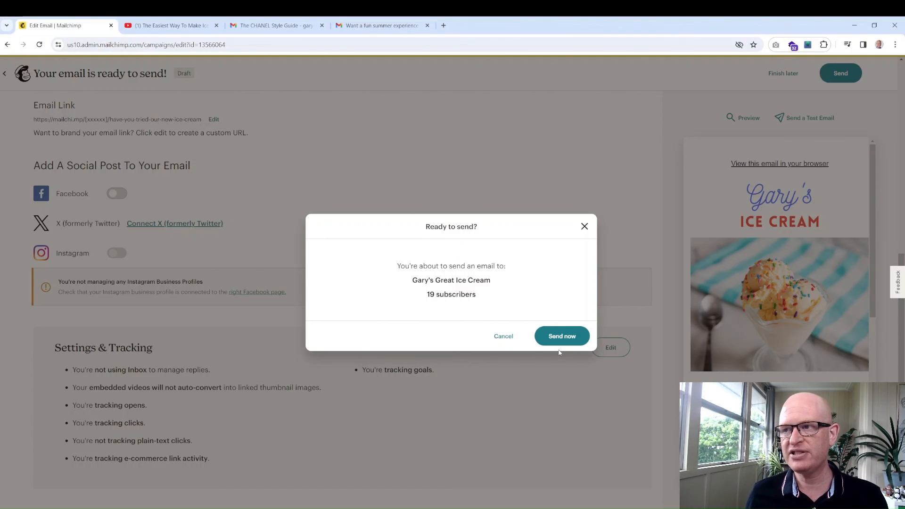
{"action": "left_click", "coordinate": [560, 336]}
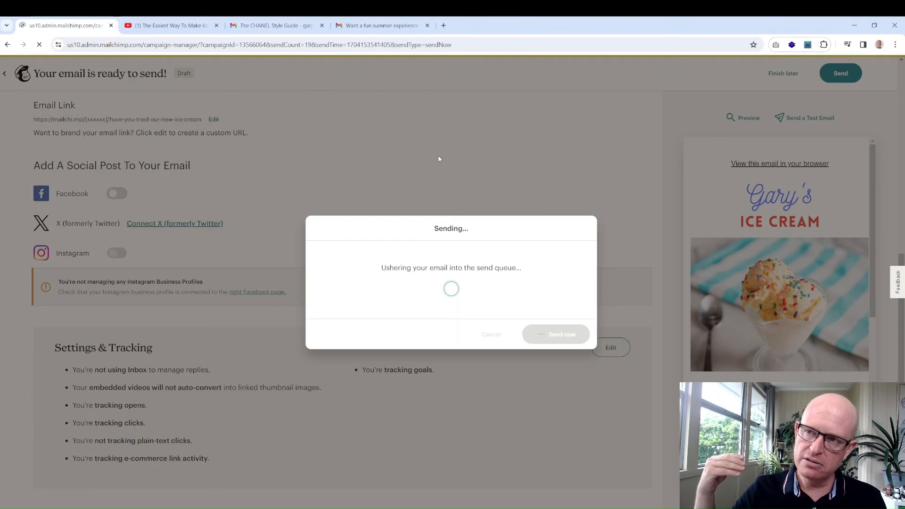
{"action": "left_click", "coordinate": [560, 334]}
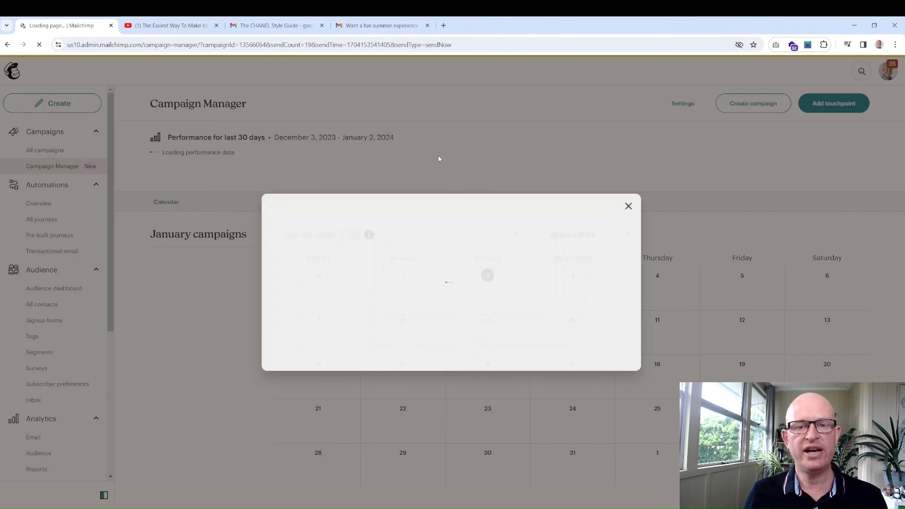